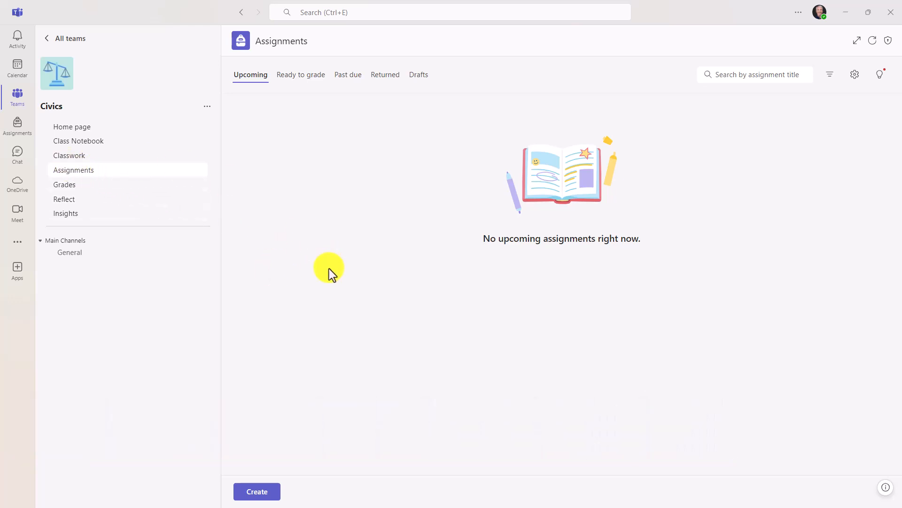
Step: Start a new Civics assignment, view its learning accelerators, then return to the list
{"action": "left_click", "coordinate": [257, 491]}
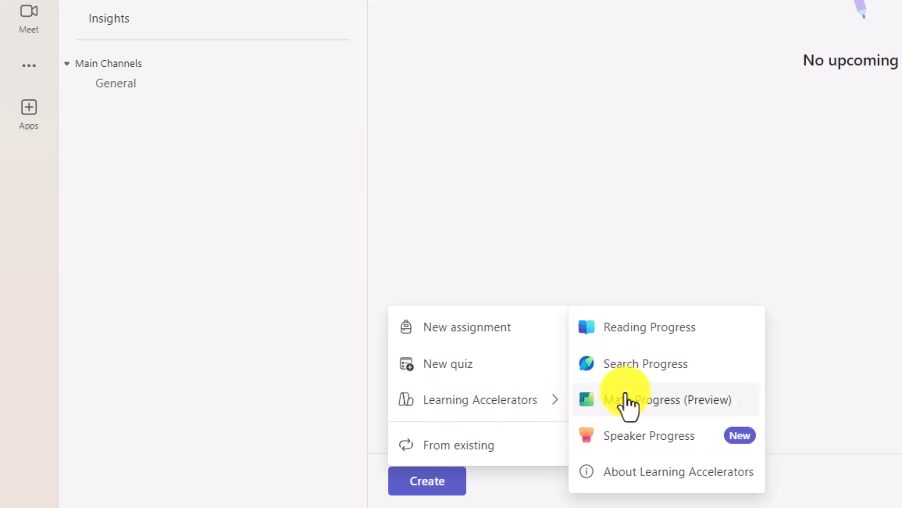
{"action": "mouse_move", "coordinate": [705, 334]}
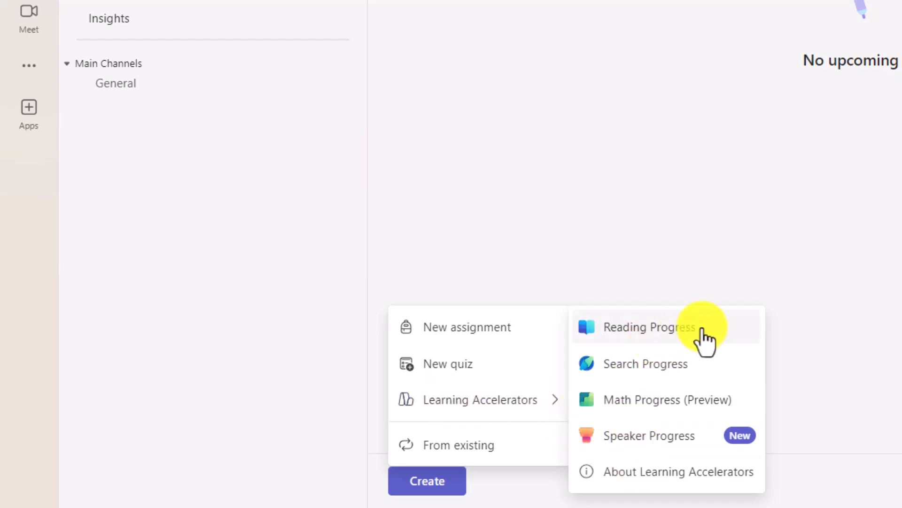
{"action": "mouse_move", "coordinate": [649, 363]}
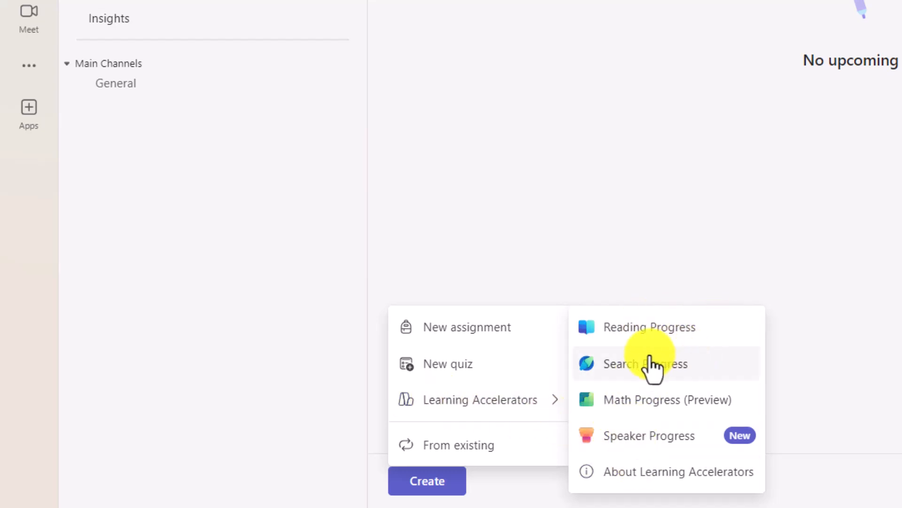
{"action": "mouse_move", "coordinate": [645, 399]}
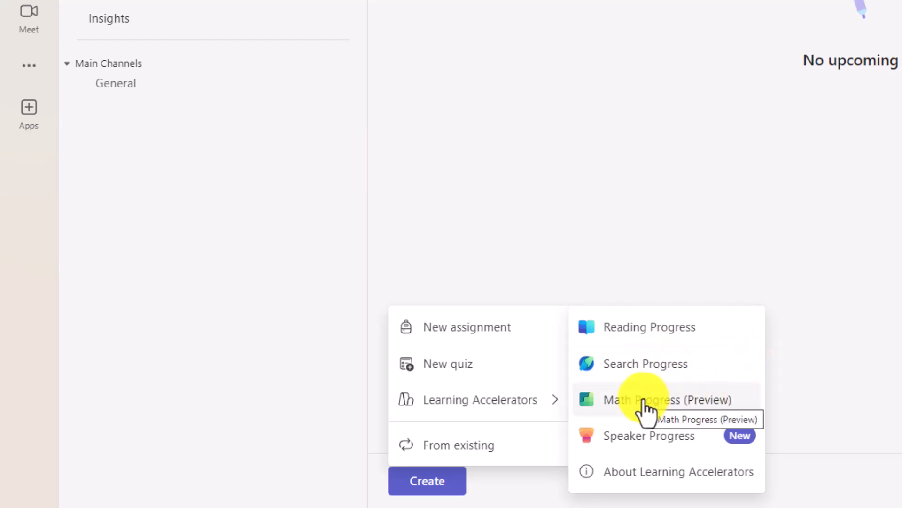
{"action": "mouse_move", "coordinate": [659, 444]}
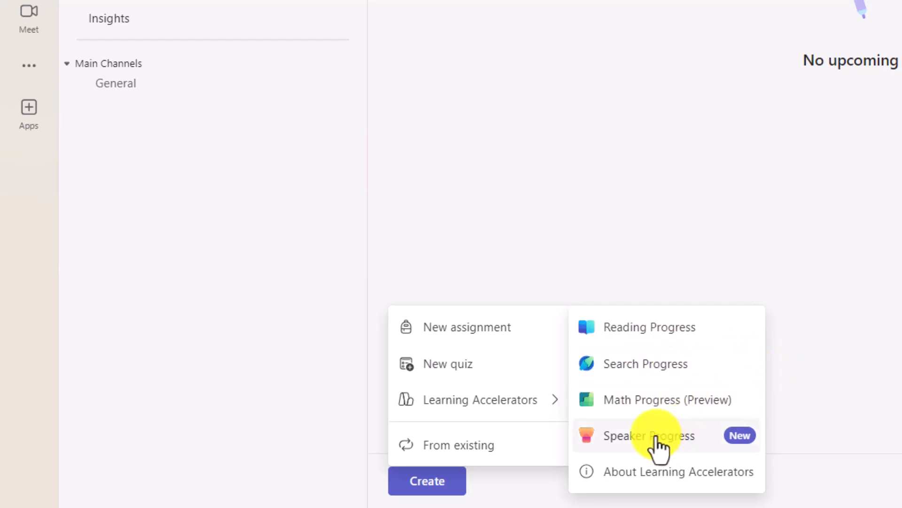
{"action": "mouse_move", "coordinate": [649, 435]}
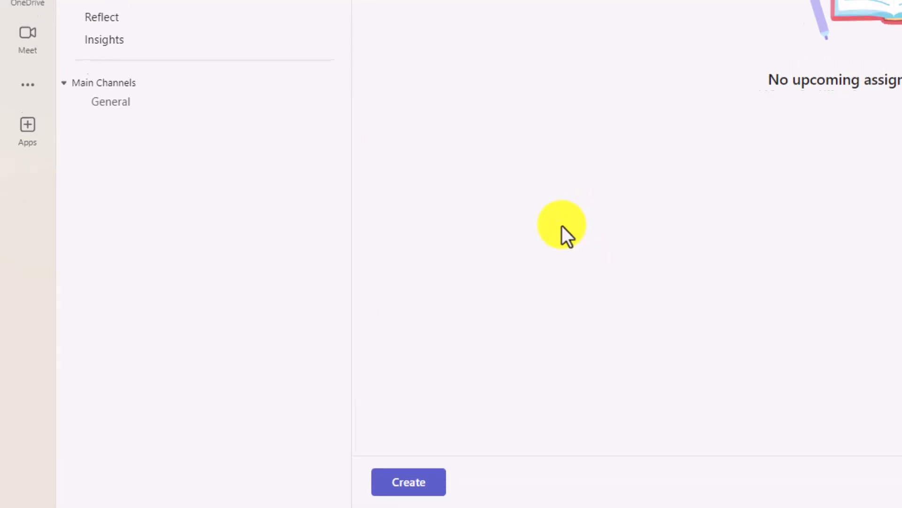
{"action": "left_click", "coordinate": [408, 482]}
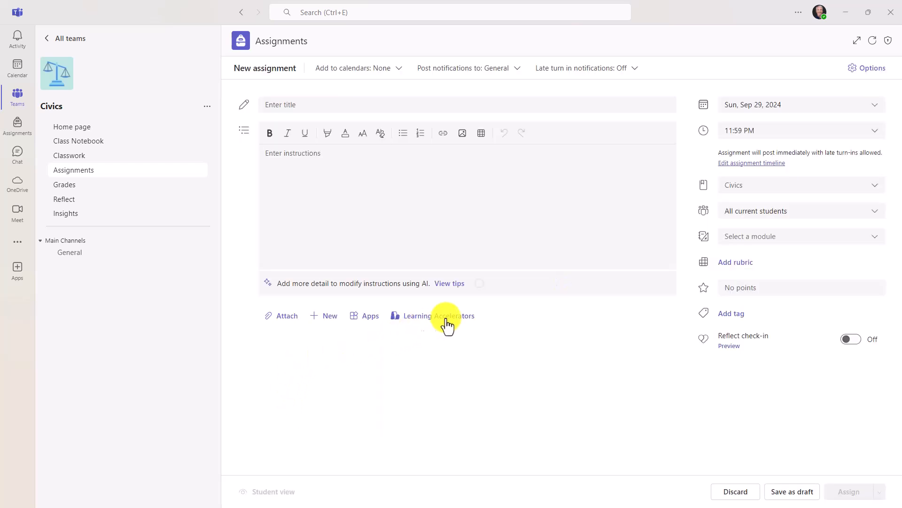
{"action": "left_click", "coordinate": [439, 315]}
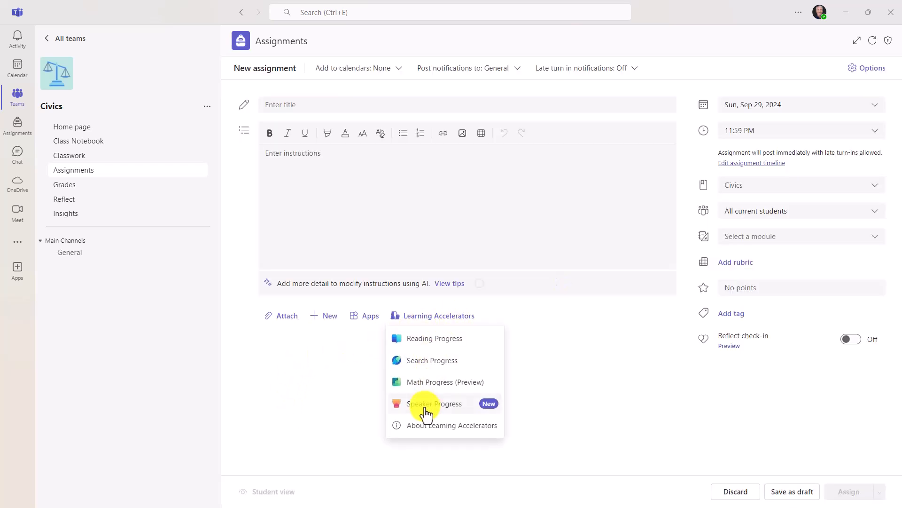
{"action": "left_click", "coordinate": [735, 491]}
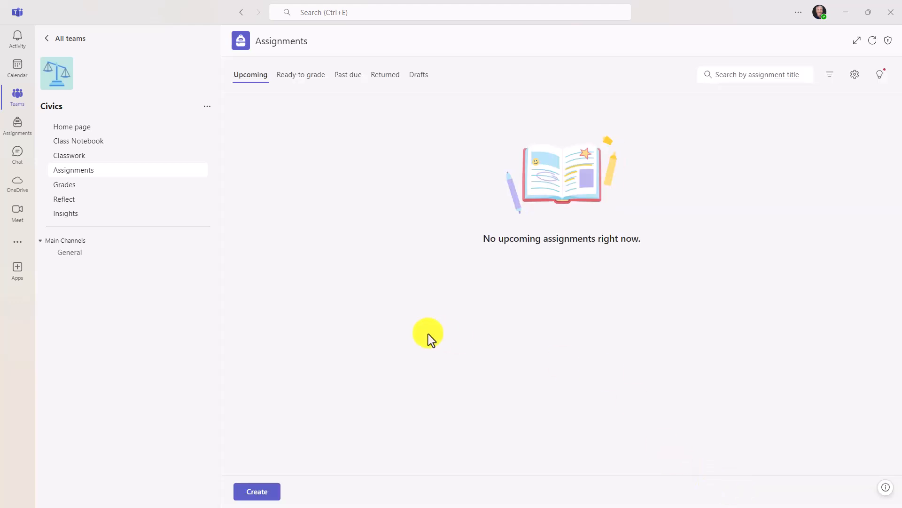
Step: Begin a new Science module using AI-generated module ideas
{"action": "left_click", "coordinate": [256, 491]}
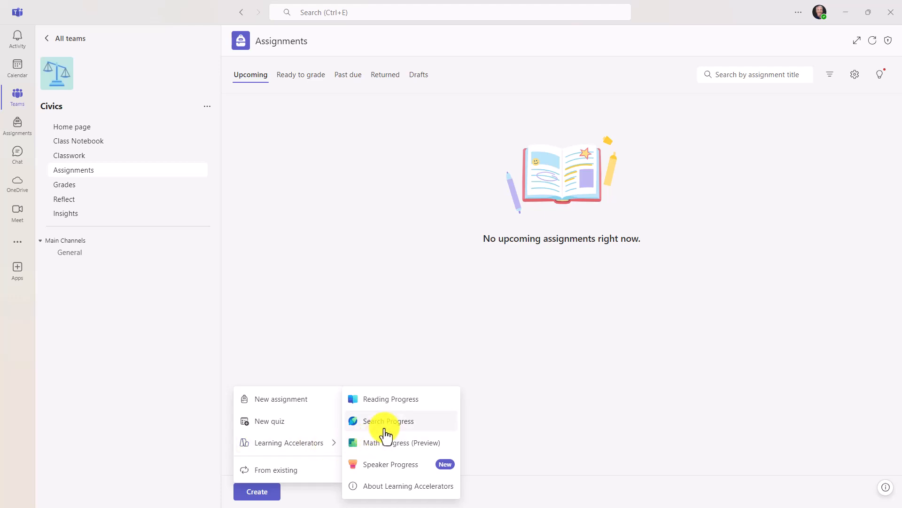
{"action": "left_click", "coordinate": [391, 464]}
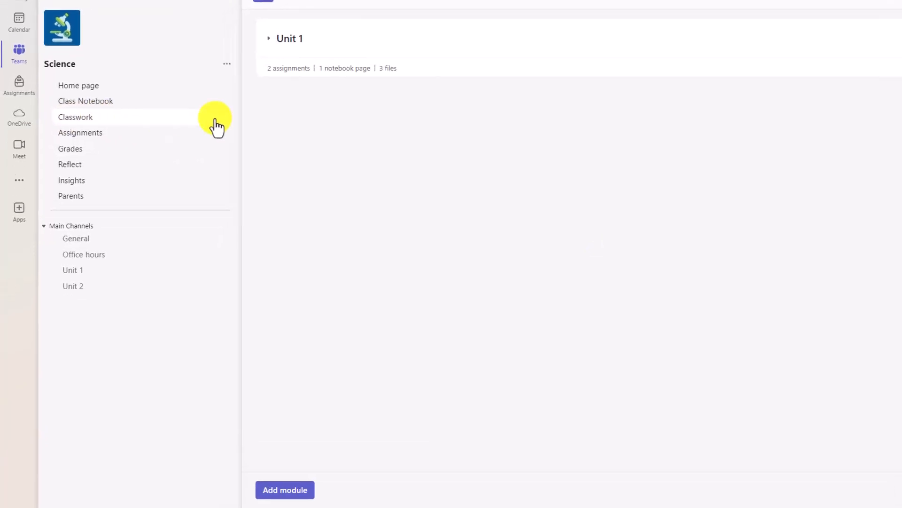
{"action": "left_click", "coordinate": [285, 490]}
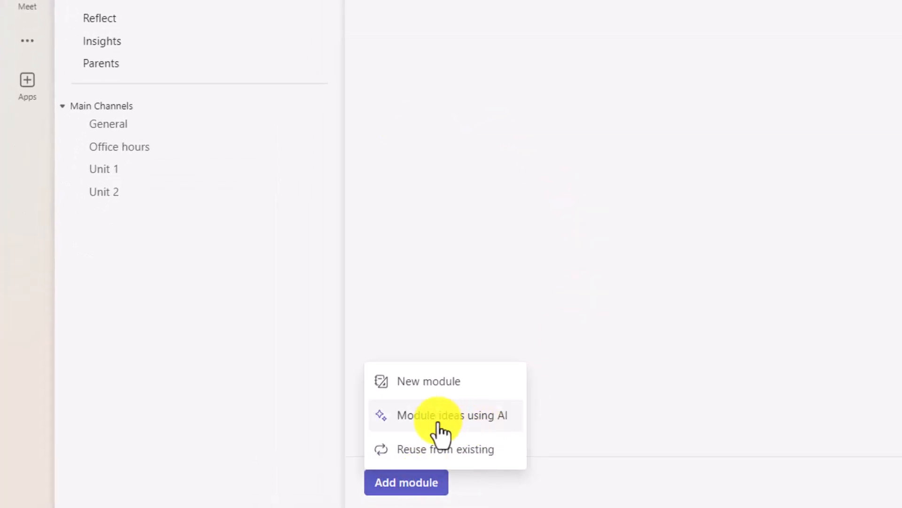
{"action": "mouse_move", "coordinate": [483, 423]}
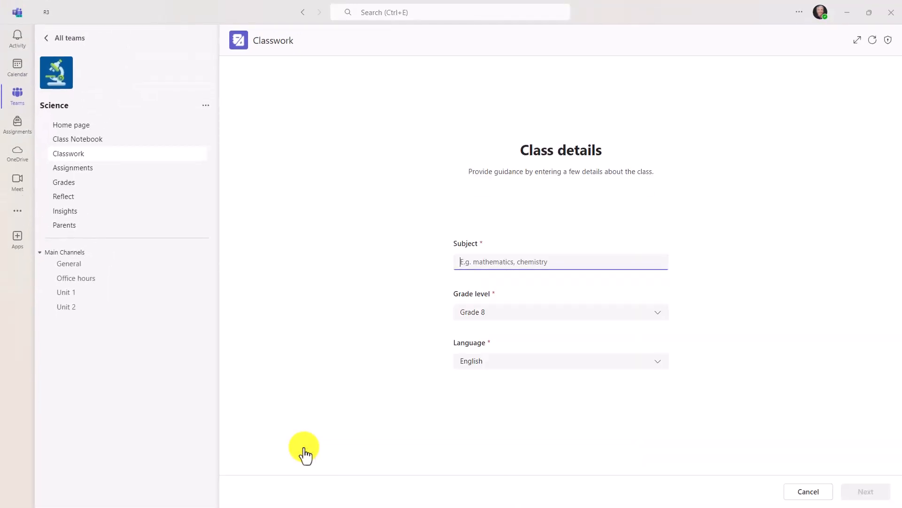
Step: Submit class details as Chemistry, Grade 9, English and move to learning objectives
{"action": "left_click", "coordinate": [561, 261]}
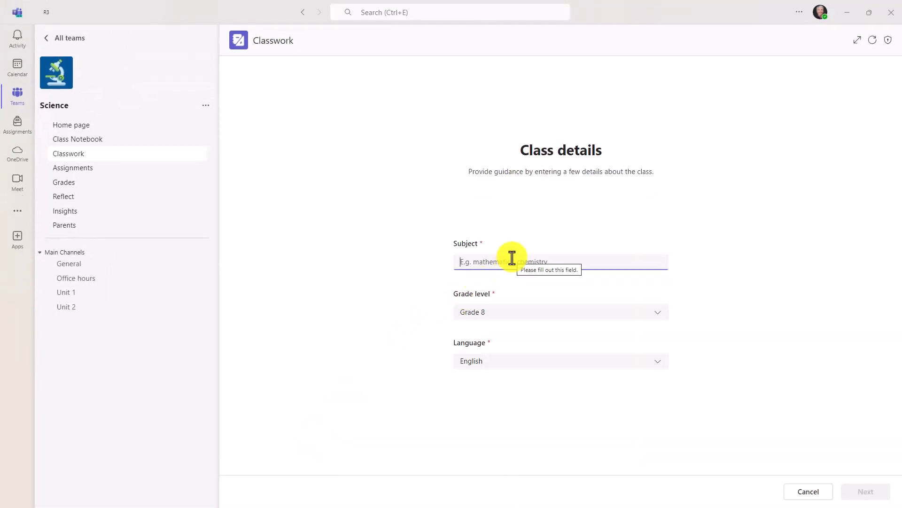
{"action": "left_click", "coordinate": [559, 311]}
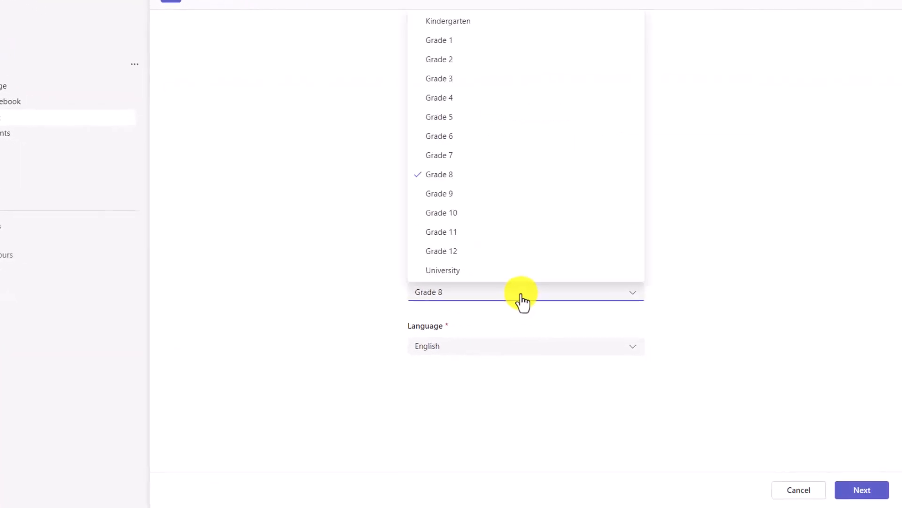
{"action": "mouse_move", "coordinate": [452, 21]}
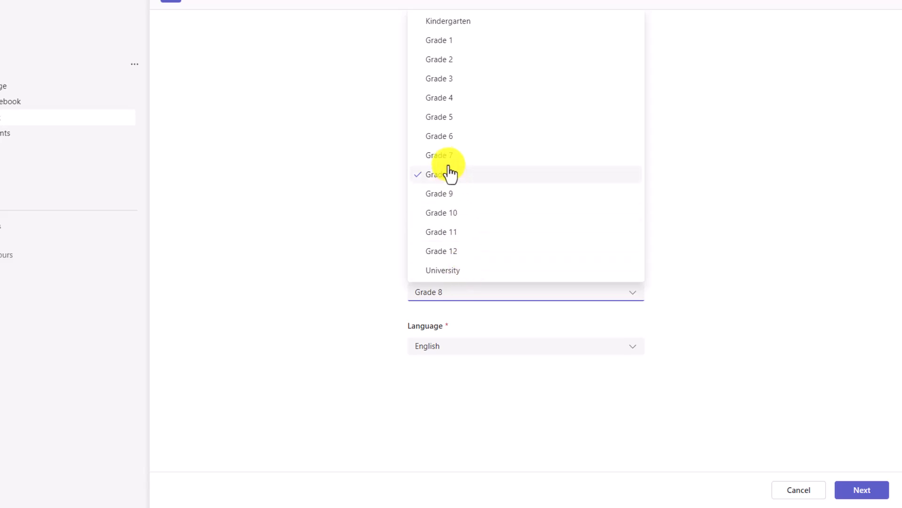
{"action": "left_click", "coordinate": [439, 193]}
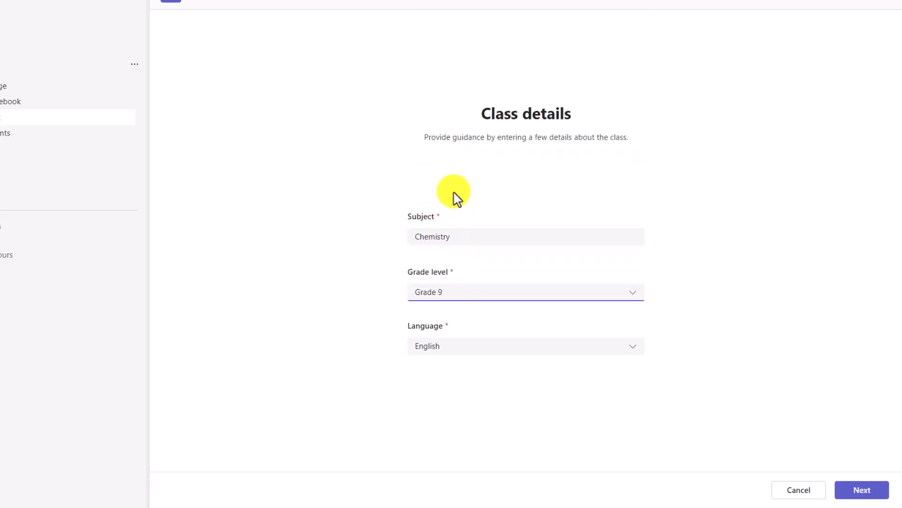
{"action": "left_click", "coordinate": [525, 345]}
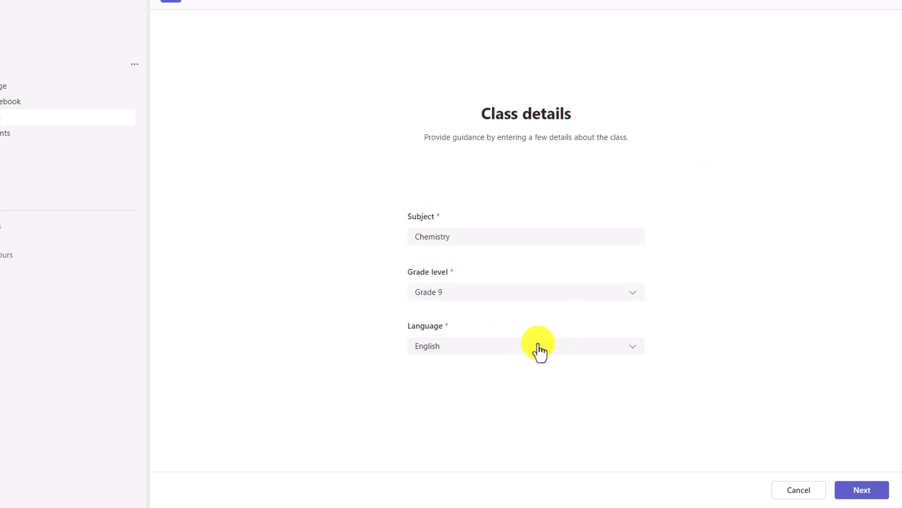
{"action": "left_click", "coordinate": [862, 490]}
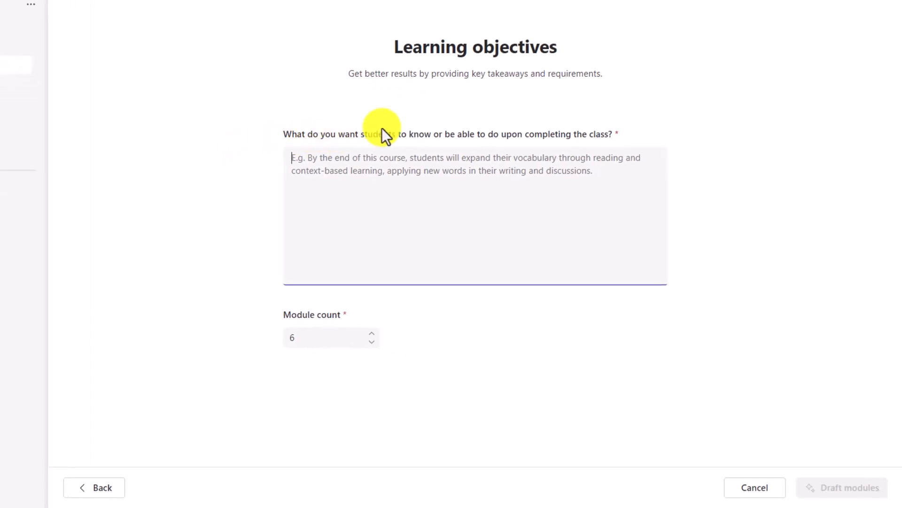
{"action": "mouse_move", "coordinate": [526, 140]}
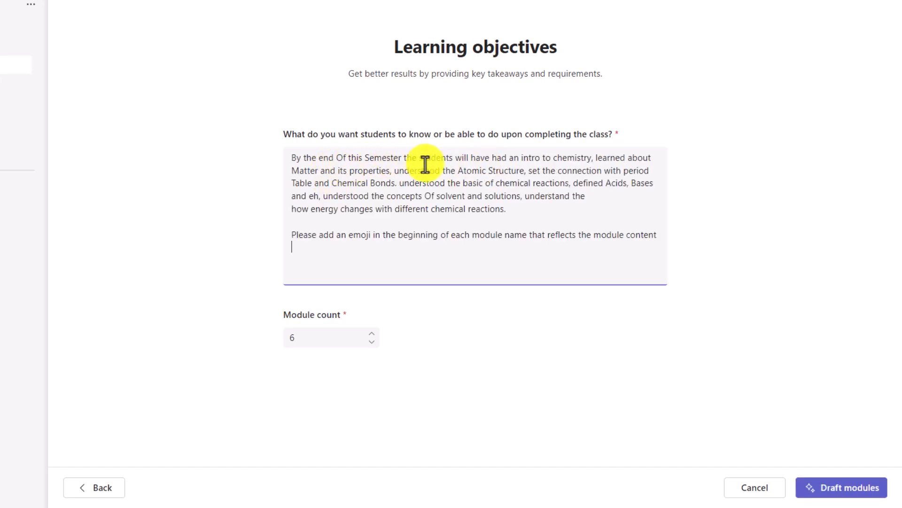
{"action": "mouse_move", "coordinate": [400, 183]}
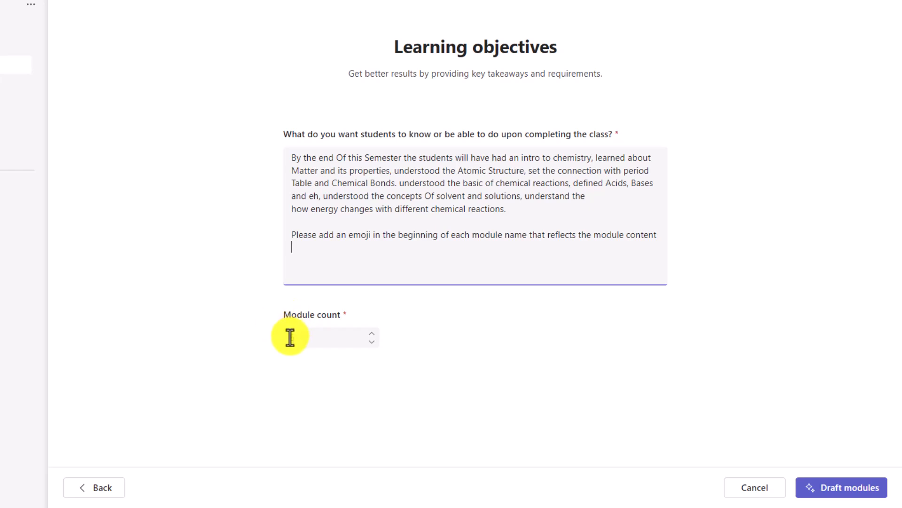
Step: Raise the module count to 7 and draft emoji-titled Chemistry modules from the objectives
{"action": "left_click", "coordinate": [373, 333]}
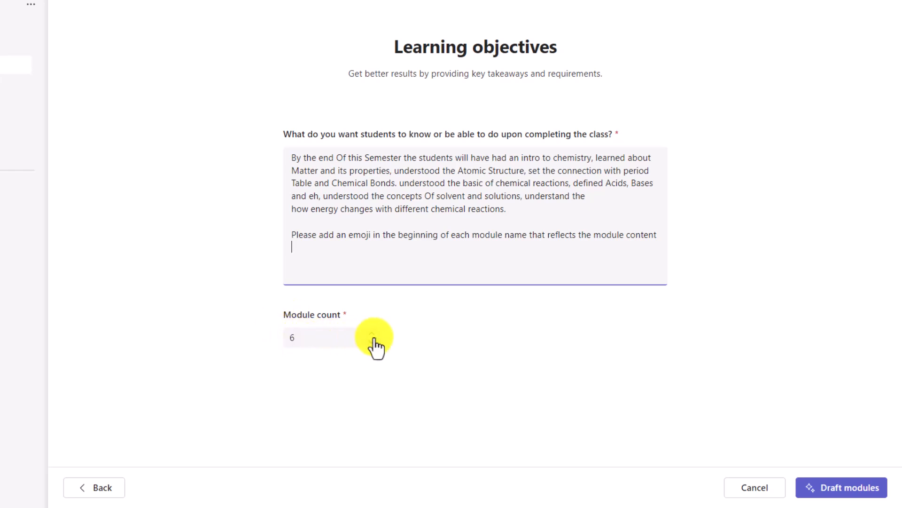
{"action": "left_click", "coordinate": [322, 338]}
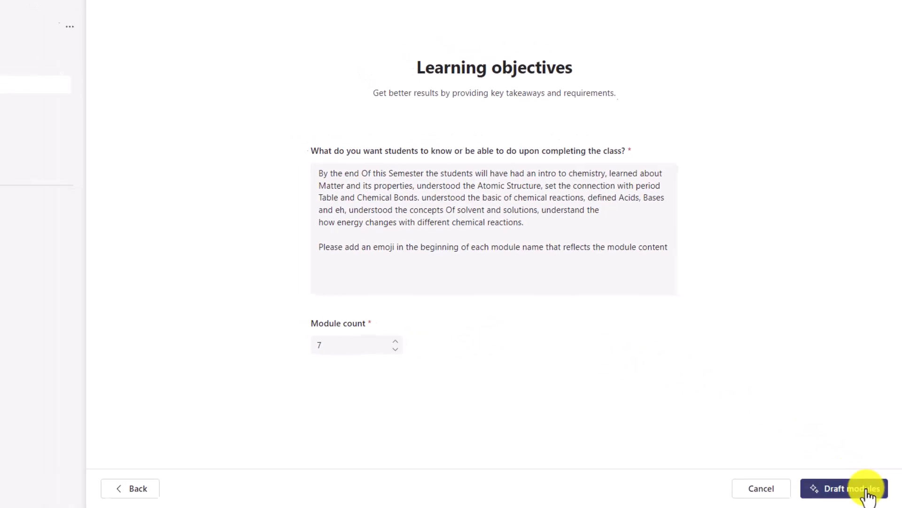
{"action": "left_click", "coordinate": [845, 488]}
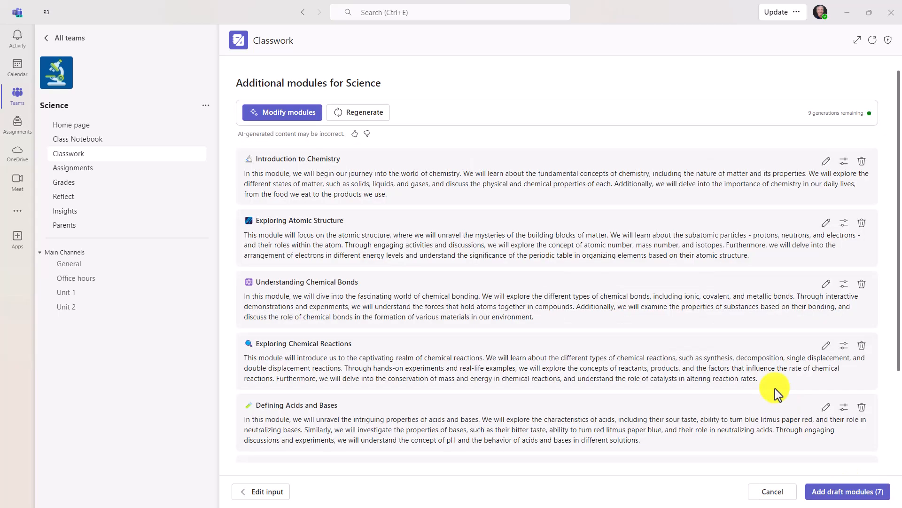
{"action": "mouse_move", "coordinate": [354, 181]}
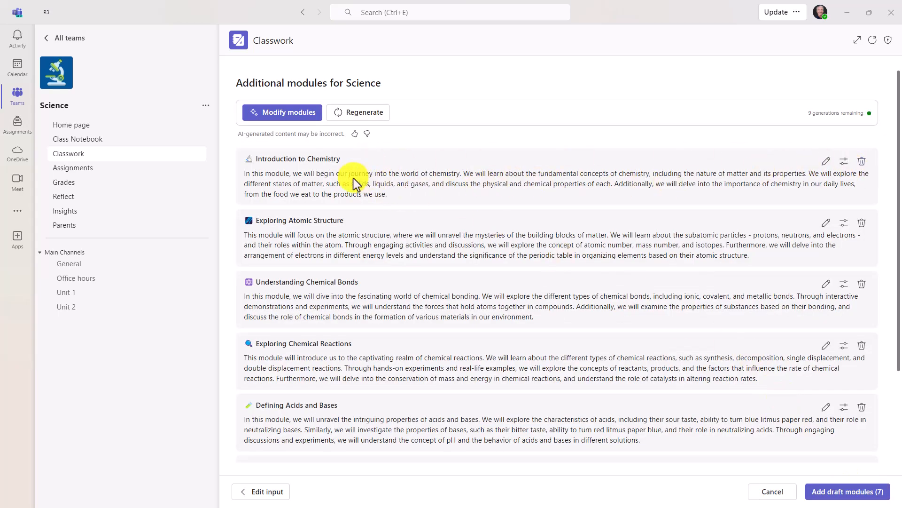
{"action": "scroll", "scroll_direction": "down", "scroll_amount": 3}
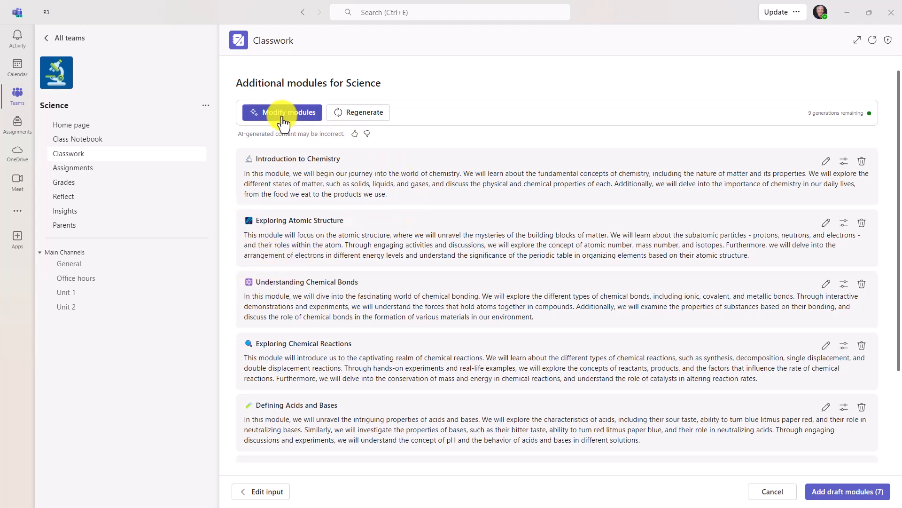
{"action": "mouse_move", "coordinate": [452, 140]}
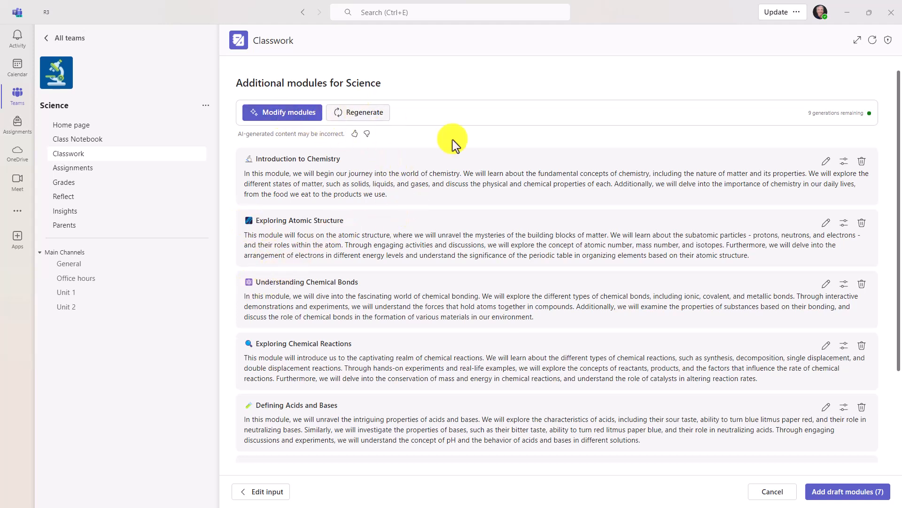
{"action": "mouse_move", "coordinate": [826, 165]}
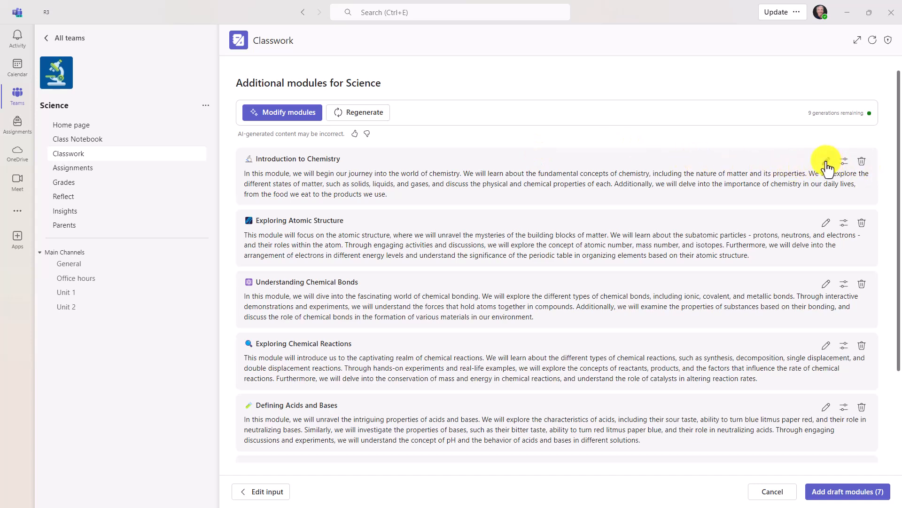
{"action": "mouse_move", "coordinate": [826, 161]}
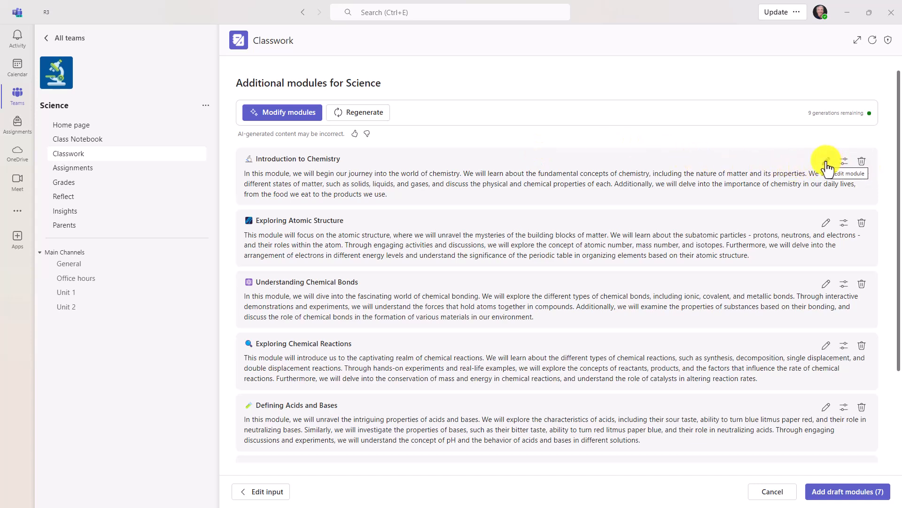
Step: Edit the Introduction to Chemistry module description and save it
{"action": "left_click", "coordinate": [826, 161]}
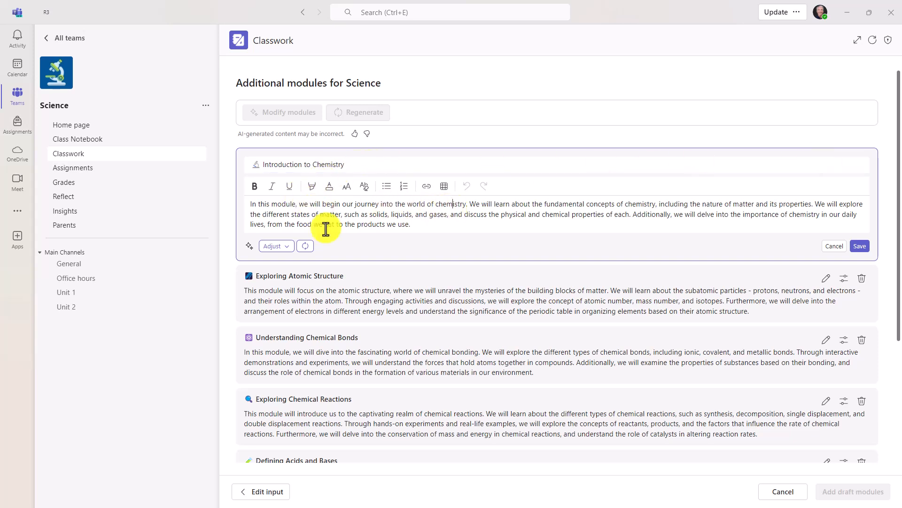
{"action": "left_click", "coordinate": [274, 245]}
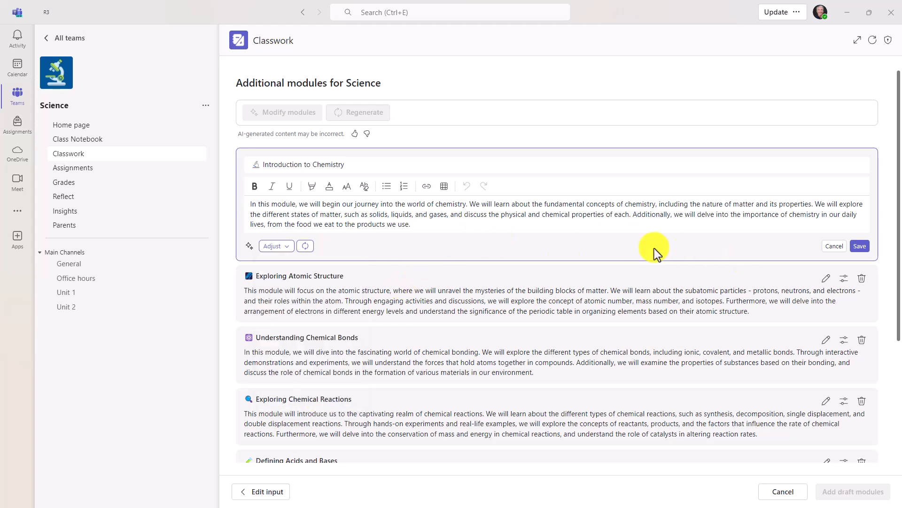
{"action": "mouse_move", "coordinate": [803, 257]}
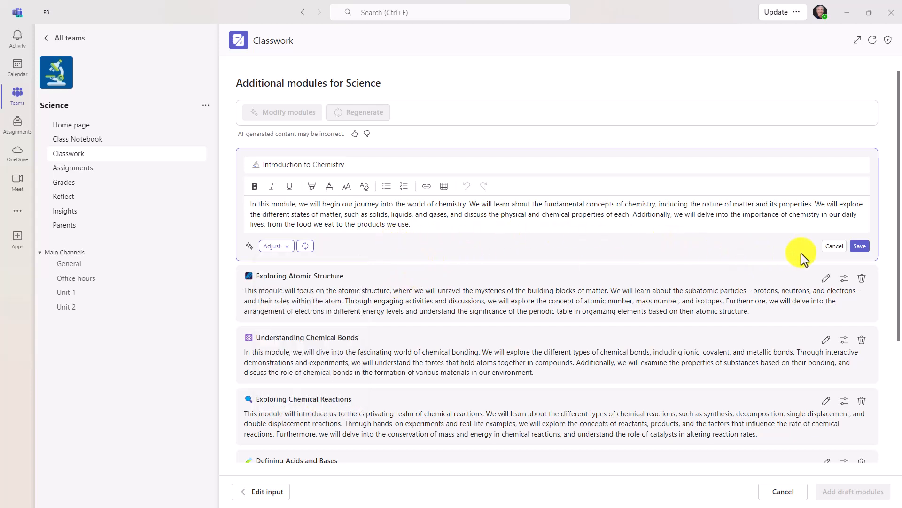
{"action": "left_click", "coordinate": [833, 246]}
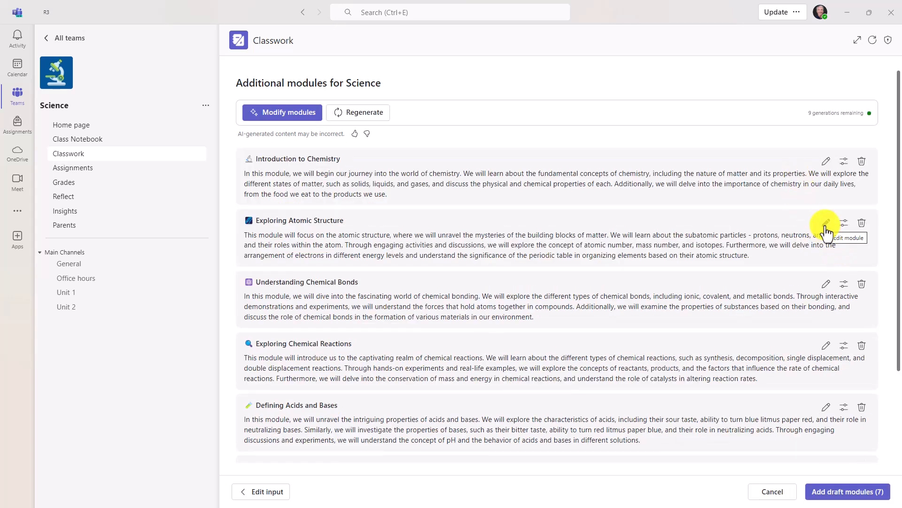
{"action": "mouse_move", "coordinate": [454, 270]}
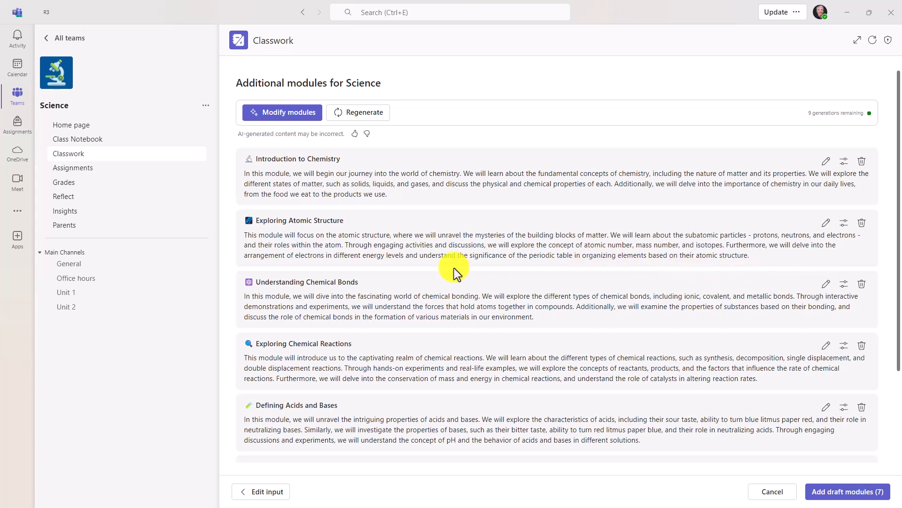
Step: Regenerate the seven modules in Bulleted list format with Concise length
{"action": "left_click", "coordinate": [282, 112]}
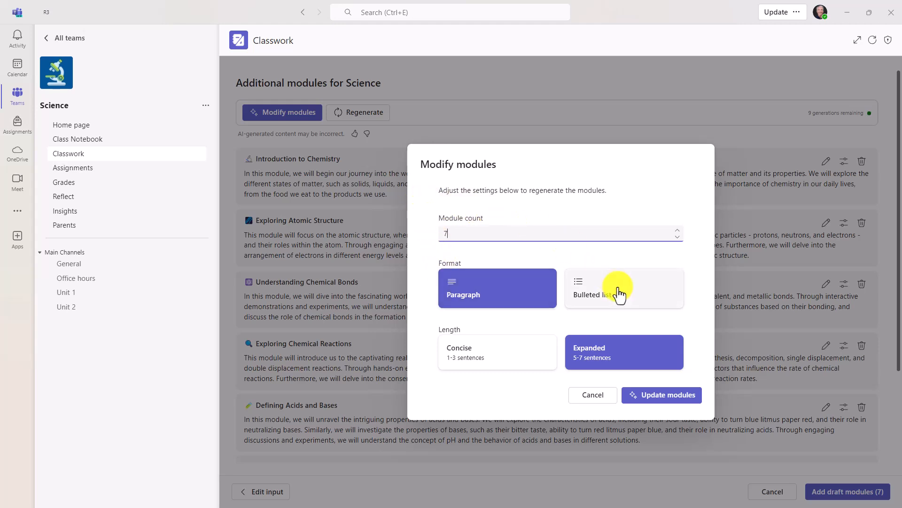
{"action": "left_click", "coordinate": [624, 288]}
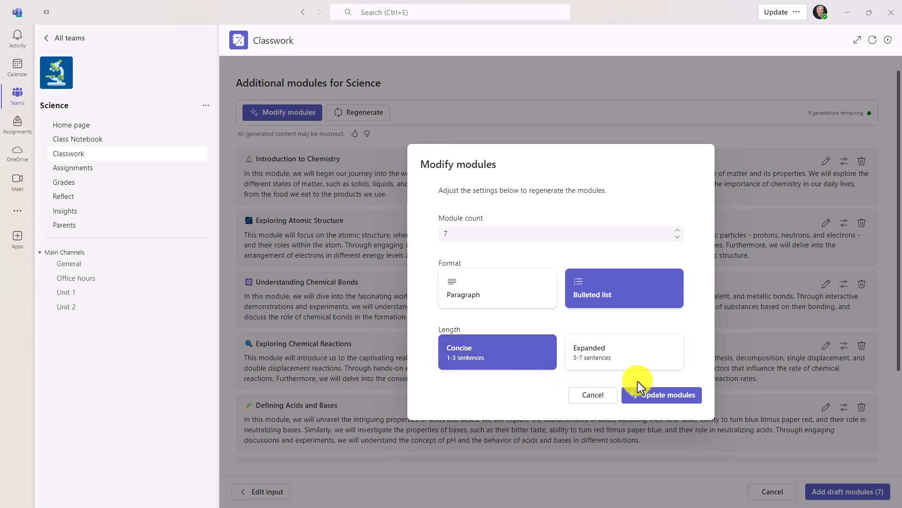
{"action": "left_click", "coordinate": [662, 395]}
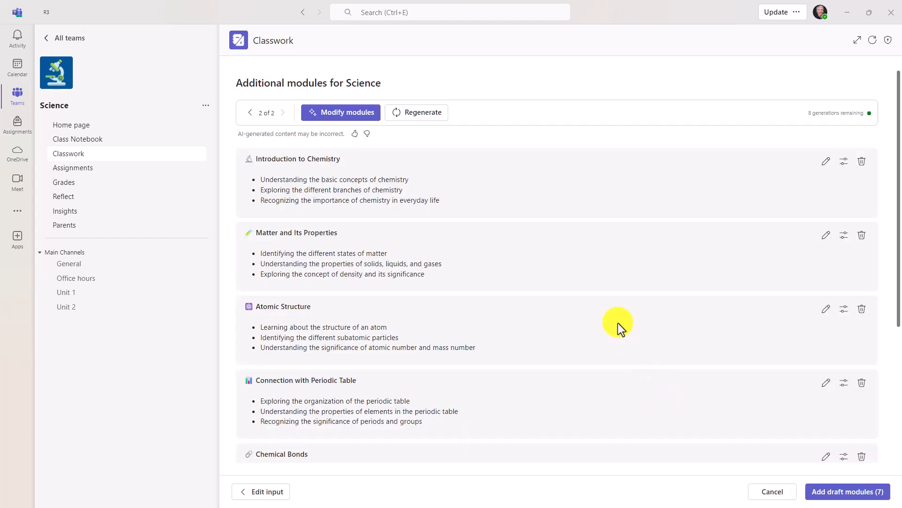
{"action": "mouse_move", "coordinate": [319, 225]}
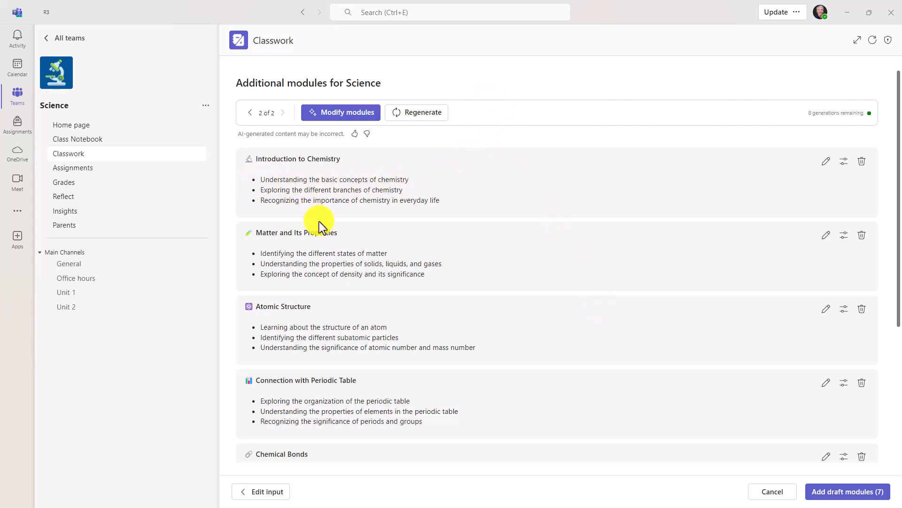
Step: Add all seven generated modules to Science Classwork as drafts
{"action": "scroll", "scroll_direction": "down", "scroll_amount": 3}
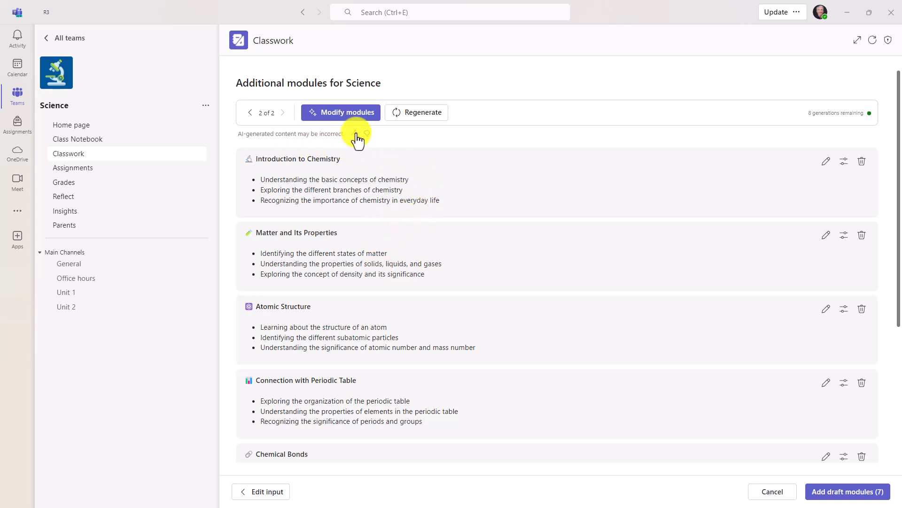
{"action": "mouse_move", "coordinate": [366, 133]}
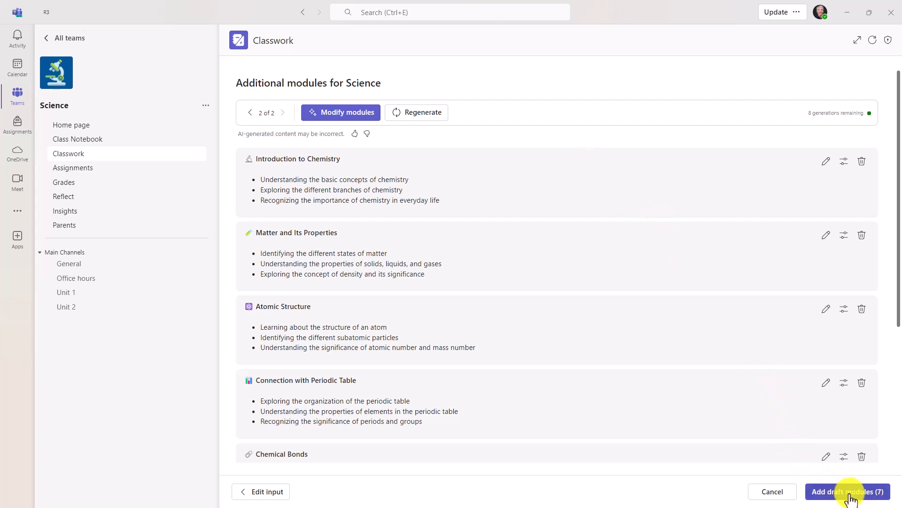
{"action": "left_click", "coordinate": [847, 490]}
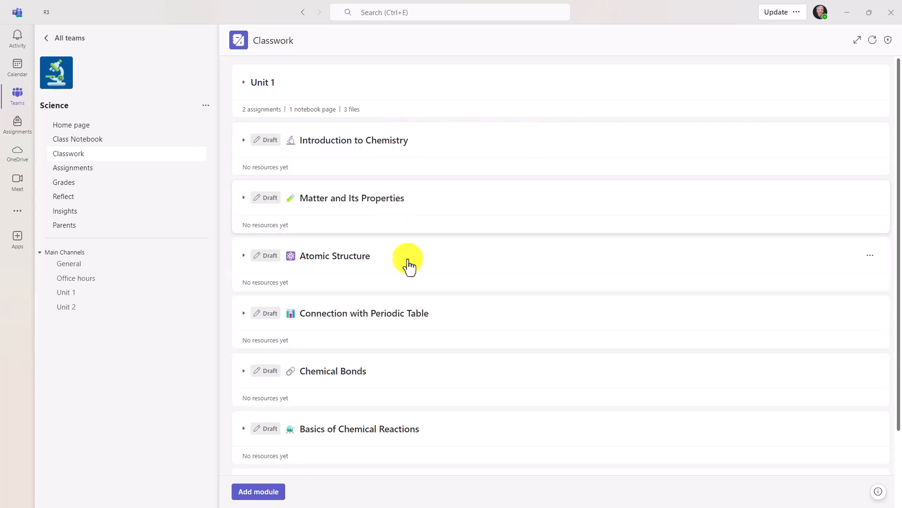
{"action": "scroll", "scroll_direction": "down", "scroll_amount": 3}
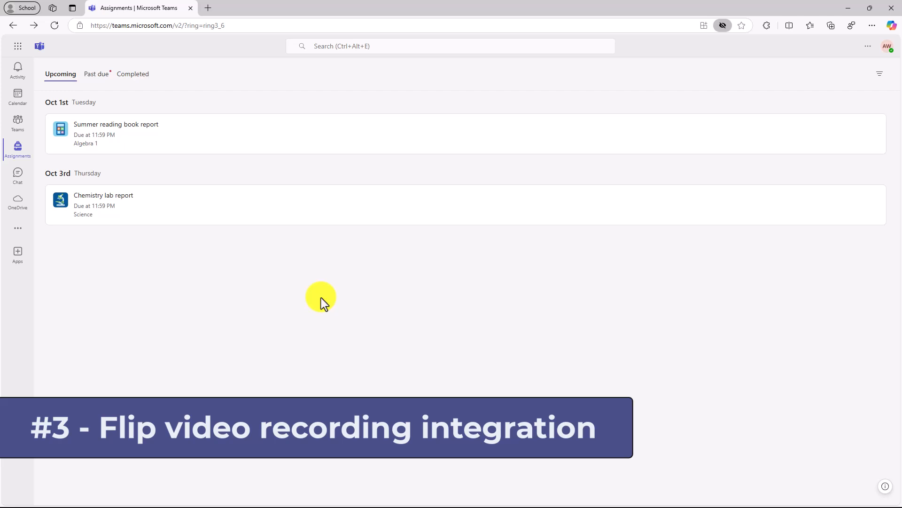
{"action": "mouse_move", "coordinate": [282, 364]}
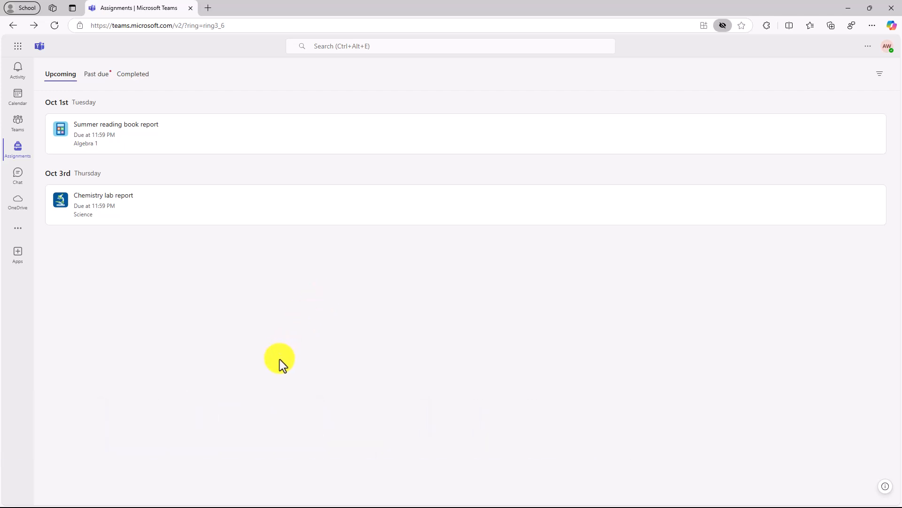
{"action": "mouse_move", "coordinate": [289, 332]}
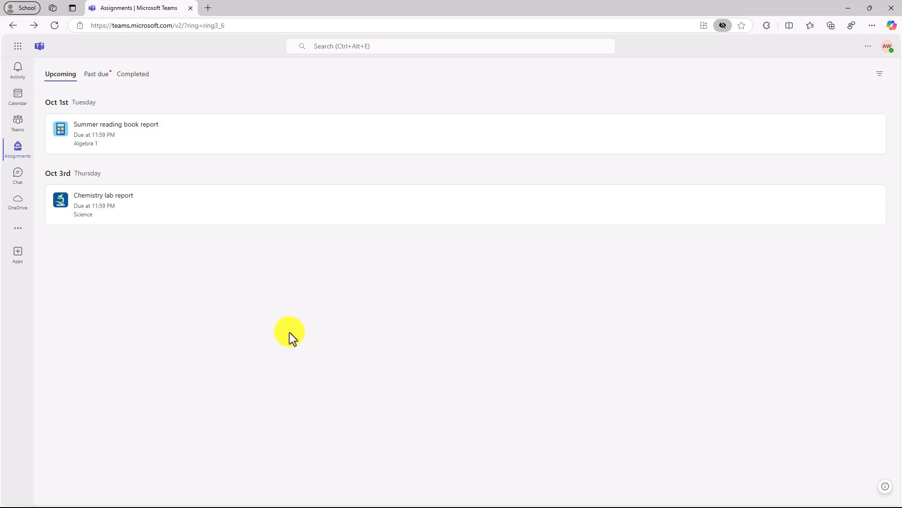
{"action": "mouse_move", "coordinate": [305, 259]}
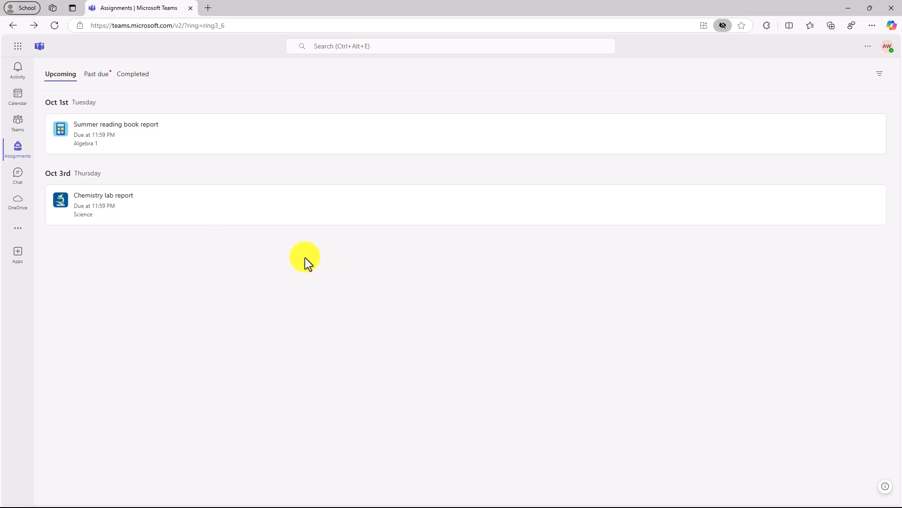
Step: Open the Summer reading book report and show the new work options
{"action": "left_click", "coordinate": [116, 132]}
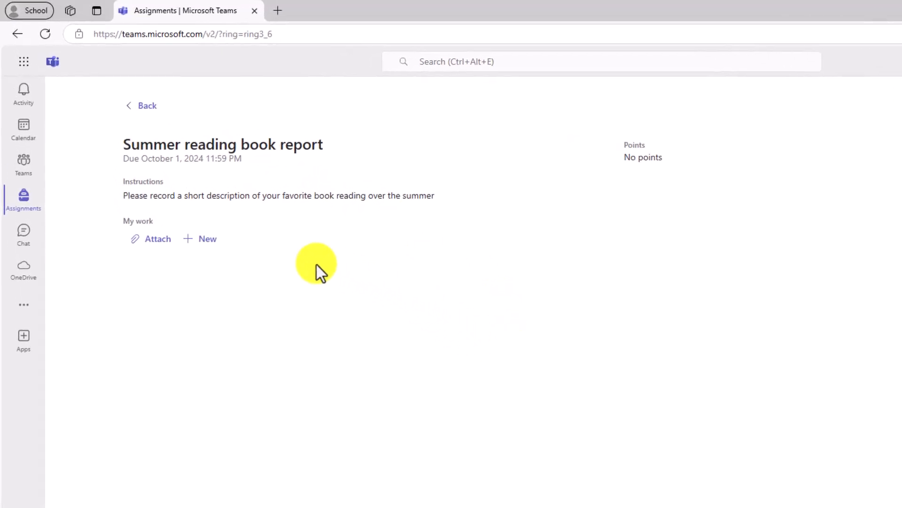
{"action": "left_click", "coordinate": [207, 238]}
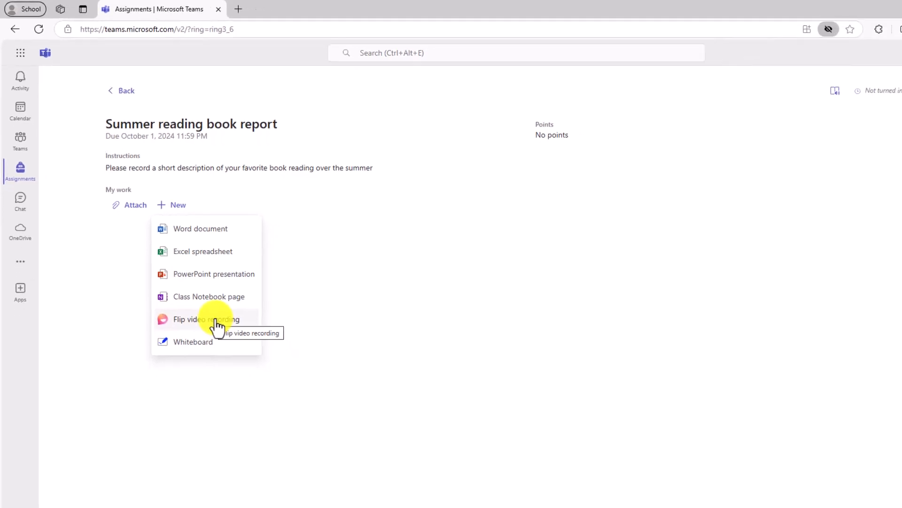
Step: Start a Flip video recording and try the Teleprompter, then close it
{"action": "left_click", "coordinate": [206, 319]}
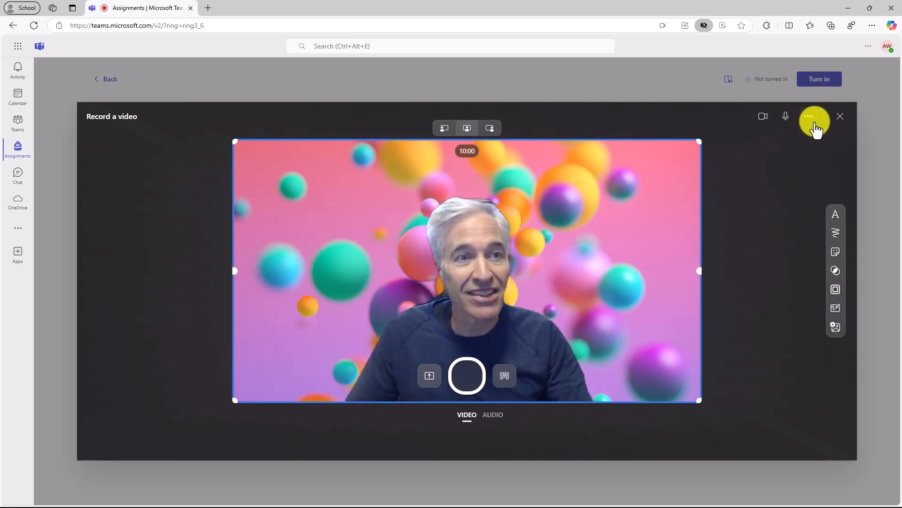
{"action": "left_click", "coordinate": [808, 116]}
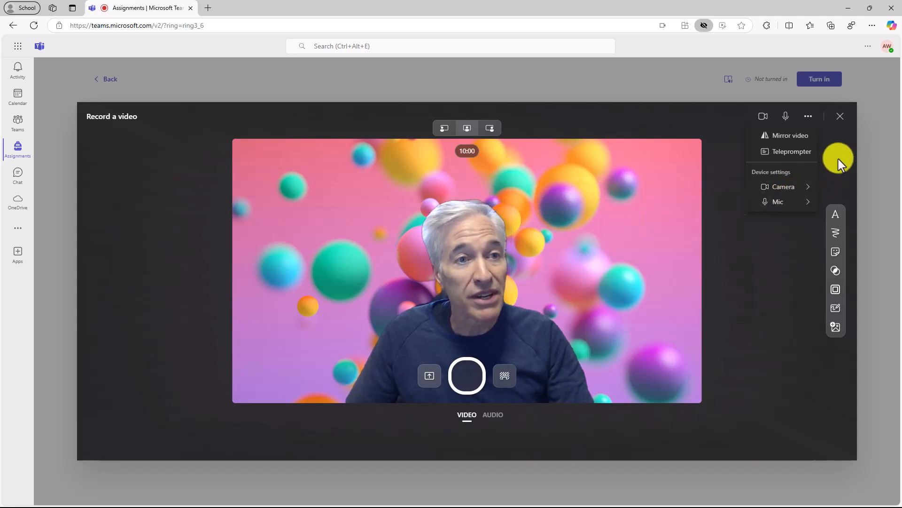
{"action": "left_click", "coordinate": [791, 152]}
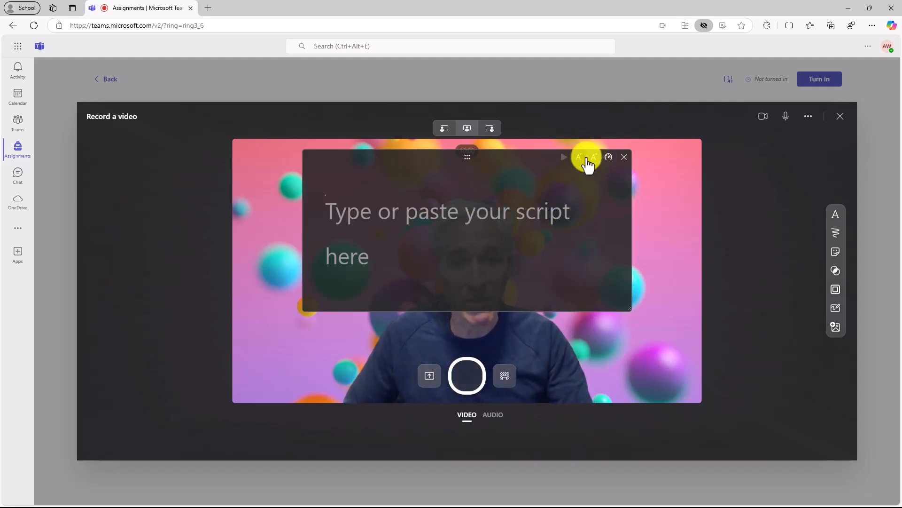
{"action": "mouse_move", "coordinate": [625, 160]}
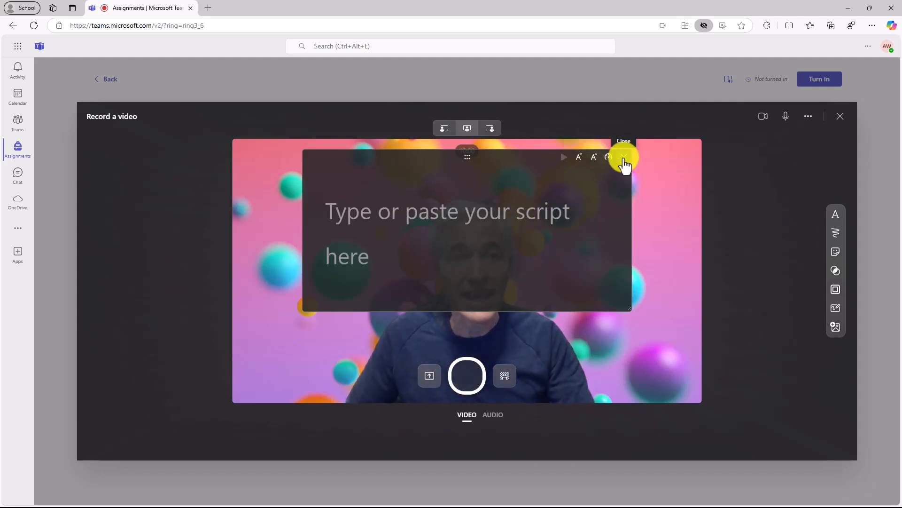
{"action": "left_click", "coordinate": [624, 157]}
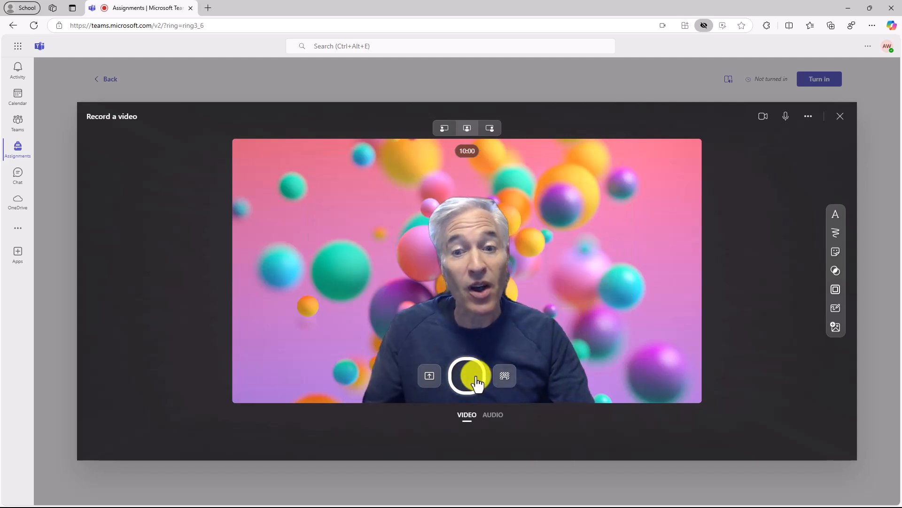
{"action": "mouse_move", "coordinate": [428, 375]}
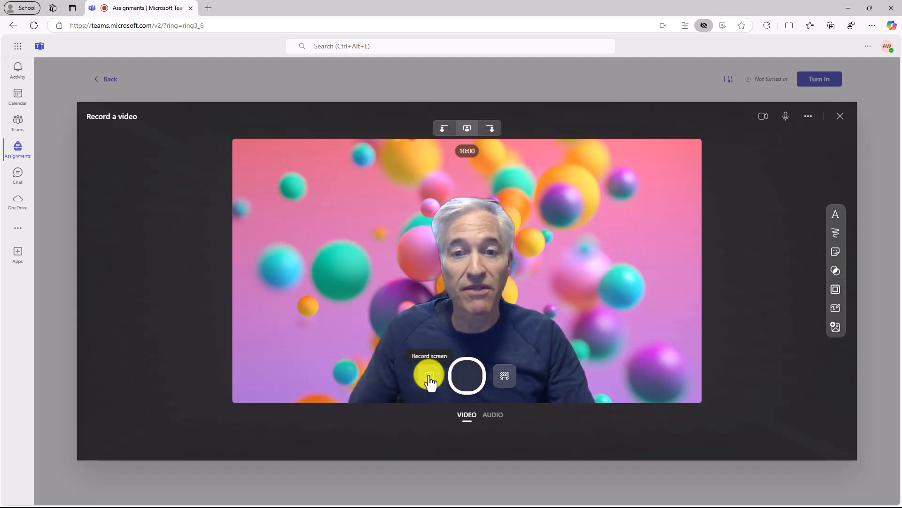
Step: Try Flip screen recording, browsing tab and entire-screen share options, then cancel
{"action": "left_click", "coordinate": [428, 376]}
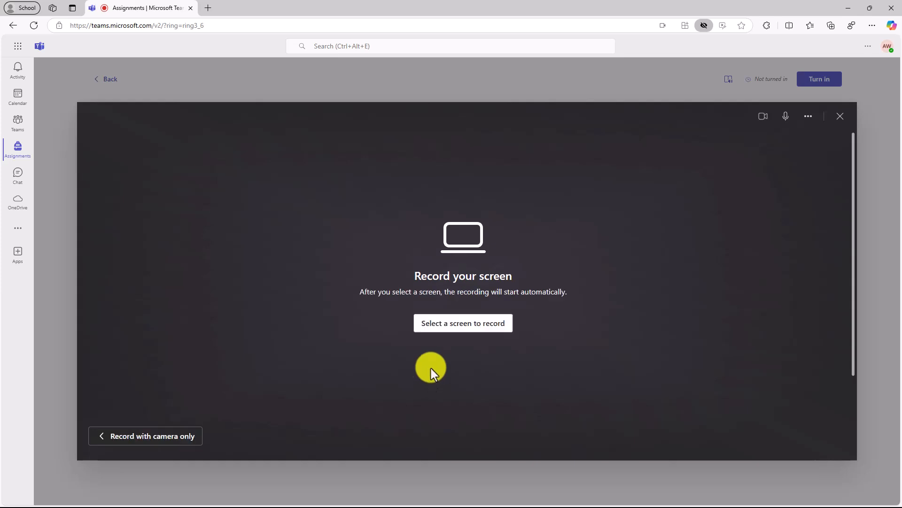
{"action": "left_click", "coordinate": [462, 323]}
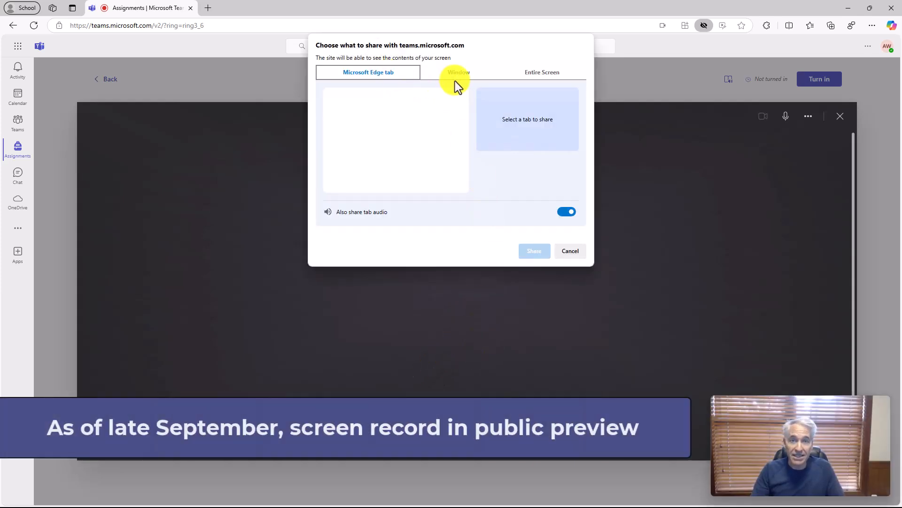
{"action": "left_click", "coordinate": [541, 72]}
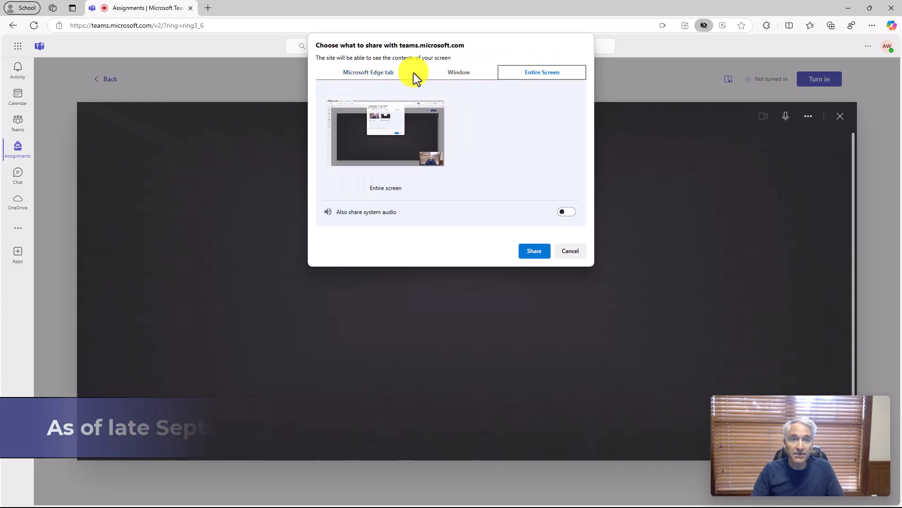
{"action": "left_click", "coordinate": [369, 72]}
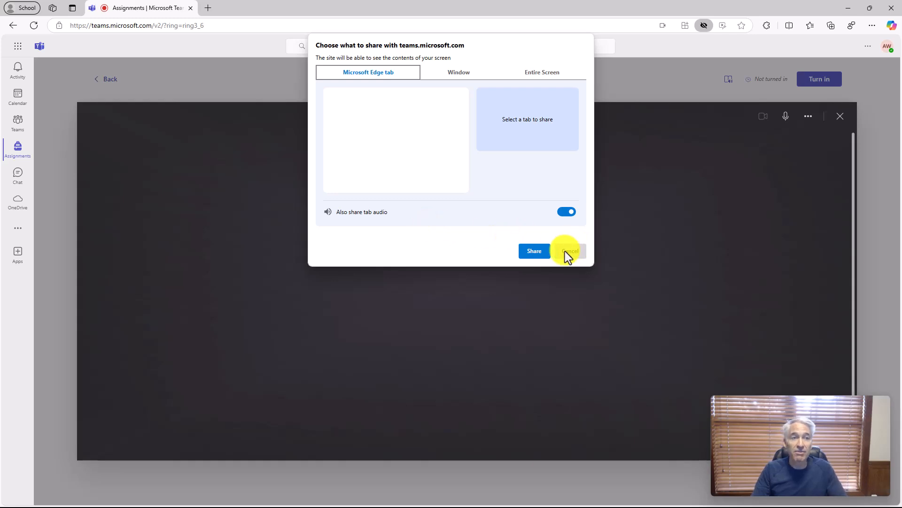
{"action": "left_click", "coordinate": [571, 250]}
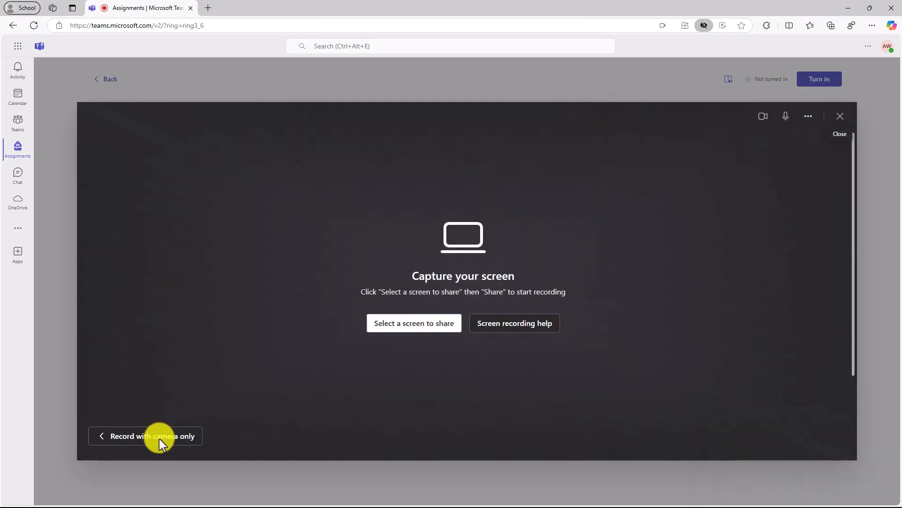
Step: Return to camera-only recording, pick a different backdrop, and switch back to video
{"action": "left_click", "coordinate": [146, 435]}
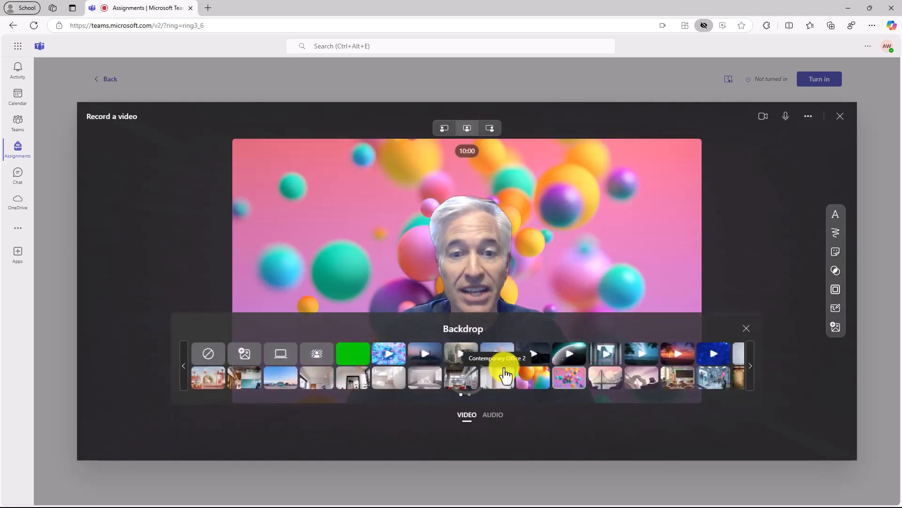
{"action": "left_click", "coordinate": [492, 414]}
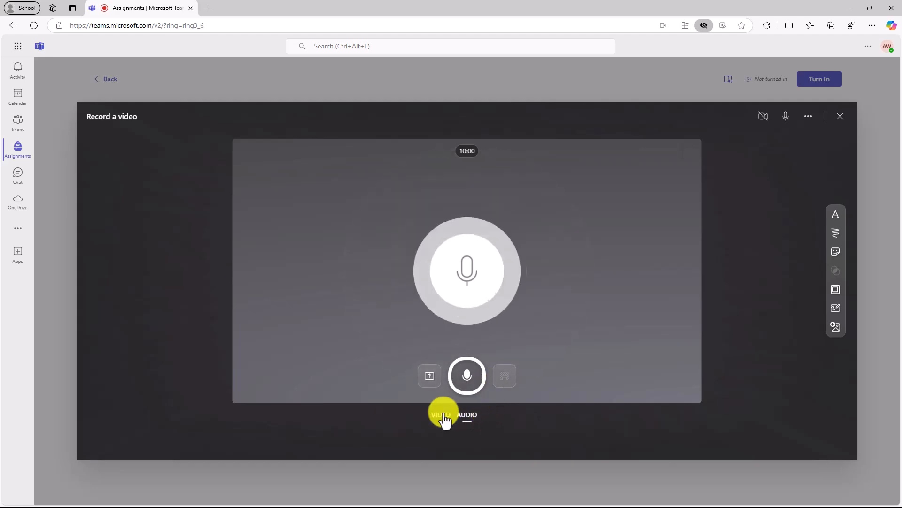
{"action": "left_click", "coordinate": [840, 115]}
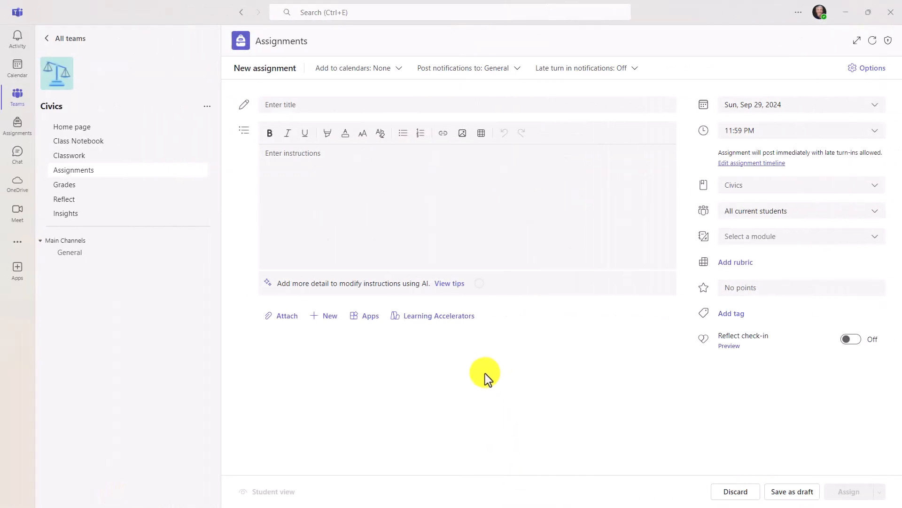
{"action": "mouse_move", "coordinate": [330, 316]}
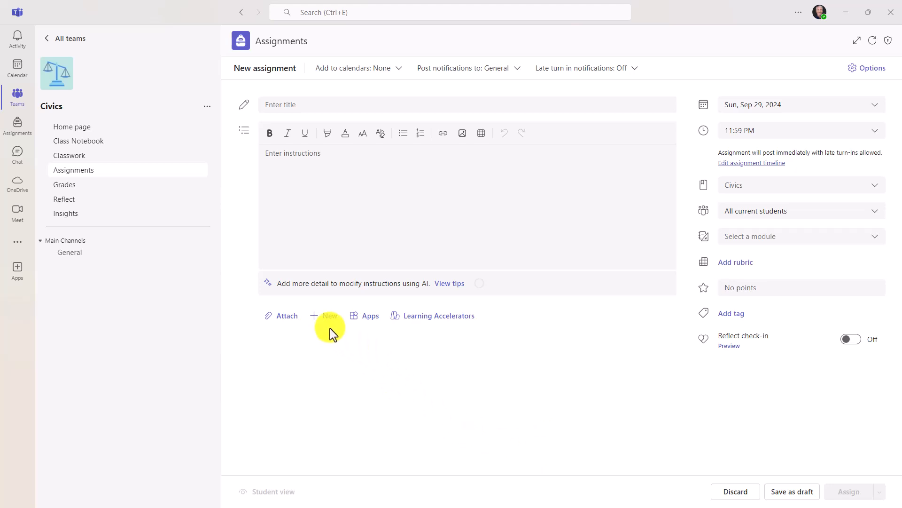
{"action": "left_click", "coordinate": [324, 315]}
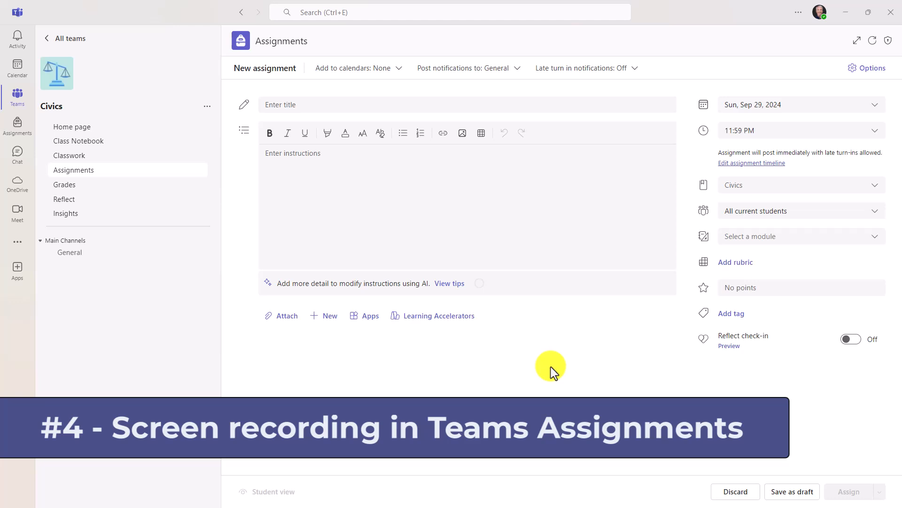
{"action": "mouse_move", "coordinate": [441, 384]}
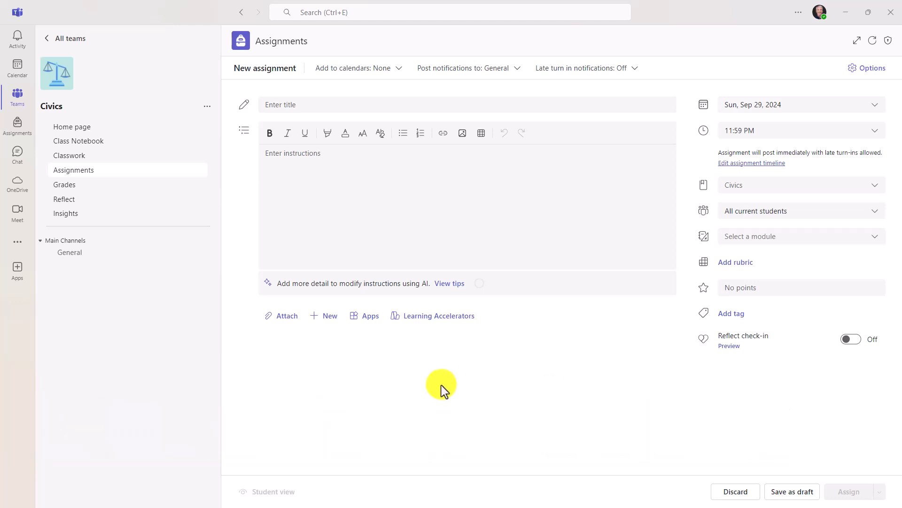
{"action": "mouse_move", "coordinate": [448, 411]}
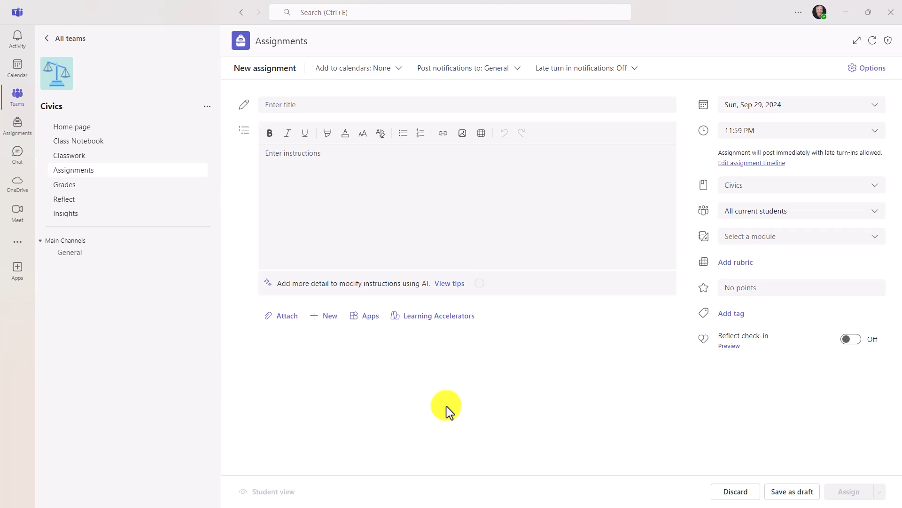
Step: Set up a screen recording for the assignment, then dismiss the share picker
{"action": "left_click", "coordinate": [324, 316]}
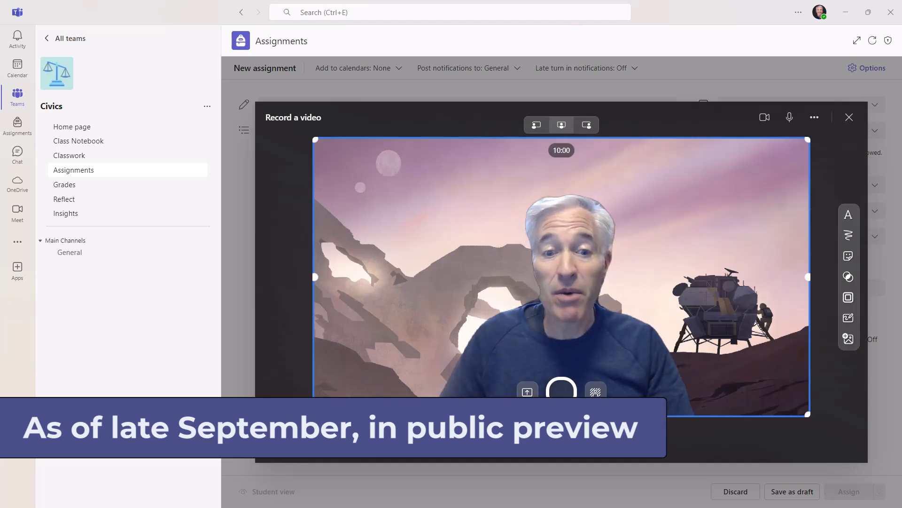
{"action": "mouse_move", "coordinate": [527, 392]}
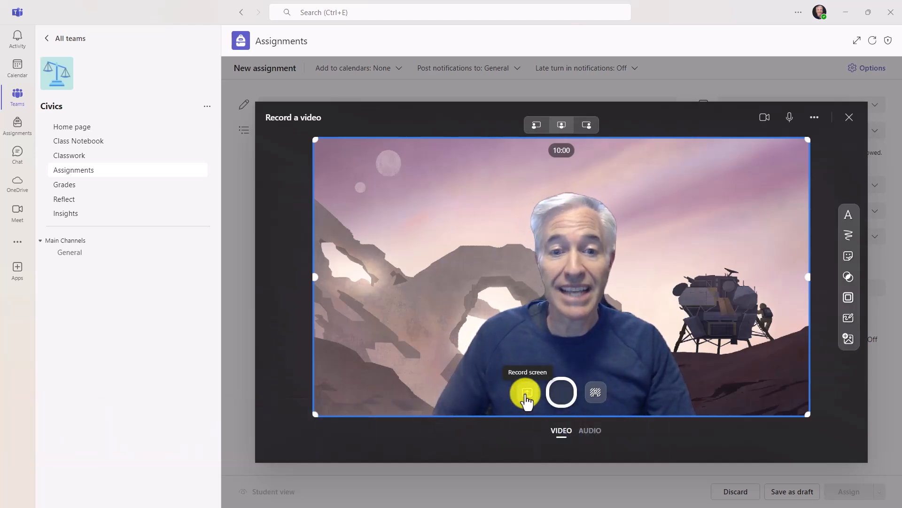
{"action": "left_click", "coordinate": [524, 392]}
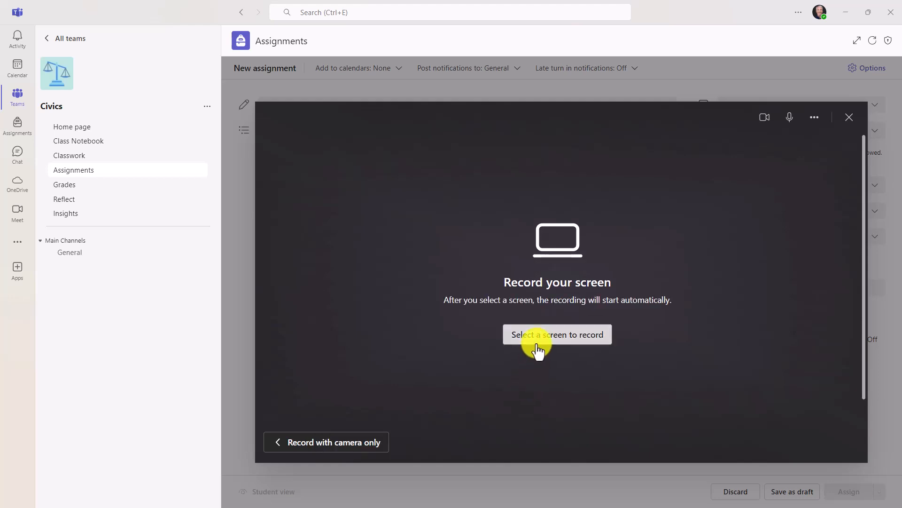
{"action": "left_click", "coordinate": [556, 334]}
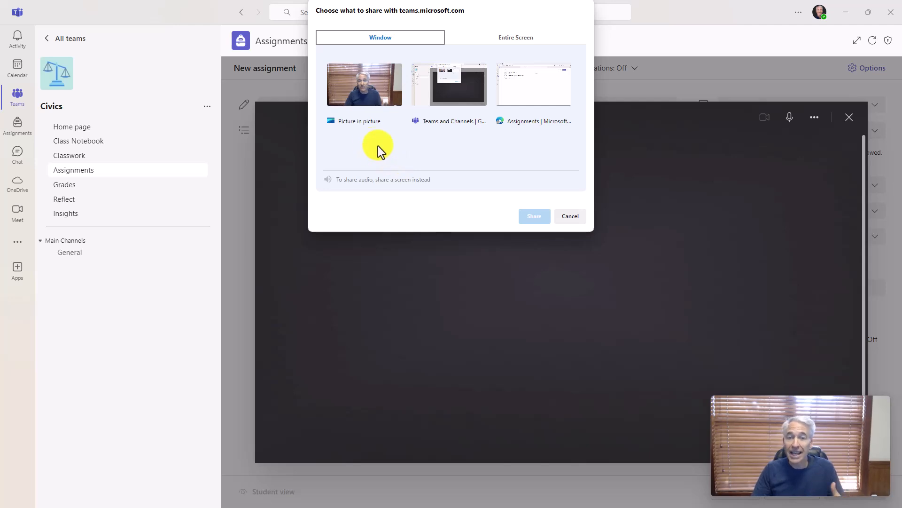
{"action": "left_click", "coordinate": [570, 216]}
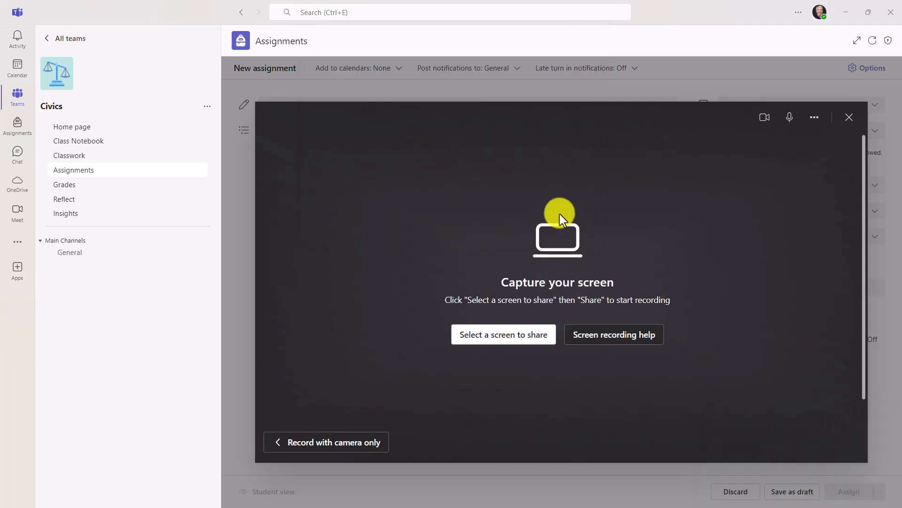
{"action": "left_click", "coordinate": [849, 118]}
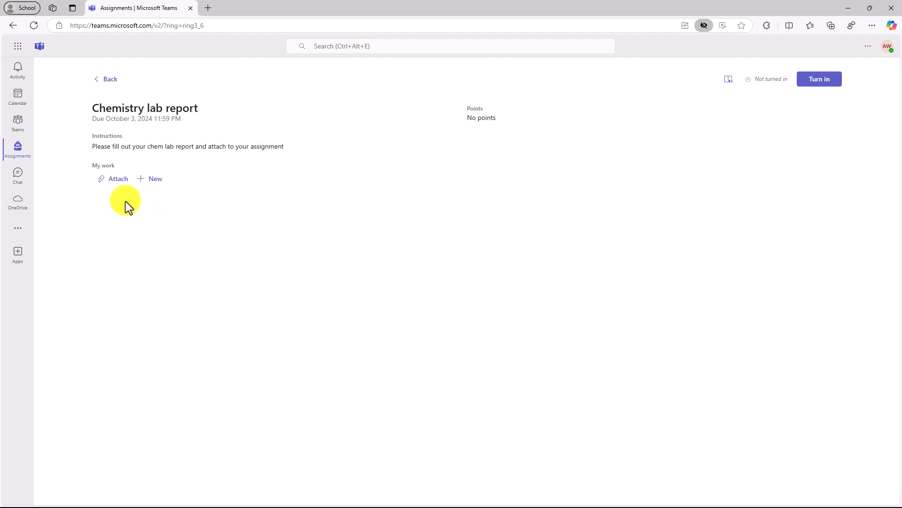
Step: Upload Lab-Report 1.pdf from this device and open it
{"action": "left_click", "coordinate": [118, 178]}
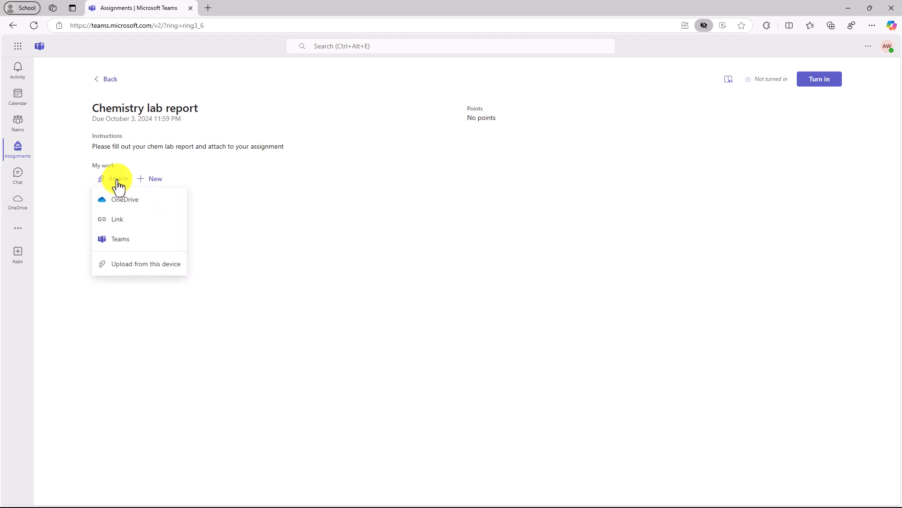
{"action": "mouse_move", "coordinate": [147, 264]}
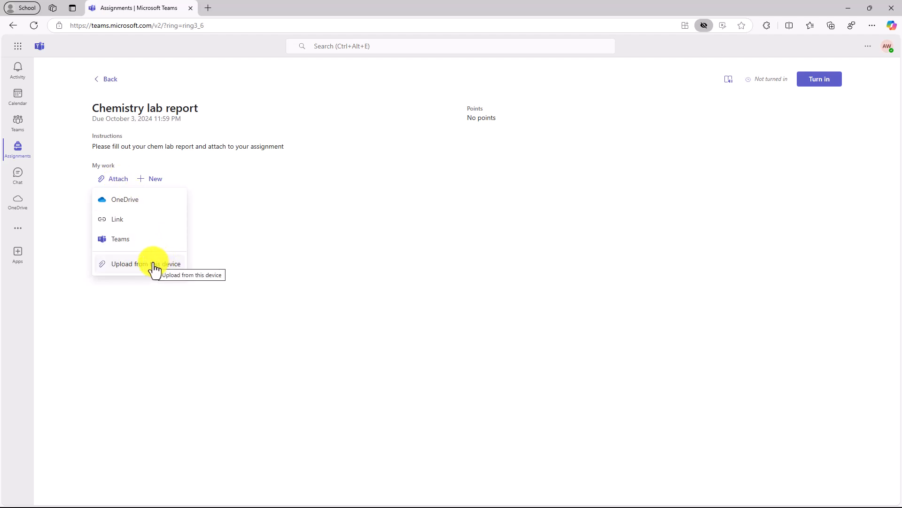
{"action": "left_click", "coordinate": [140, 264]}
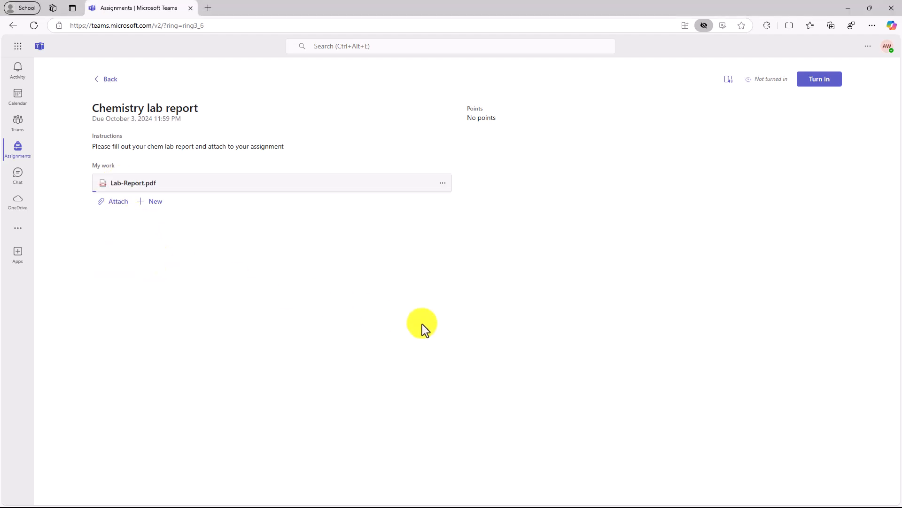
{"action": "mouse_move", "coordinate": [133, 183]}
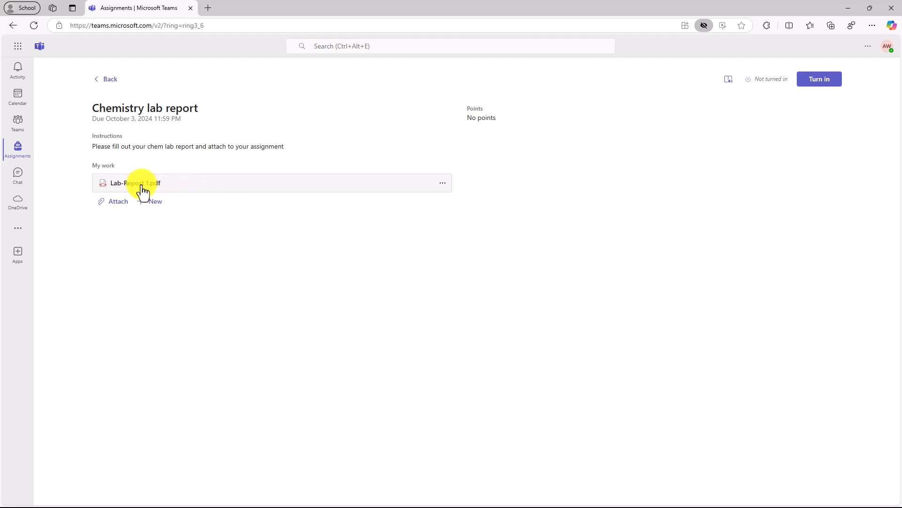
{"action": "left_click", "coordinate": [135, 182]}
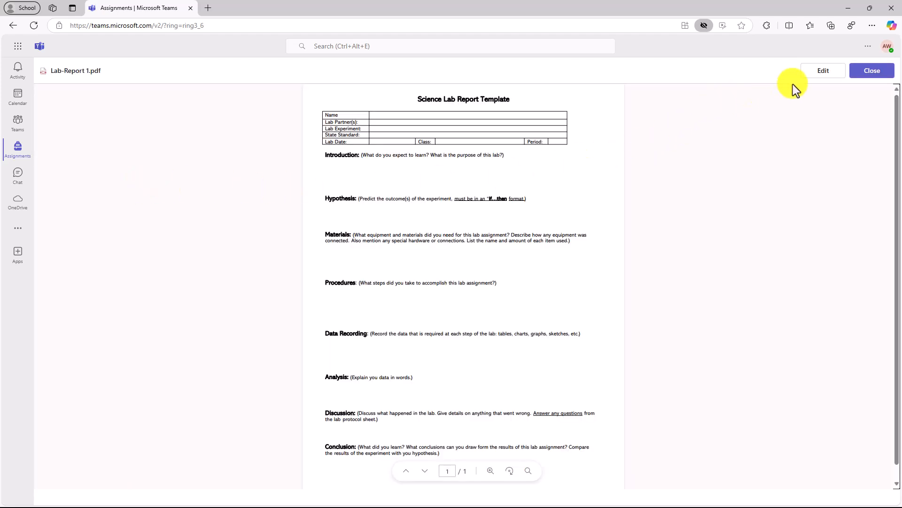
Step: Annotate the PDF with the pink hypothesis 'I think the volcano will explode'
{"action": "left_click", "coordinate": [823, 70]}
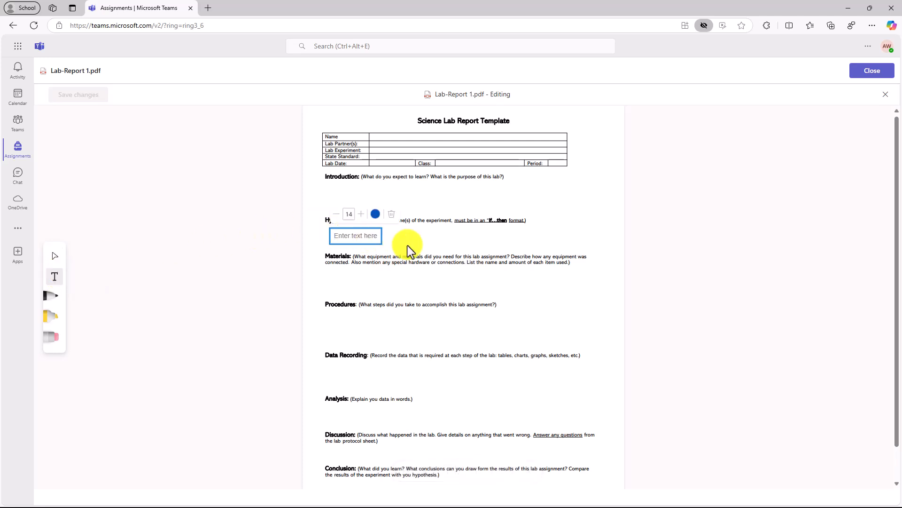
{"action": "type", "text": "I think the volcano will explode"}
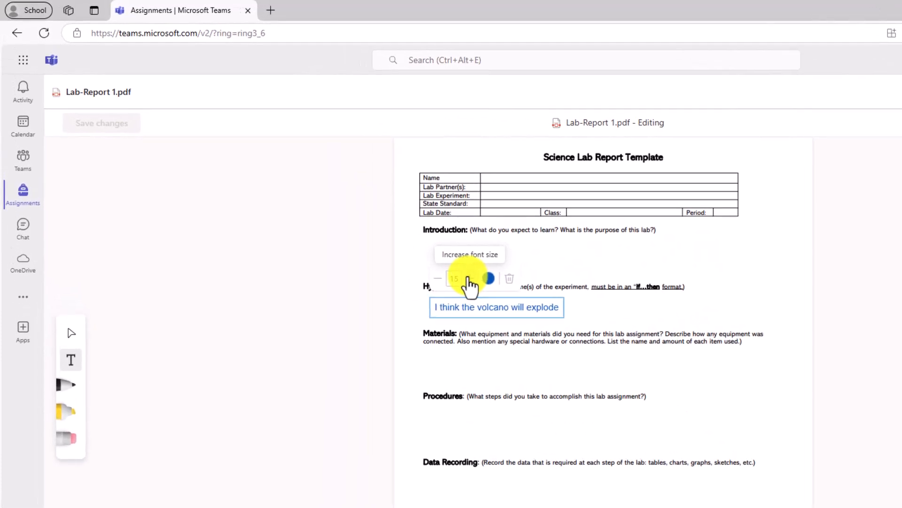
{"action": "left_click", "coordinate": [438, 279]}
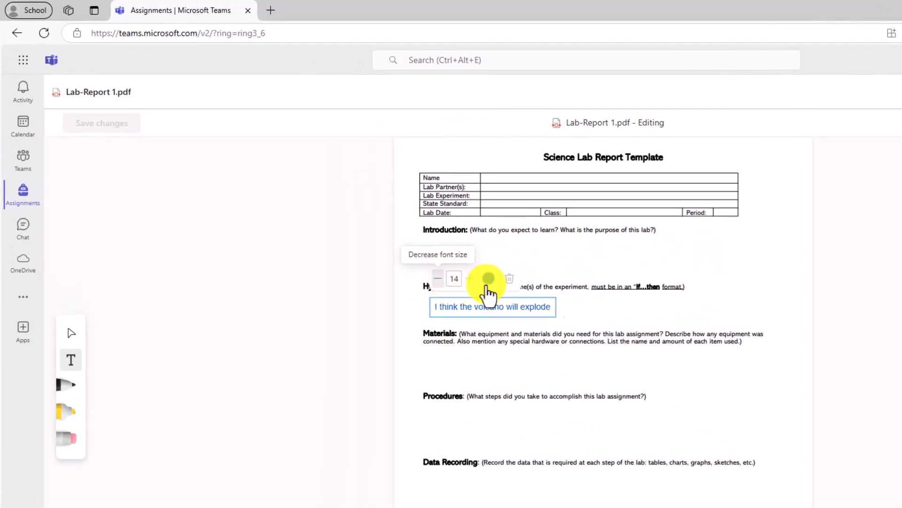
{"action": "left_click", "coordinate": [489, 279]}
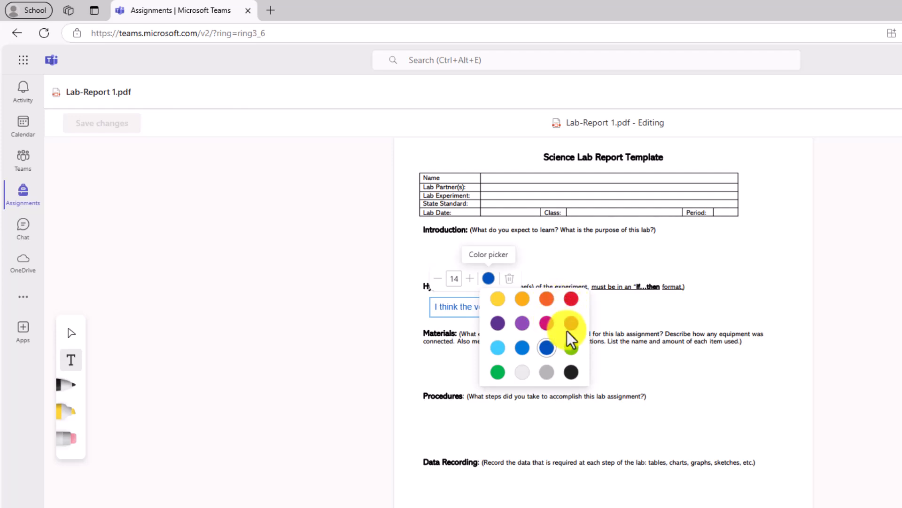
{"action": "left_click", "coordinate": [546, 323]}
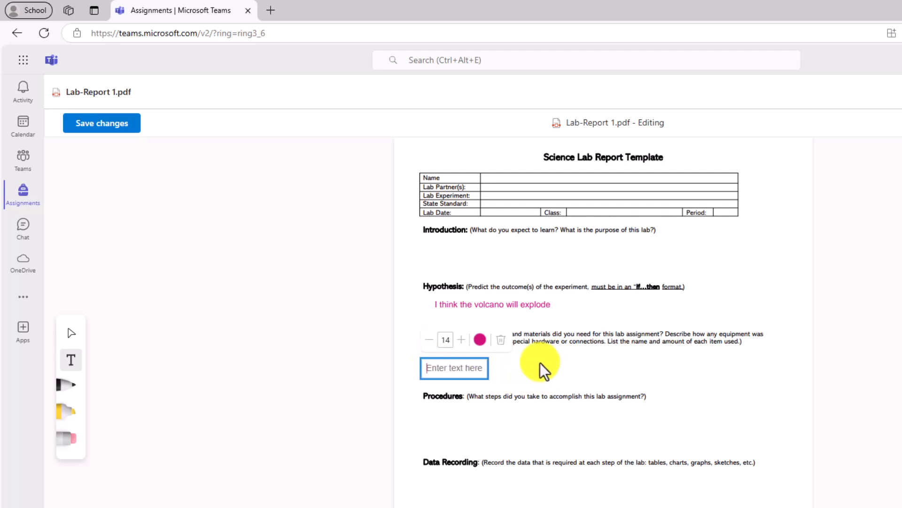
{"action": "mouse_move", "coordinate": [68, 390]}
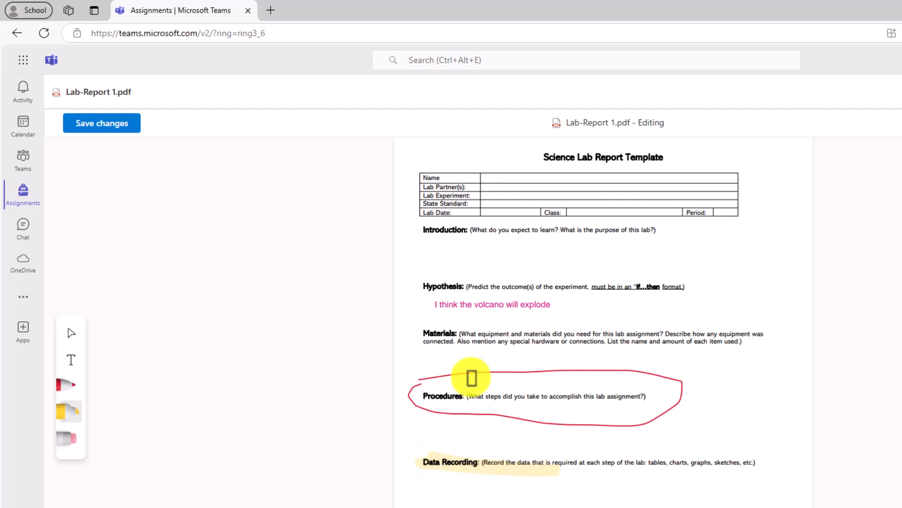
{"action": "mouse_move", "coordinate": [445, 346]}
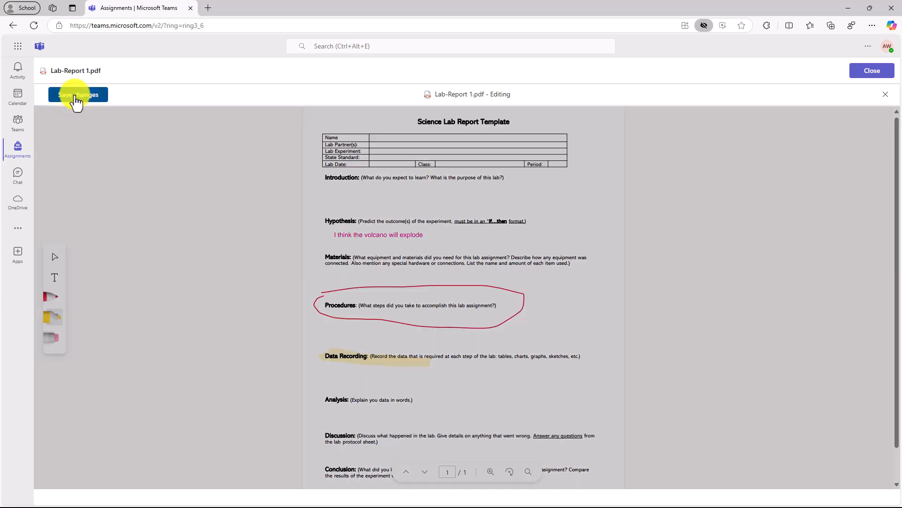
Step: Save the lab report annotations and close the document
{"action": "left_click", "coordinate": [77, 95]}
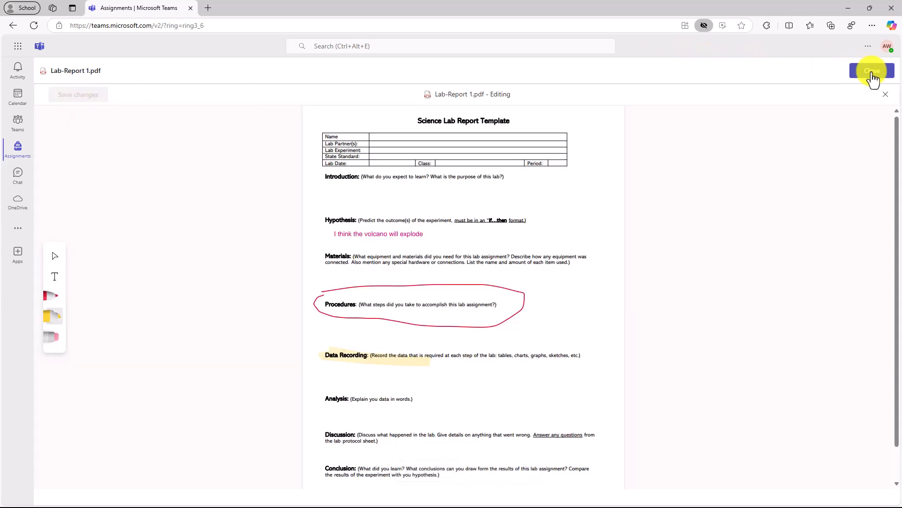
{"action": "left_click", "coordinate": [871, 70]}
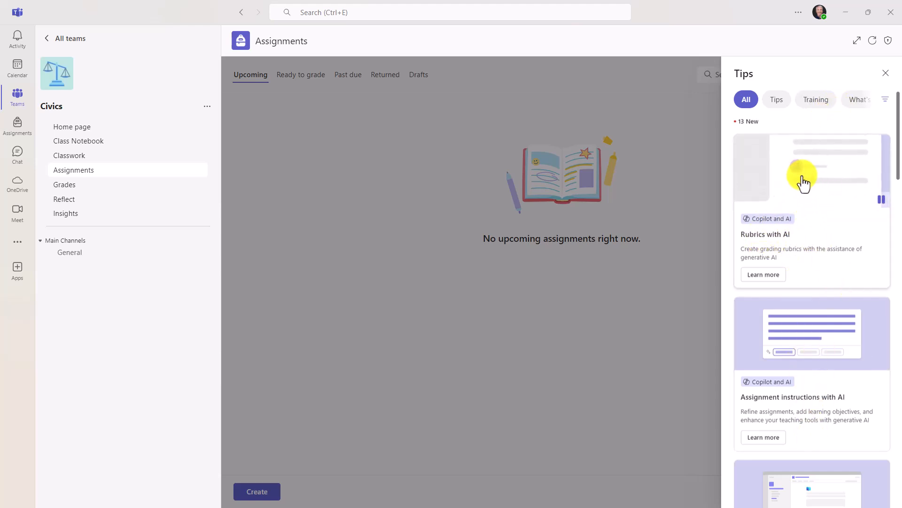
Step: Scroll through the Assignments tips, including Reading passages with AI and Speaker Progress
{"action": "scroll", "scroll_direction": "down", "scroll_amount": 3}
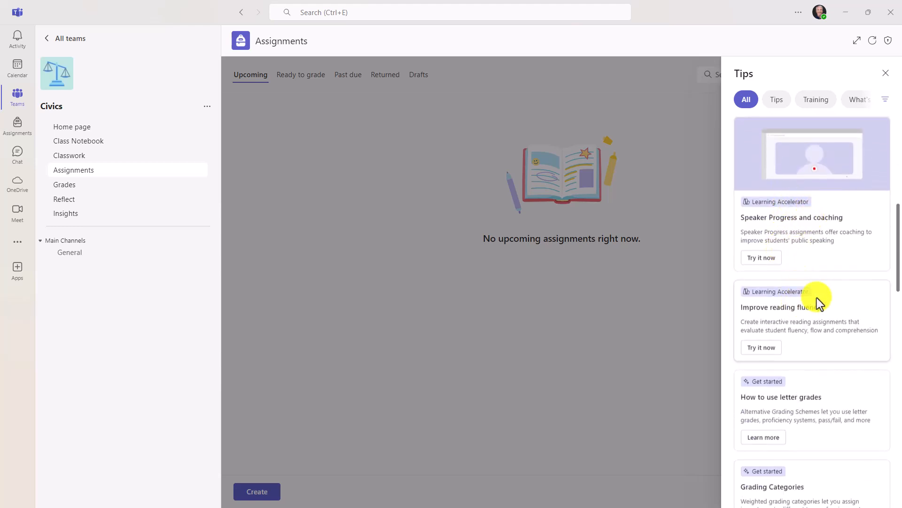
{"action": "scroll", "scroll_direction": "down", "scroll_amount": 3}
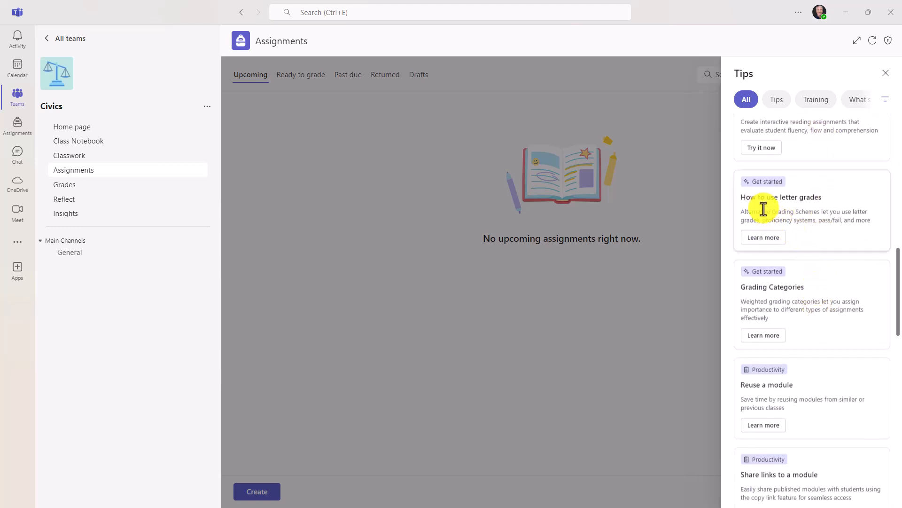
{"action": "scroll", "scroll_direction": "down", "scroll_amount": 3}
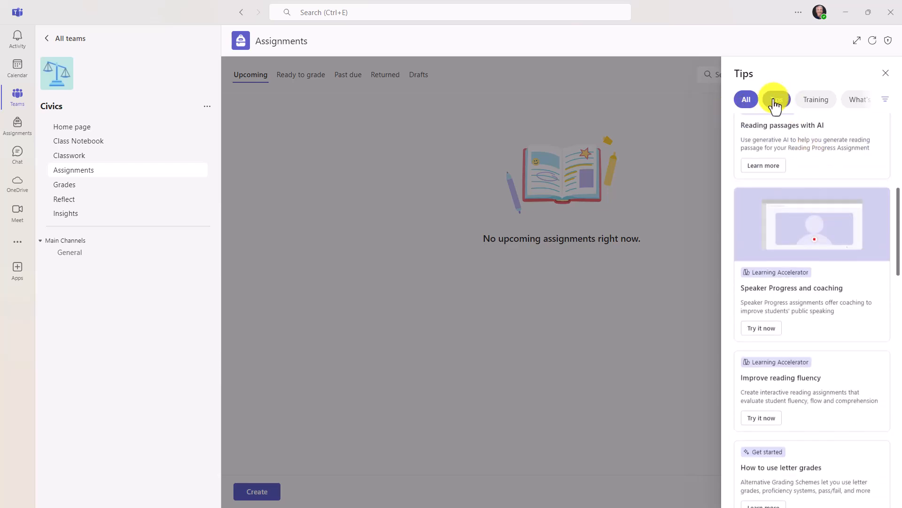
Step: Browse the Tips, Training and What's new categories, then switch to Teams on the web
{"action": "left_click", "coordinate": [761, 100]}
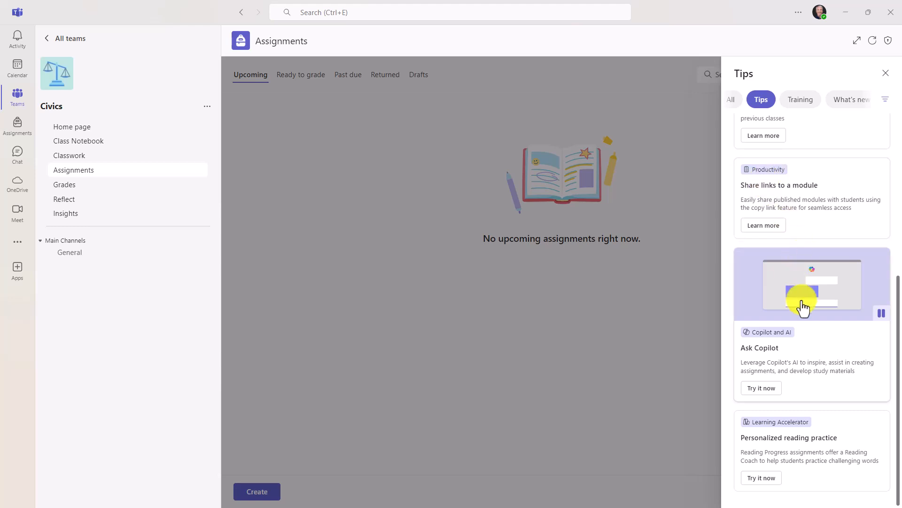
{"action": "left_click", "coordinate": [776, 99]}
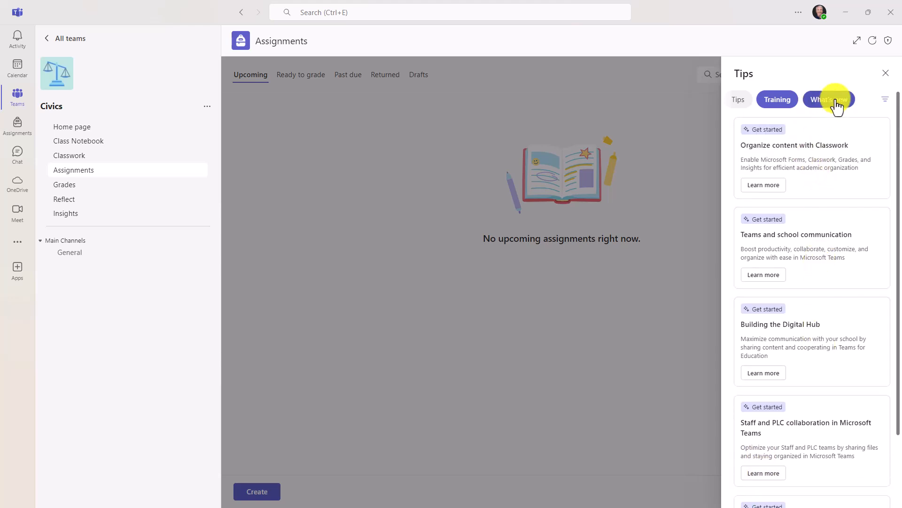
{"action": "left_click", "coordinate": [828, 99]}
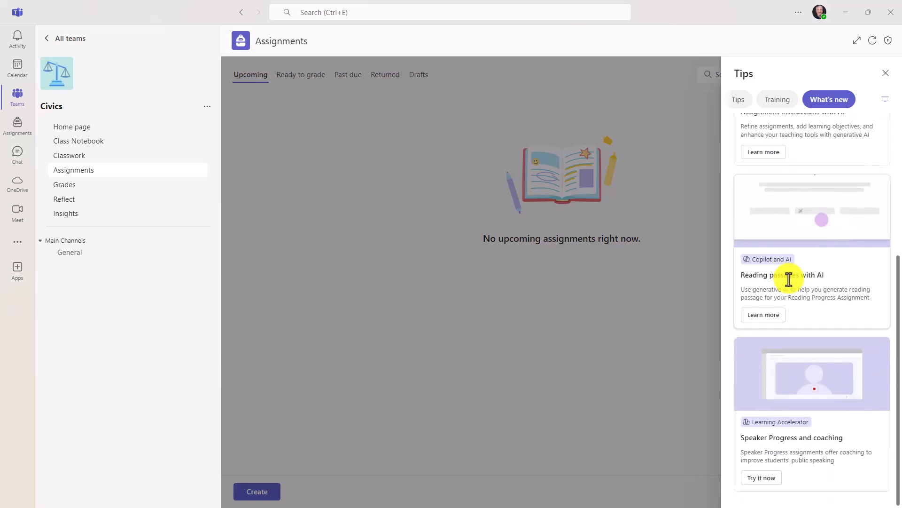
{"action": "left_click", "coordinate": [885, 99]}
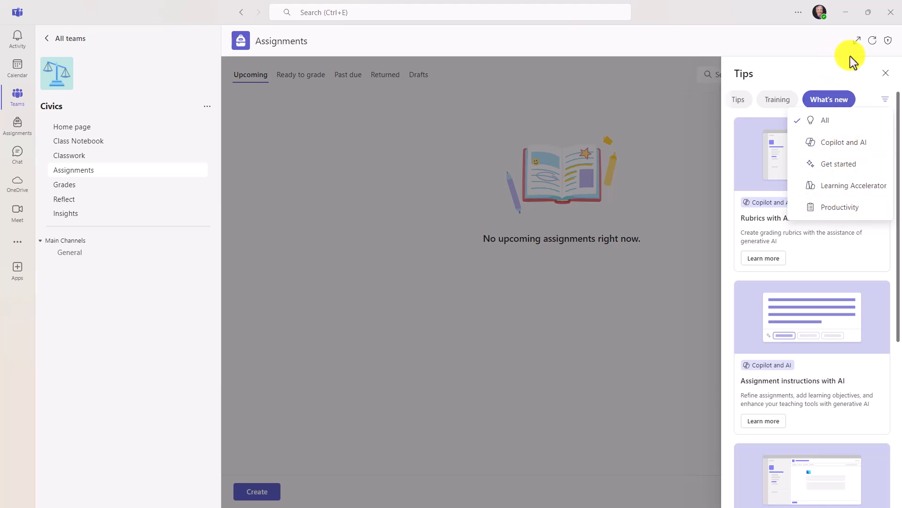
{"action": "left_click", "coordinate": [886, 74]}
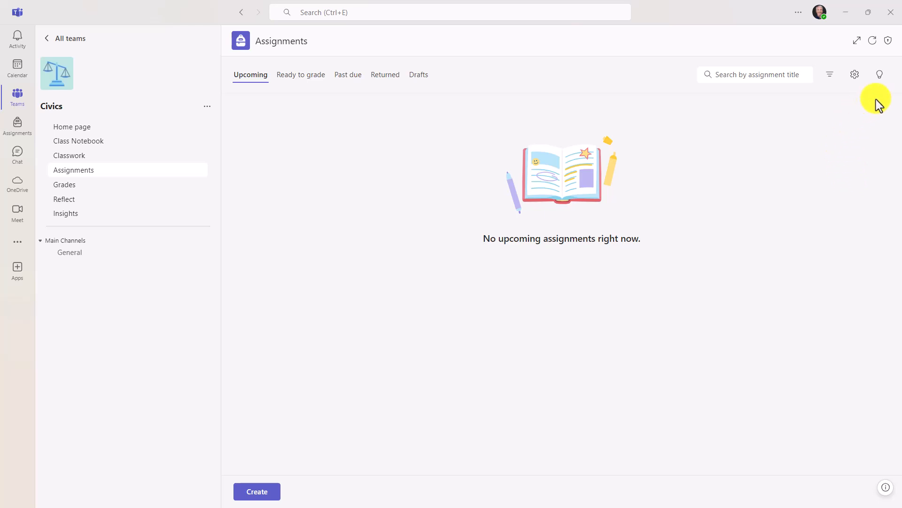
{"action": "left_click", "coordinate": [888, 74]}
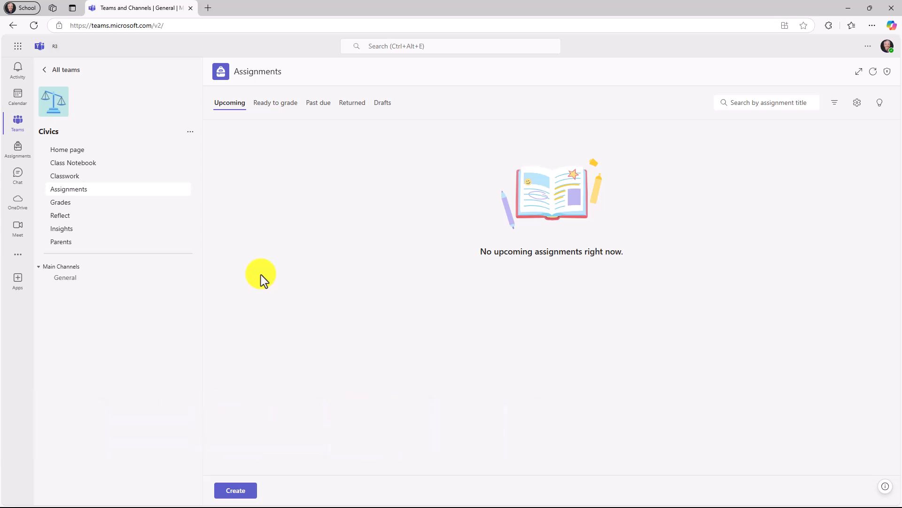
{"action": "mouse_move", "coordinate": [206, 267]}
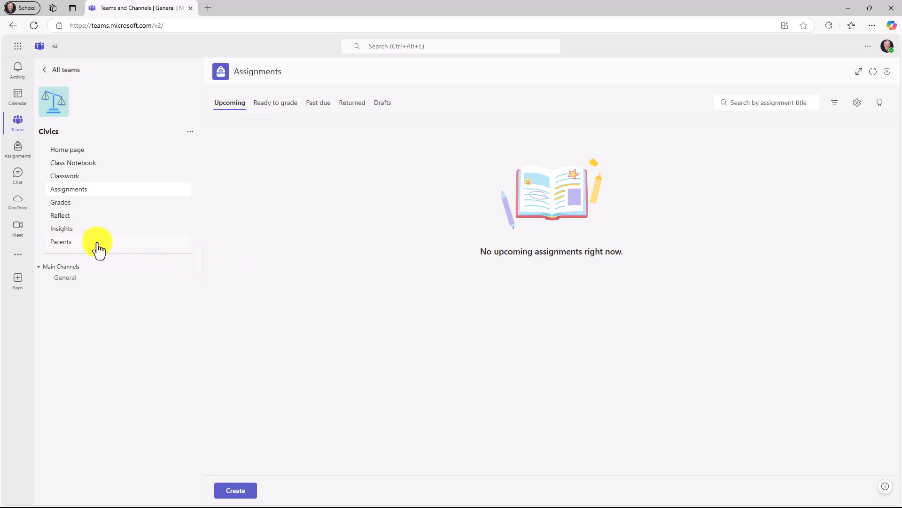
{"action": "mouse_move", "coordinate": [126, 247]}
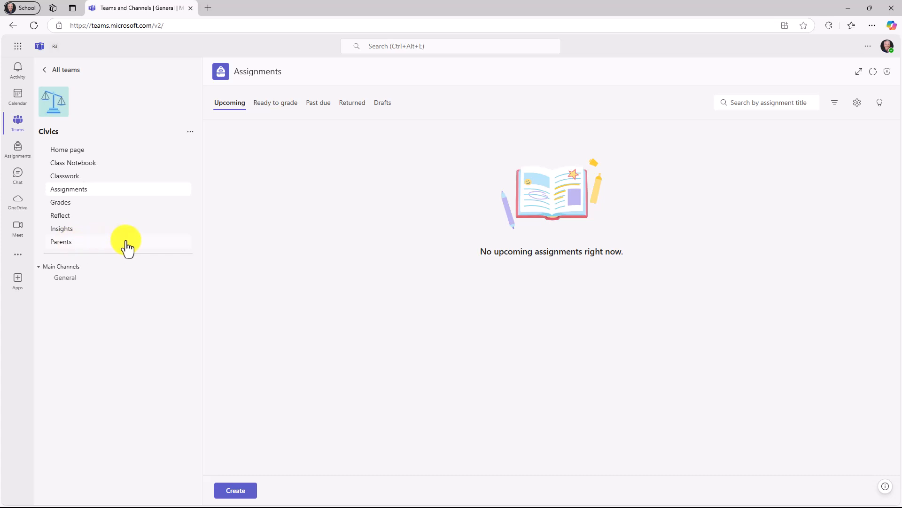
{"action": "mouse_move", "coordinate": [134, 248]}
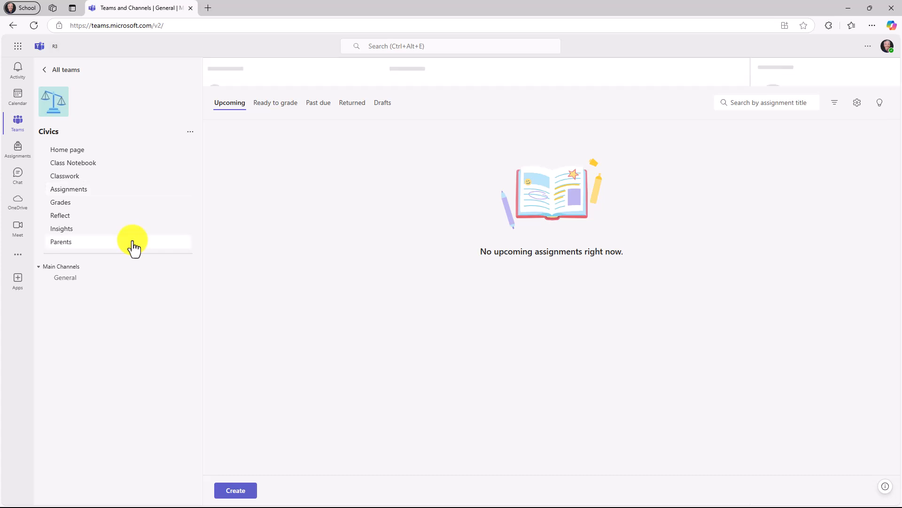
{"action": "left_click", "coordinate": [61, 241]}
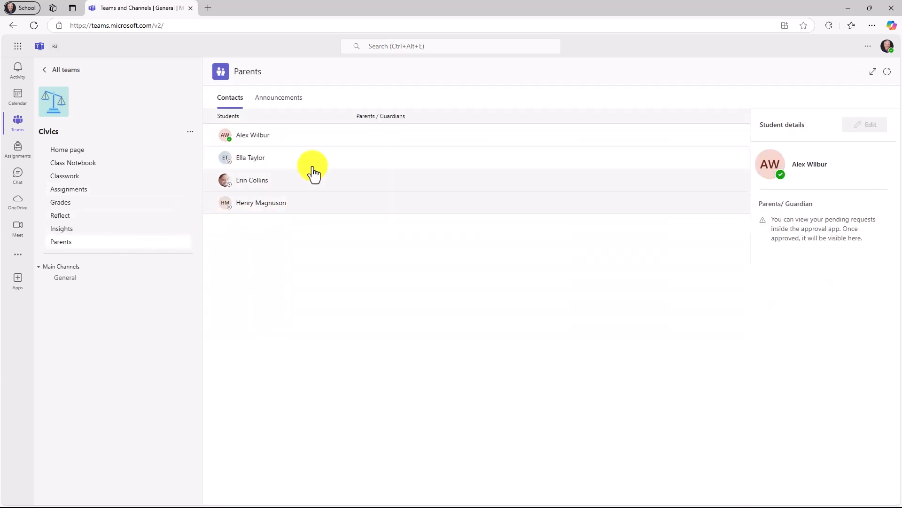
{"action": "left_click", "coordinate": [249, 157]}
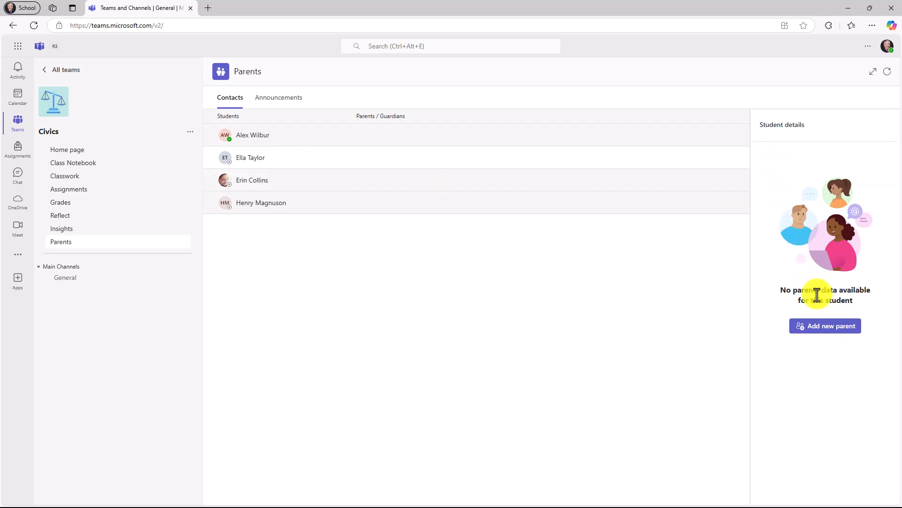
{"action": "mouse_move", "coordinate": [822, 300]}
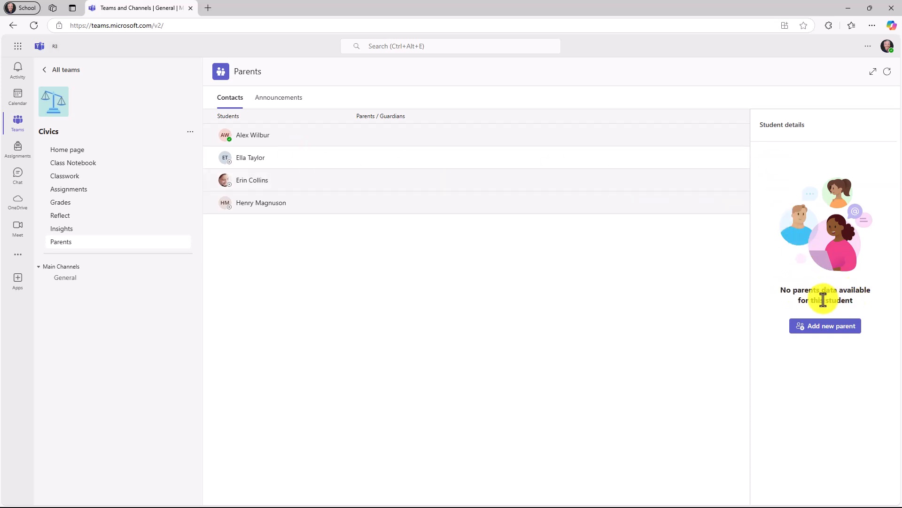
{"action": "mouse_move", "coordinate": [831, 326]}
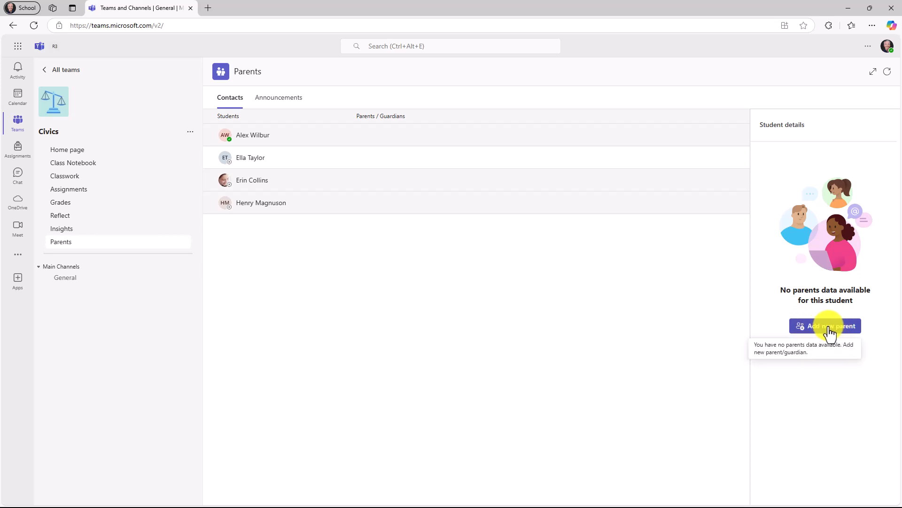
{"action": "left_click", "coordinate": [825, 326]}
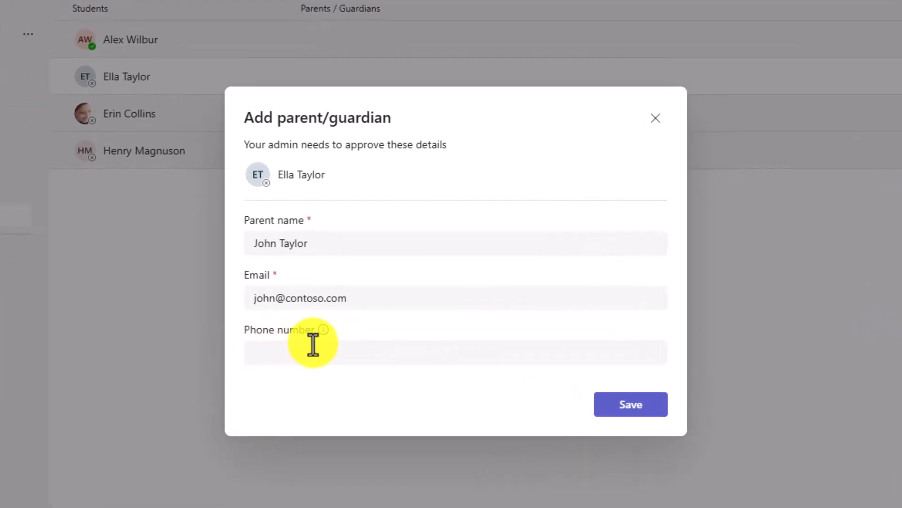
{"action": "mouse_move", "coordinate": [259, 302]}
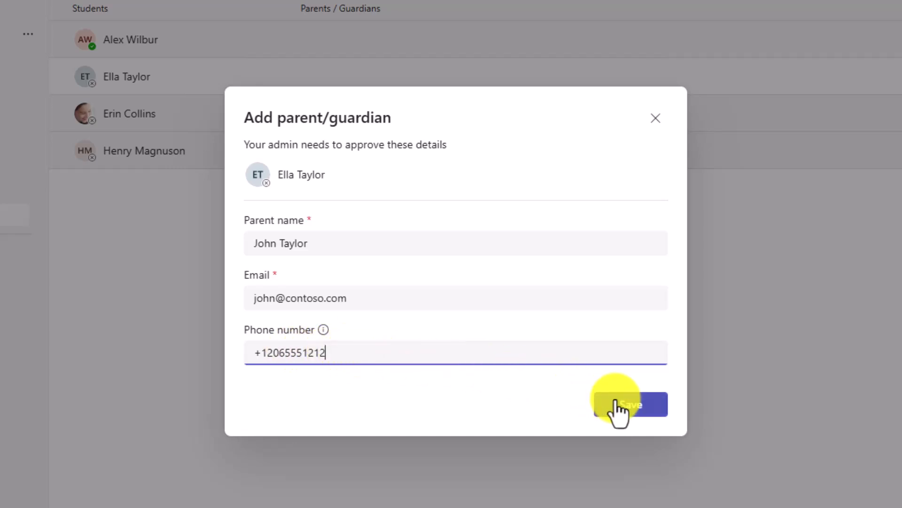
{"action": "left_click", "coordinate": [630, 404]}
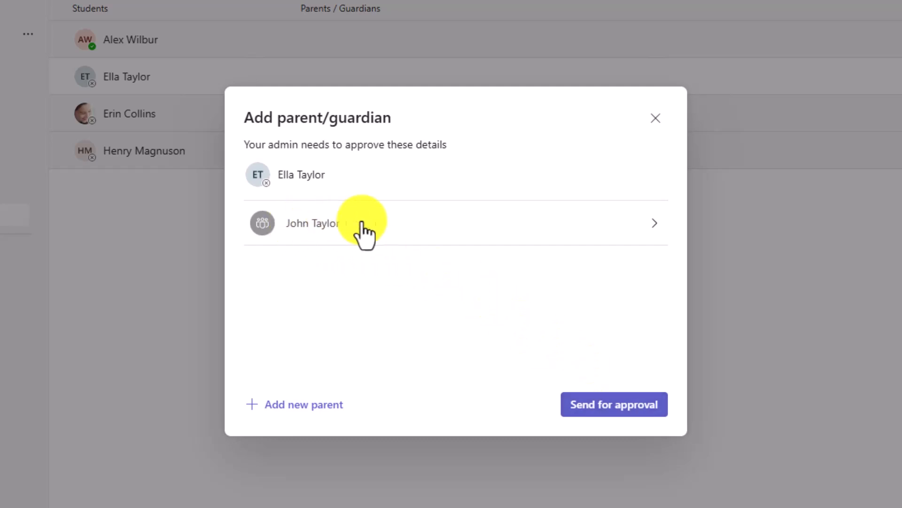
{"action": "mouse_move", "coordinate": [302, 328]}
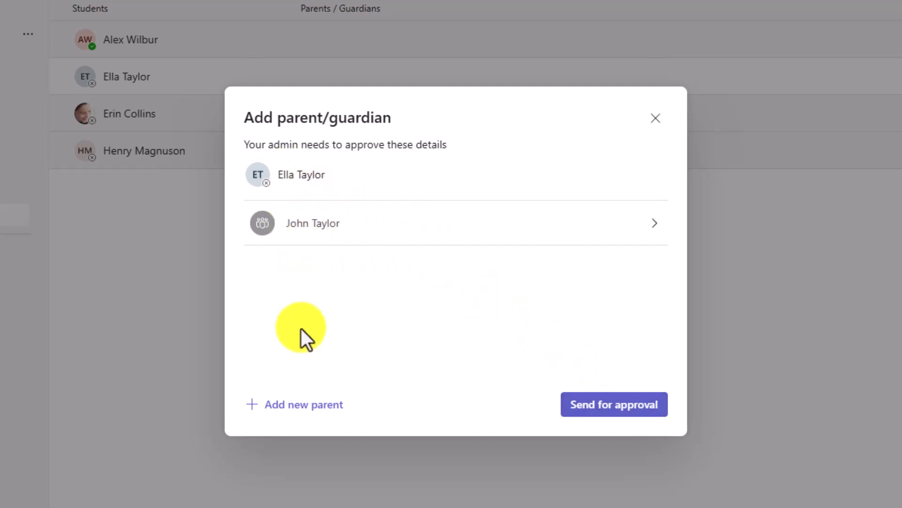
{"action": "mouse_move", "coordinate": [613, 403]}
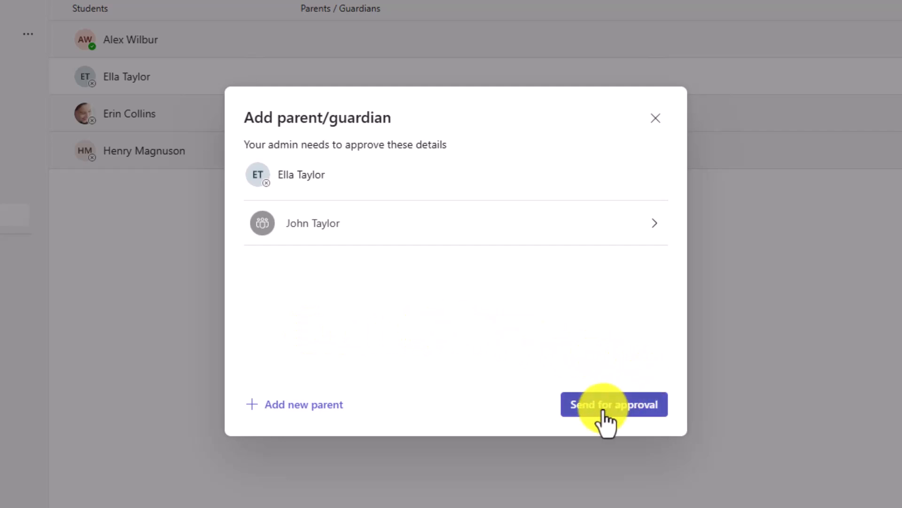
{"action": "left_click", "coordinate": [614, 403]}
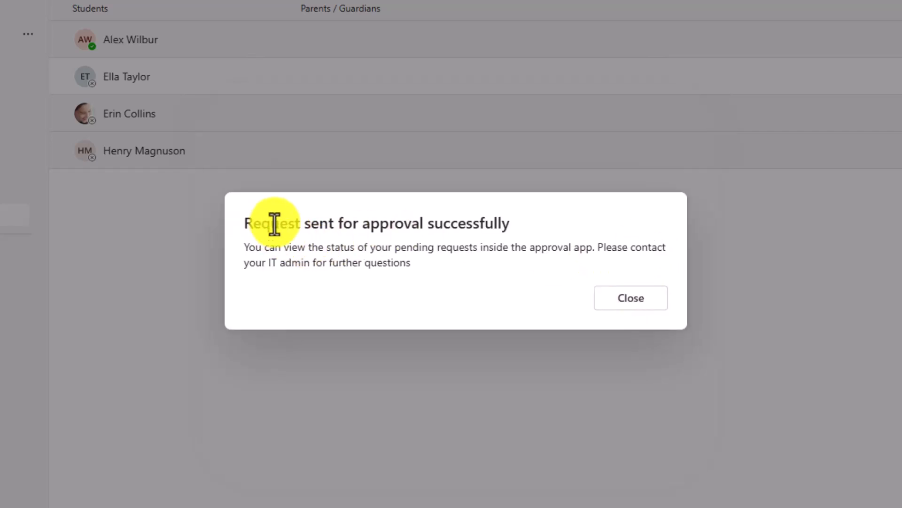
{"action": "mouse_move", "coordinate": [345, 264]}
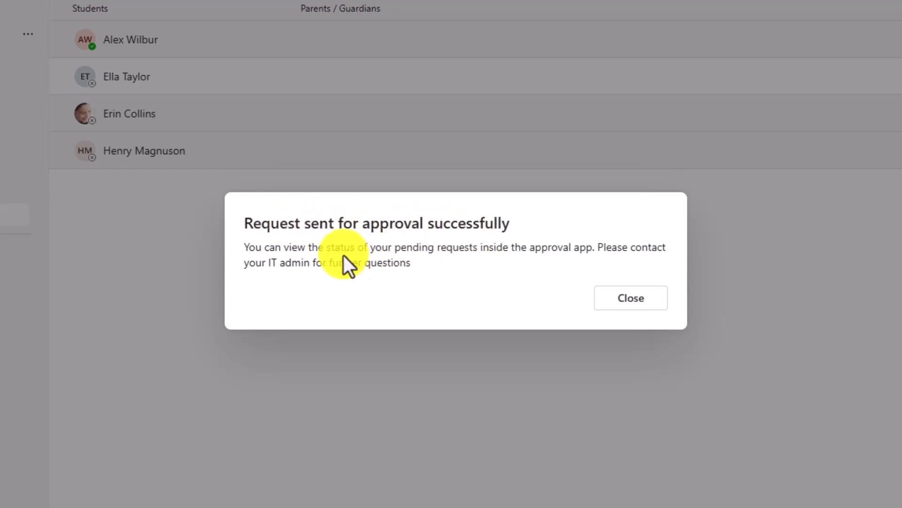
{"action": "mouse_move", "coordinate": [518, 267]}
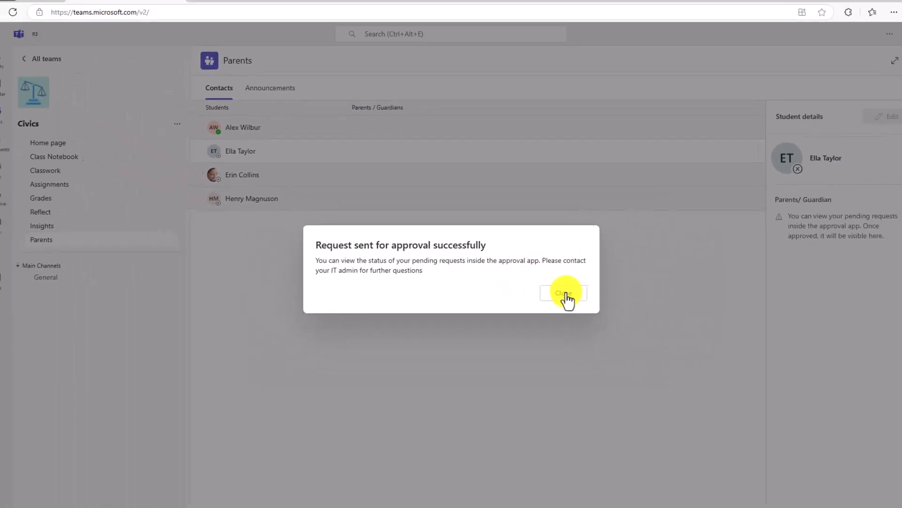
Step: Dismiss the confirmation, browse the Apps categories, and return to the Civics General channel
{"action": "left_click", "coordinate": [563, 292]}
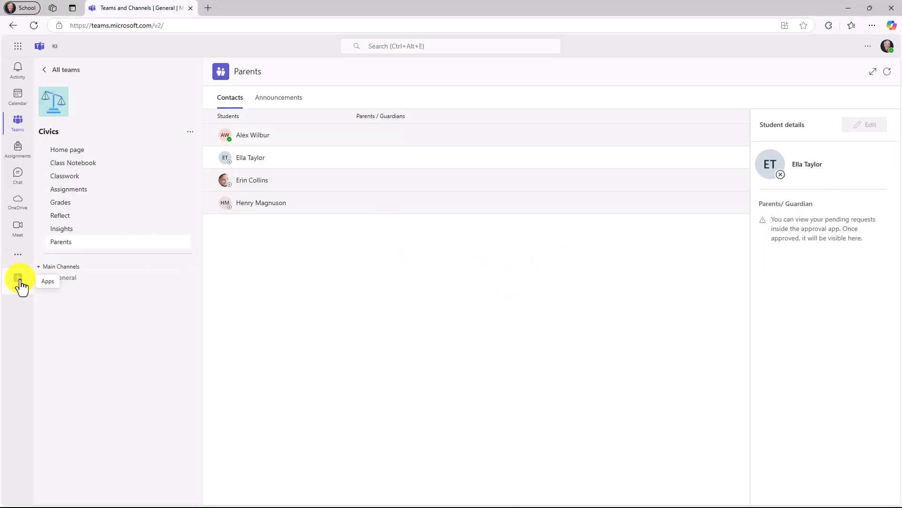
{"action": "left_click", "coordinate": [18, 280]}
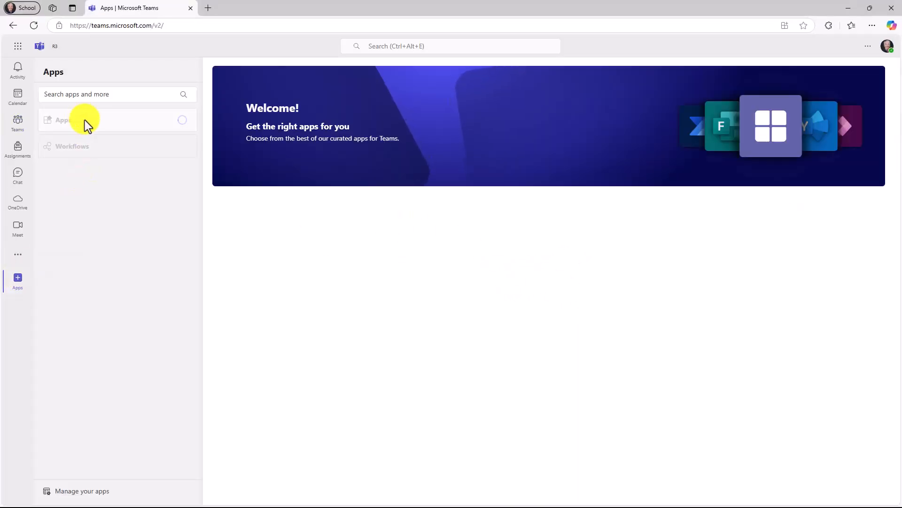
{"action": "left_click", "coordinate": [63, 120]}
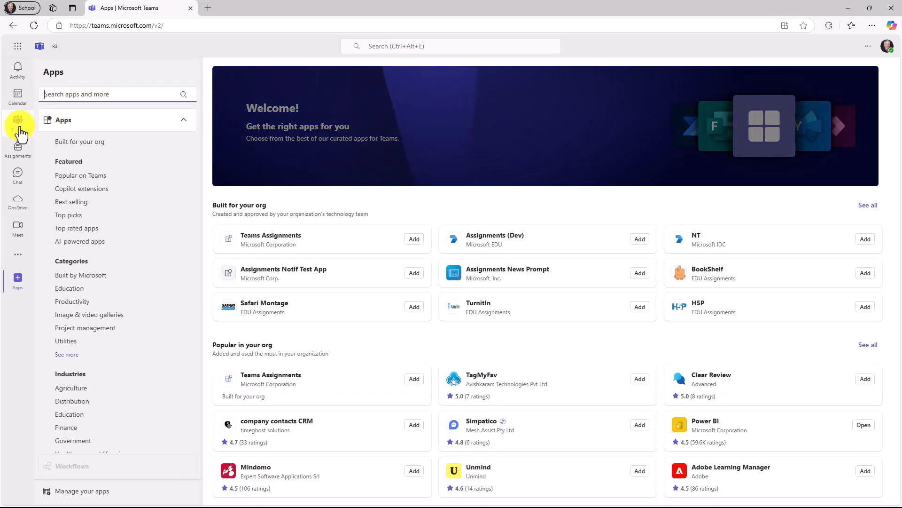
{"action": "left_click", "coordinate": [17, 121]}
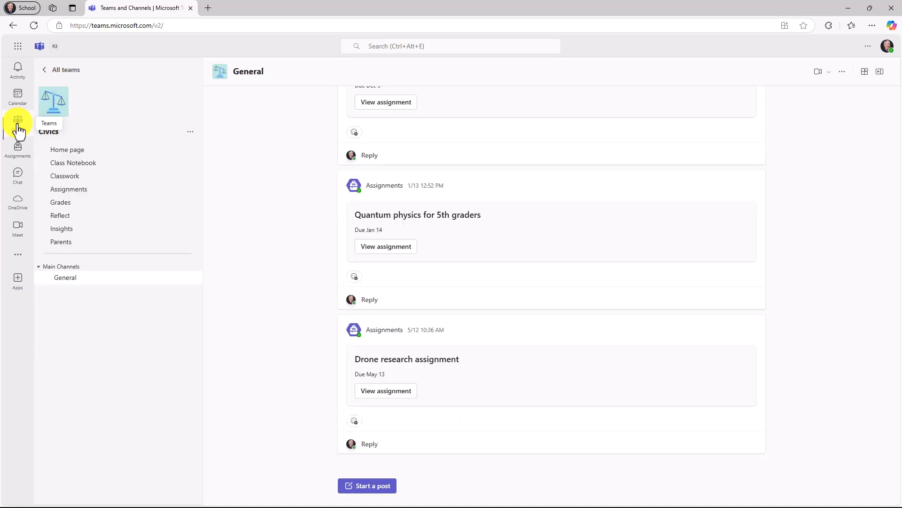
Step: Switch back to the desktop app's empty Civics Assignments page
{"action": "left_click", "coordinate": [65, 277]}
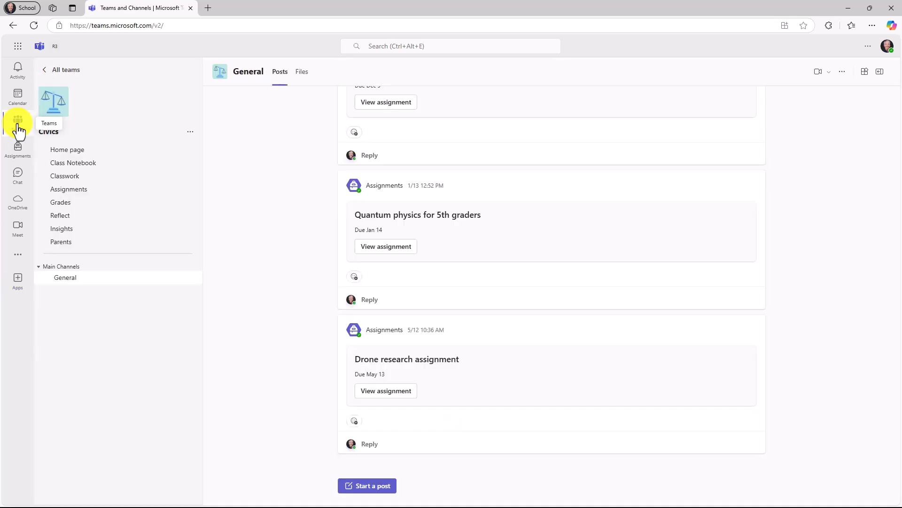
{"action": "left_click", "coordinate": [864, 71]}
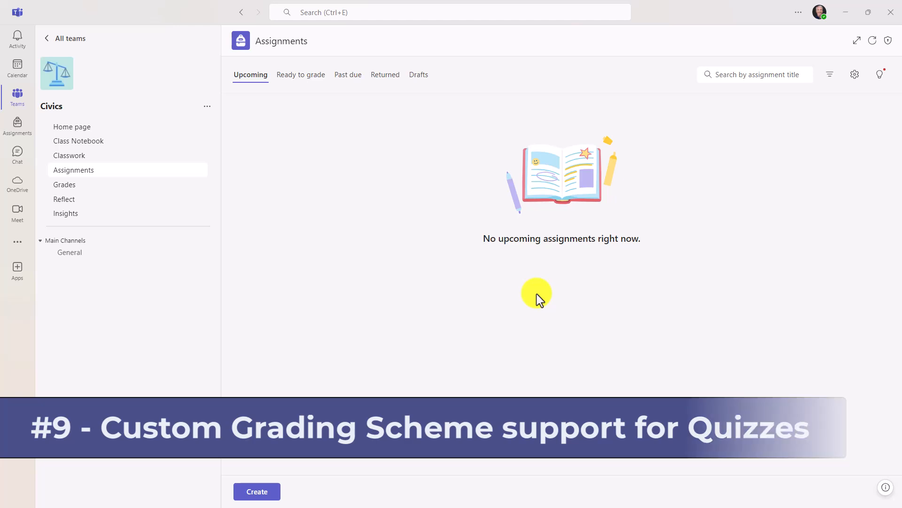
{"action": "left_click", "coordinate": [854, 74]}
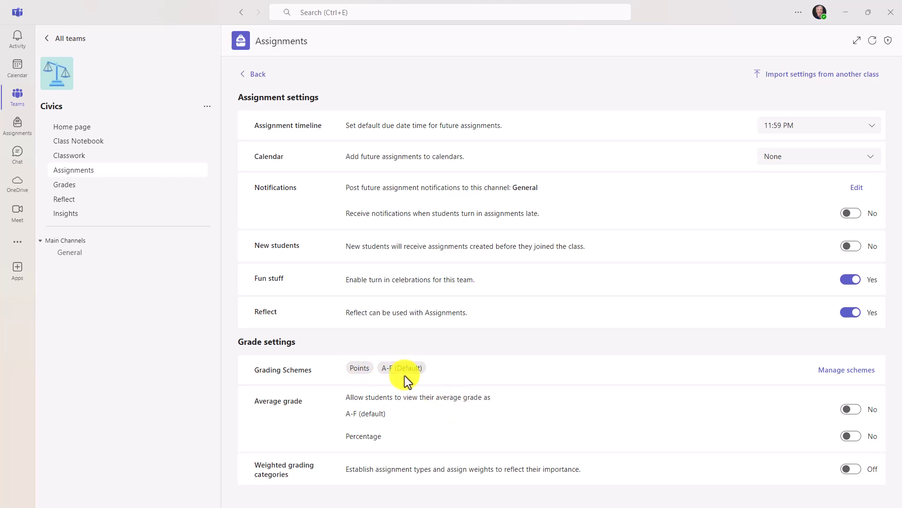
{"action": "left_click", "coordinate": [846, 370]}
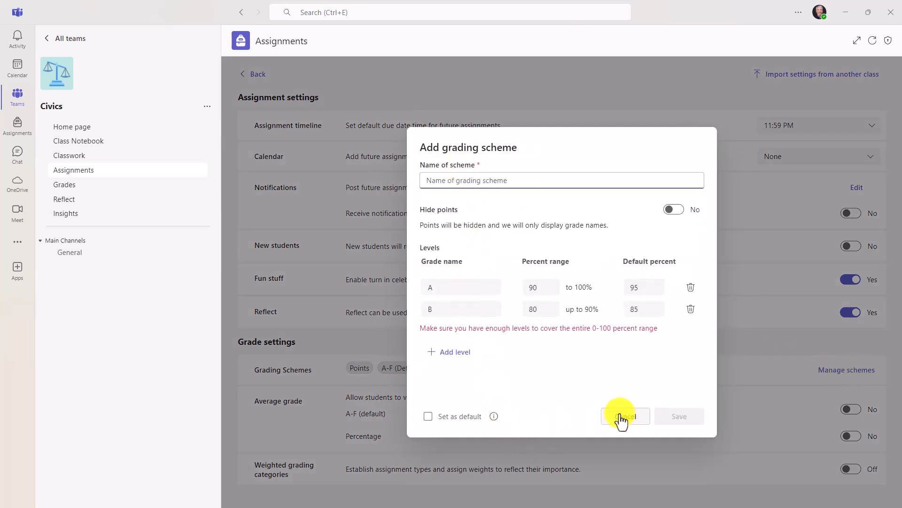
{"action": "left_click", "coordinate": [625, 415]}
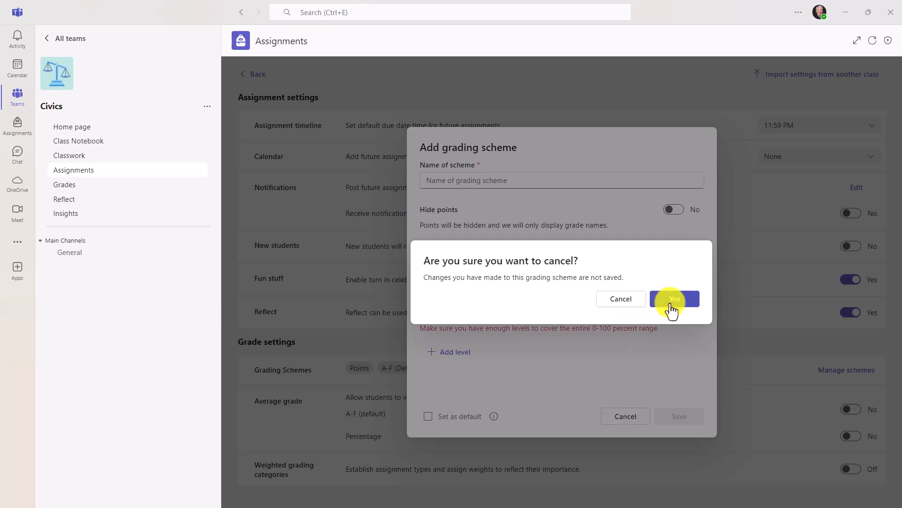
{"action": "left_click", "coordinate": [674, 299]}
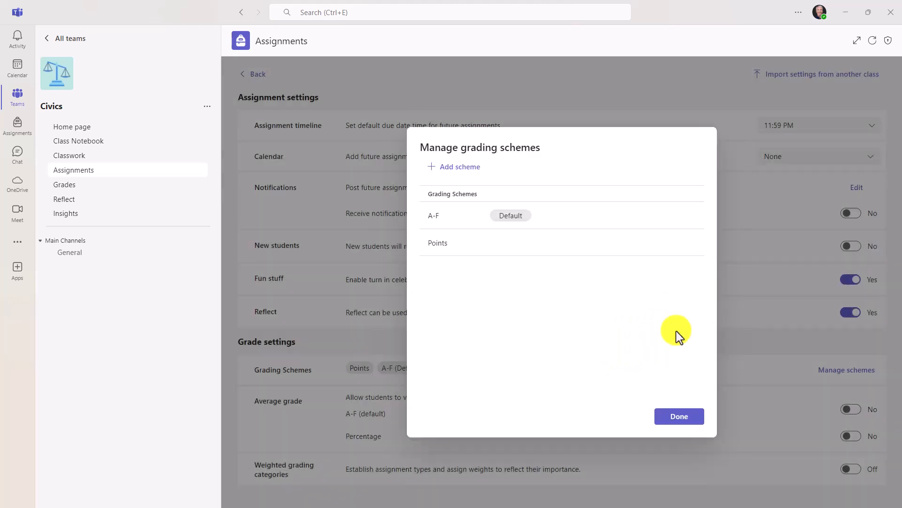
{"action": "left_click", "coordinate": [679, 416]}
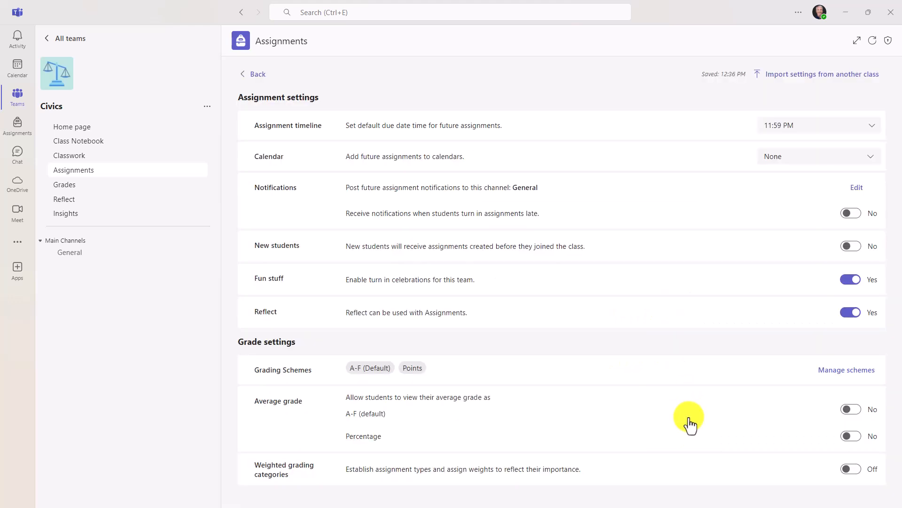
{"action": "mouse_move", "coordinate": [262, 77]}
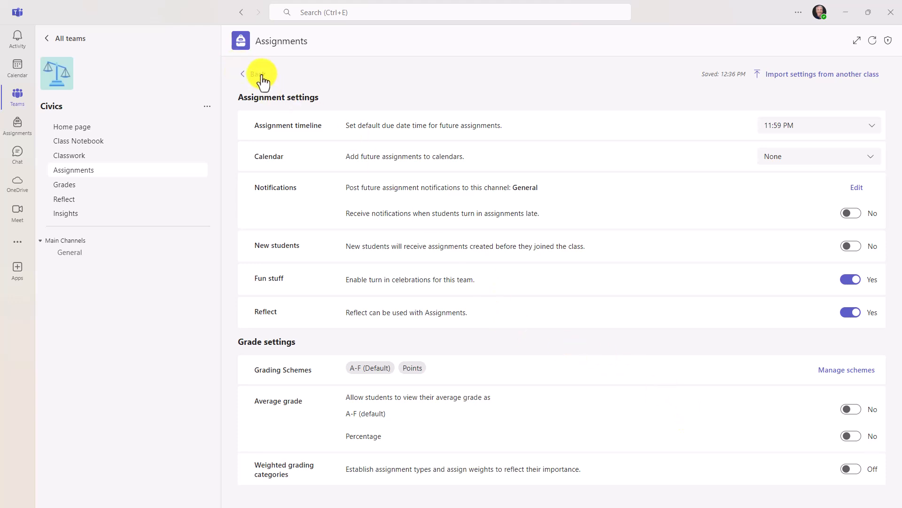
{"action": "left_click", "coordinate": [249, 73]}
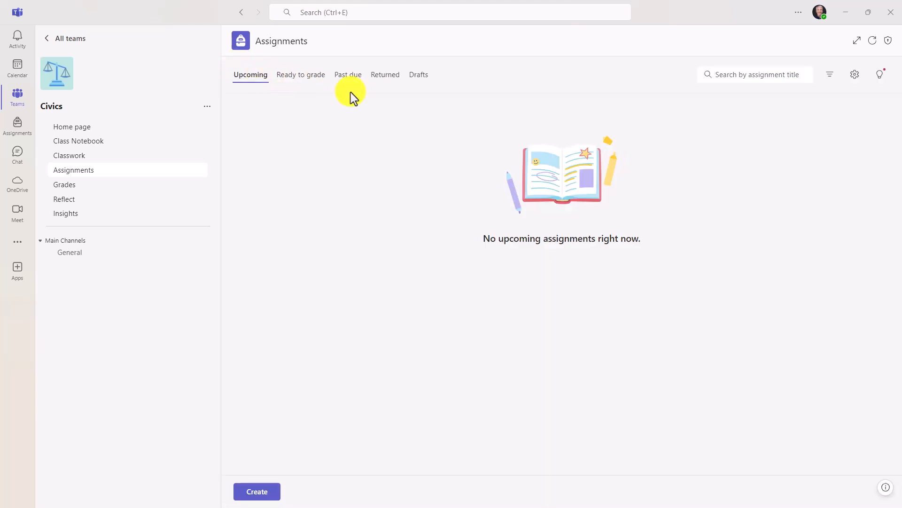
Step: Create the Favorite colors quiz assignment with A-F grading and assign it
{"action": "left_click", "coordinate": [256, 490]}
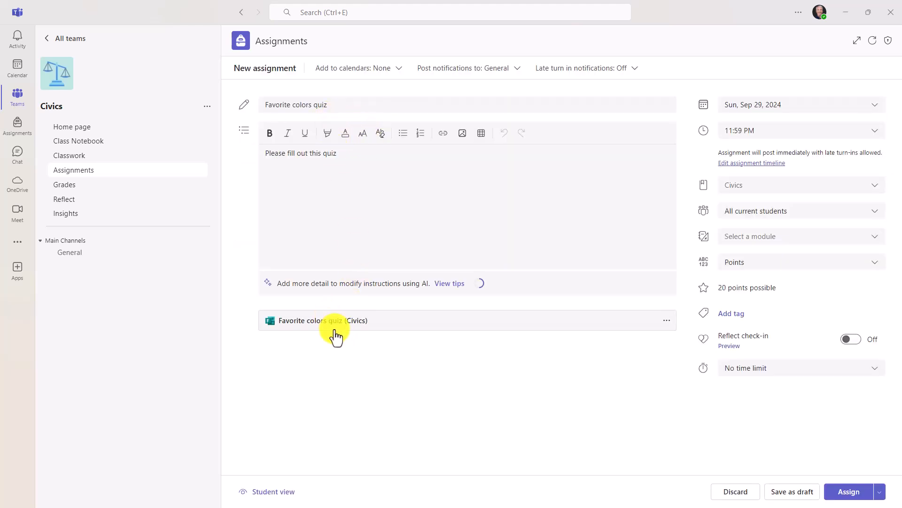
{"action": "mouse_move", "coordinate": [608, 214]}
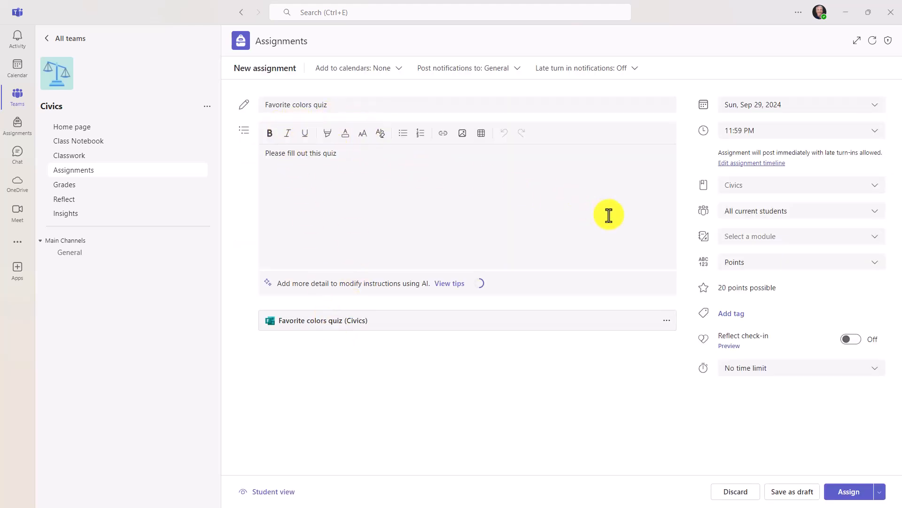
{"action": "left_click", "coordinate": [800, 262]}
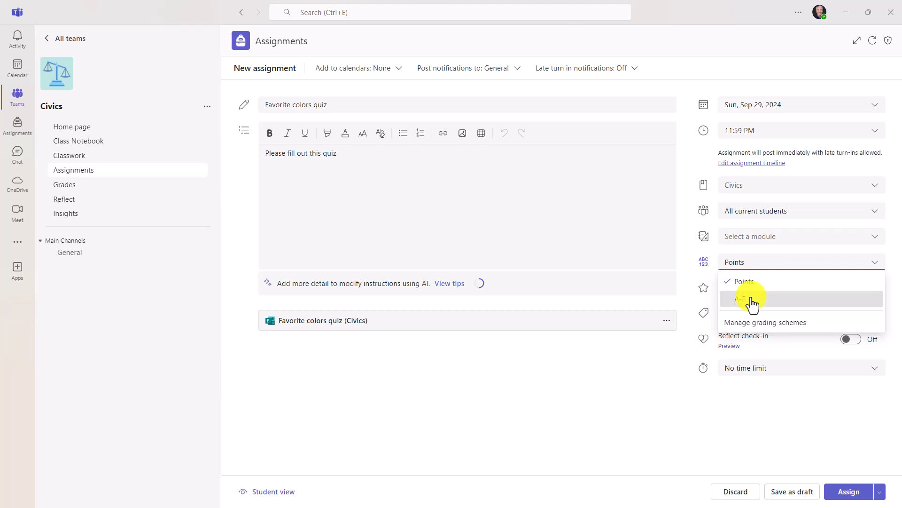
{"action": "left_click", "coordinate": [739, 298]}
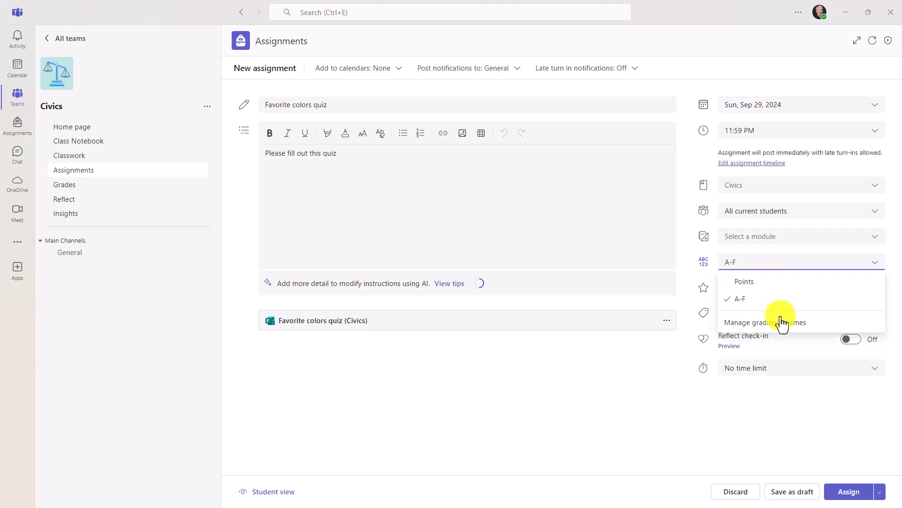
{"action": "mouse_move", "coordinate": [760, 323]}
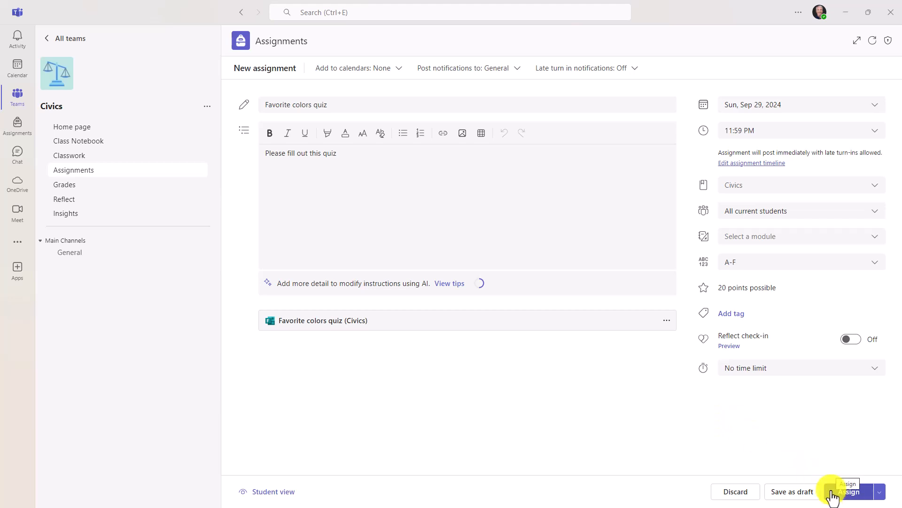
{"action": "left_click", "coordinate": [848, 491]}
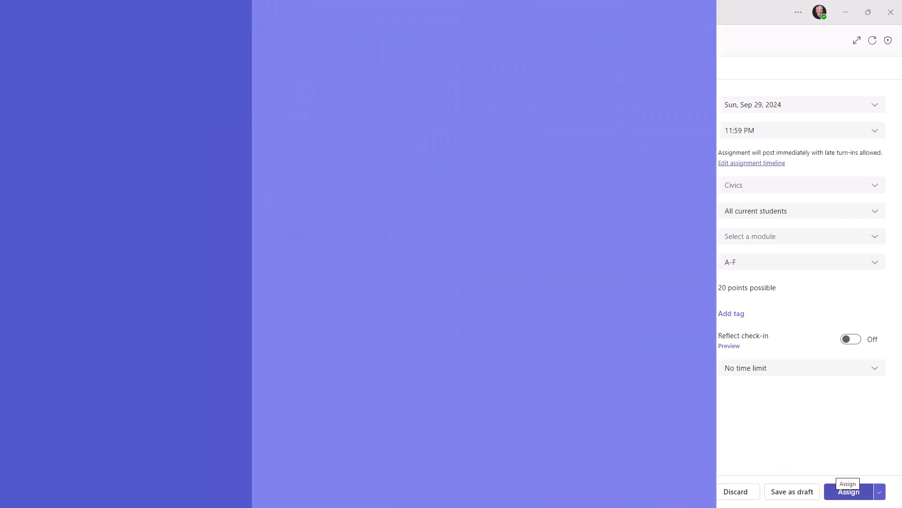
Step: Mark the first student's Favorite colors quiz submission as excused and return it
{"action": "left_click", "coordinate": [848, 491]}
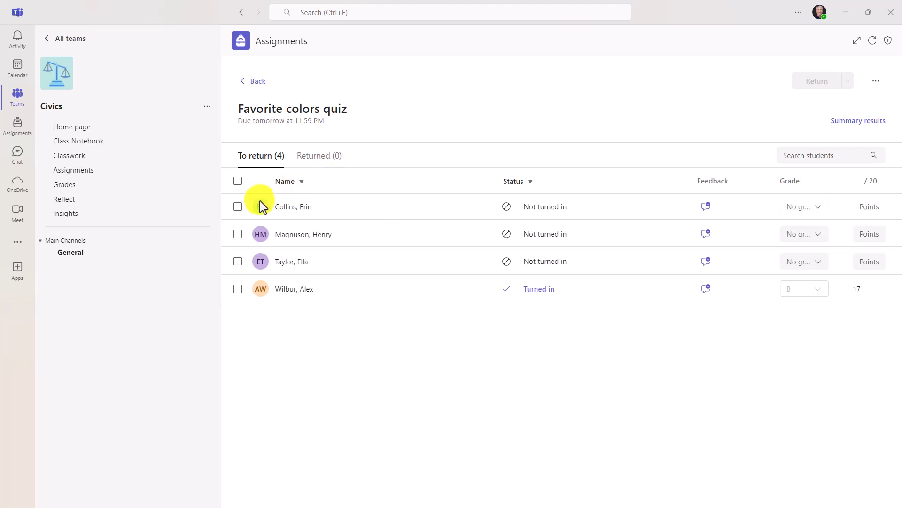
{"action": "mouse_move", "coordinate": [515, 207]}
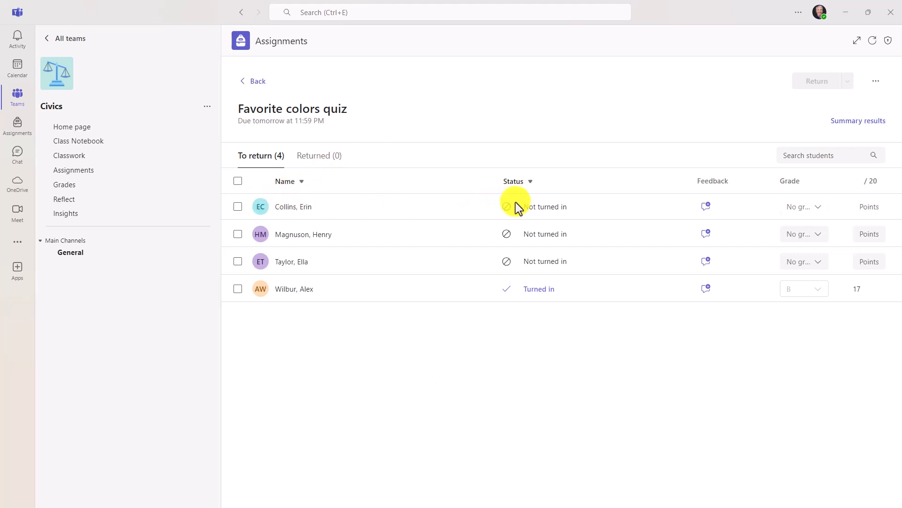
{"action": "mouse_move", "coordinate": [238, 207]}
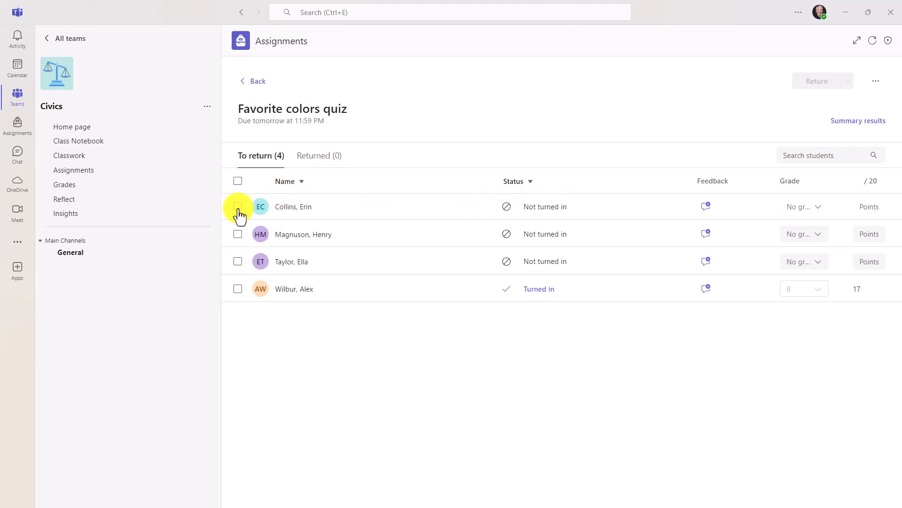
{"action": "left_click", "coordinate": [238, 207]}
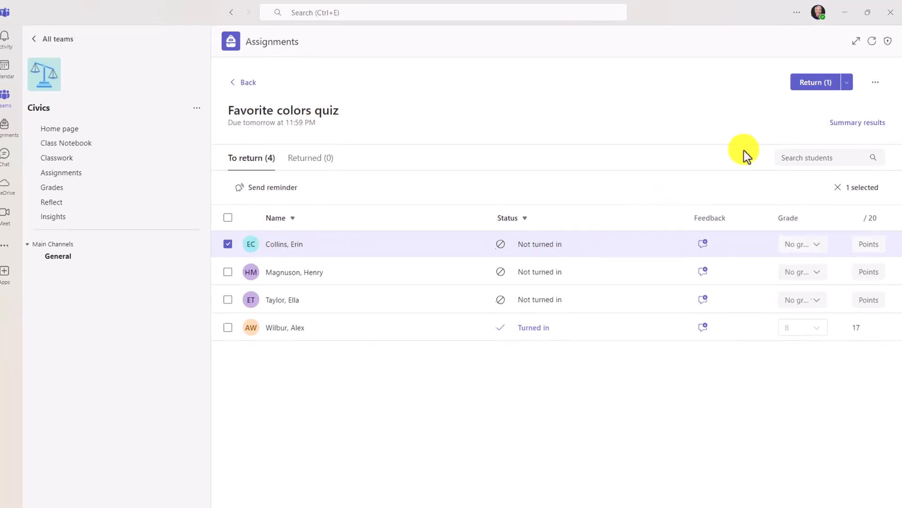
{"action": "left_click", "coordinate": [846, 82]}
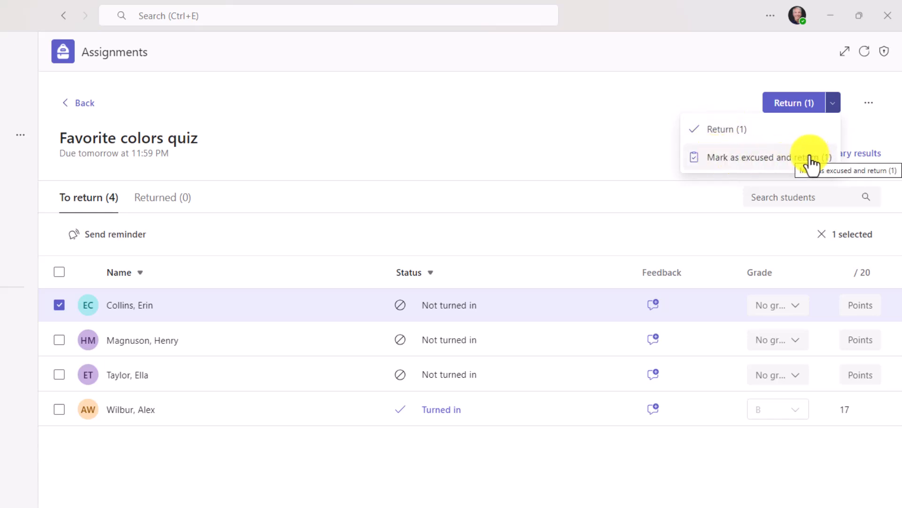
{"action": "mouse_move", "coordinate": [721, 166]}
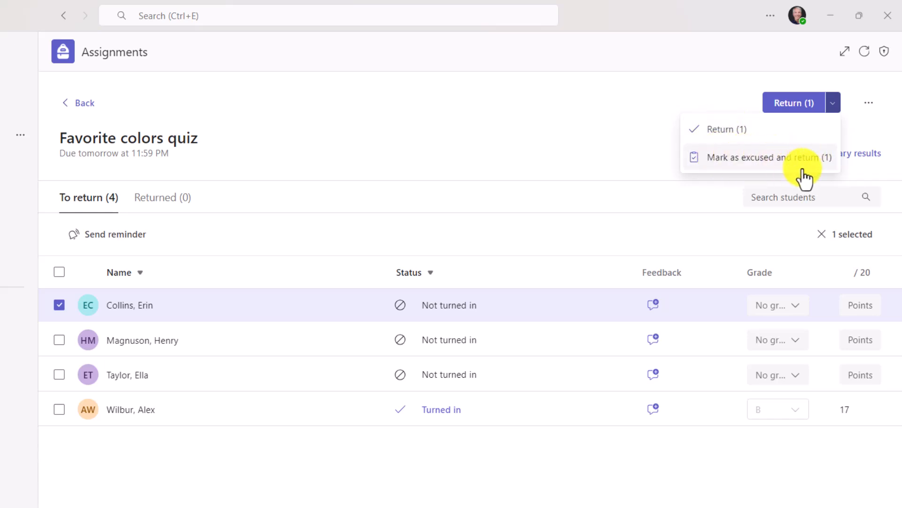
{"action": "left_click", "coordinate": [764, 157]}
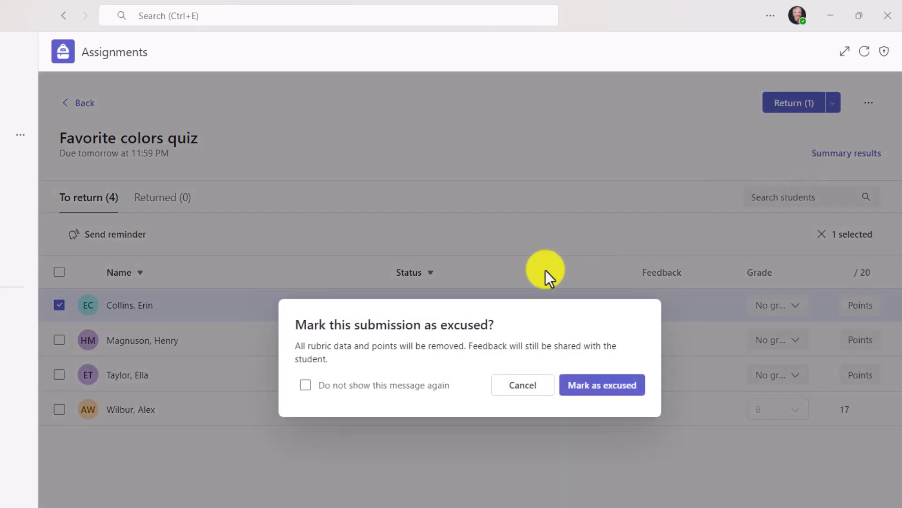
{"action": "left_click", "coordinate": [602, 384]}
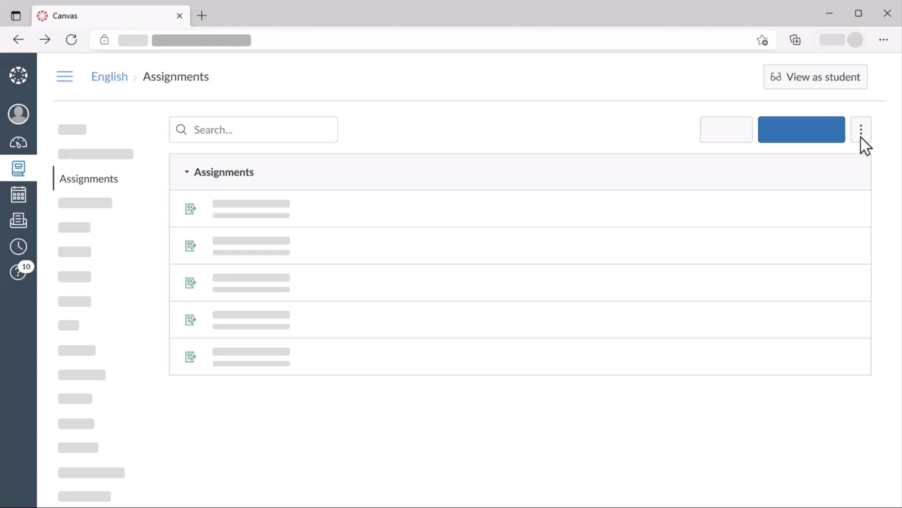
Step: Create and publish the standard Teams assignment Read "Geography of the Earth", then refresh and link it
{"action": "left_click", "coordinate": [861, 128]}
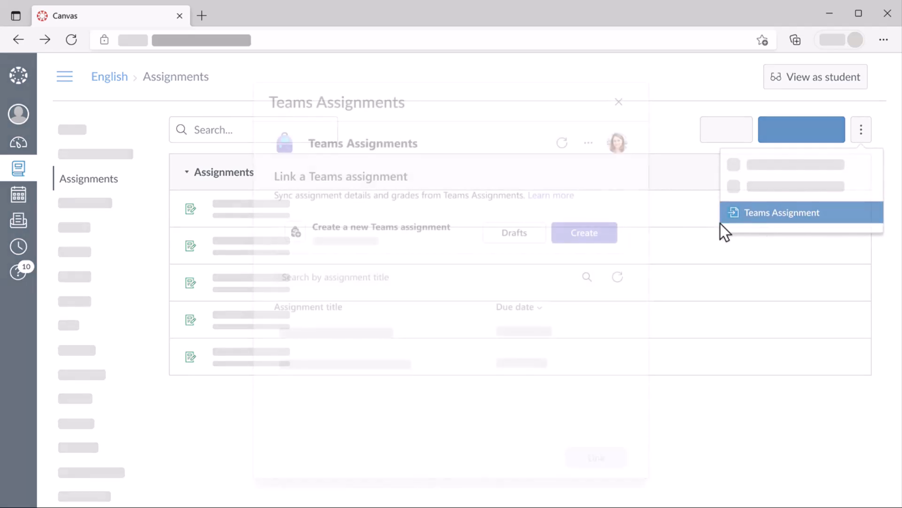
{"action": "left_click", "coordinate": [781, 213]}
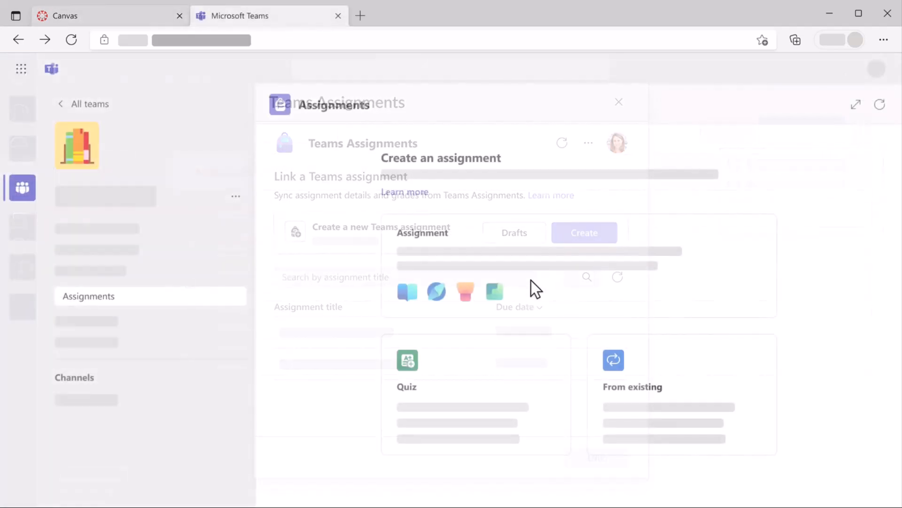
{"action": "left_click", "coordinate": [582, 233]}
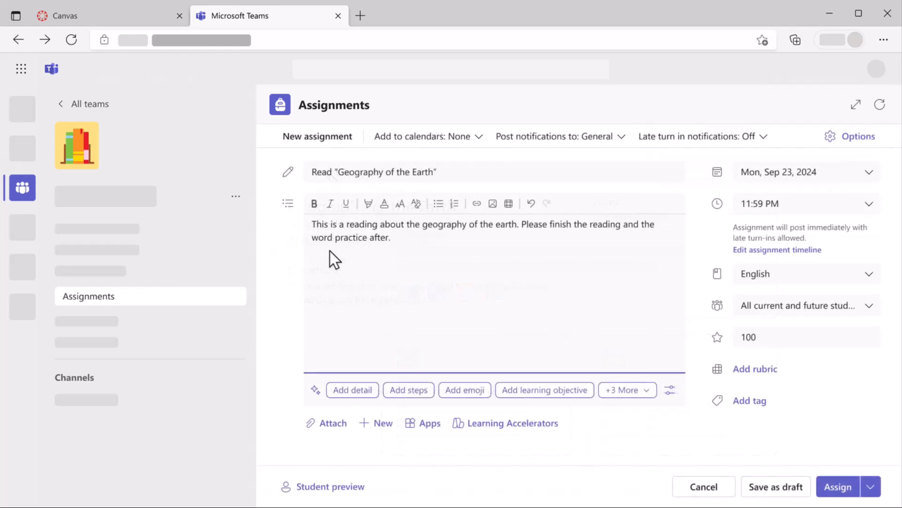
{"action": "mouse_move", "coordinate": [509, 431]}
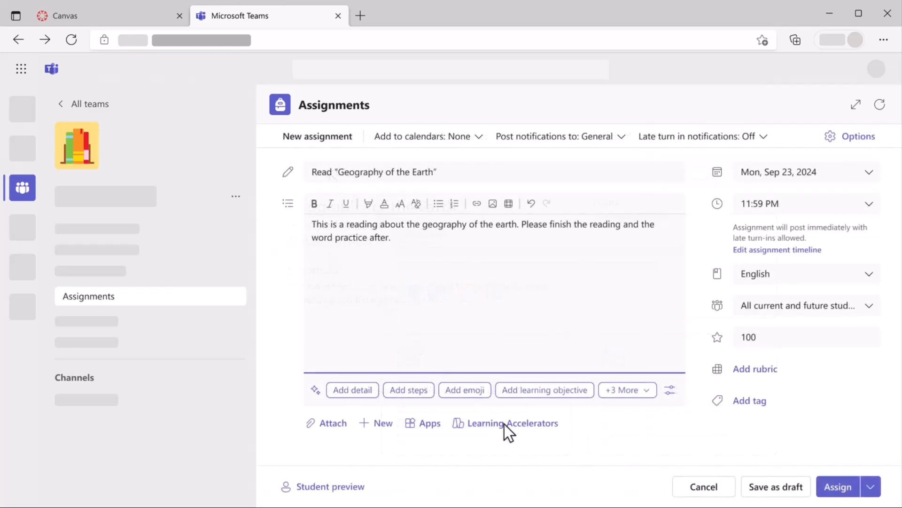
{"action": "left_click", "coordinate": [512, 423]}
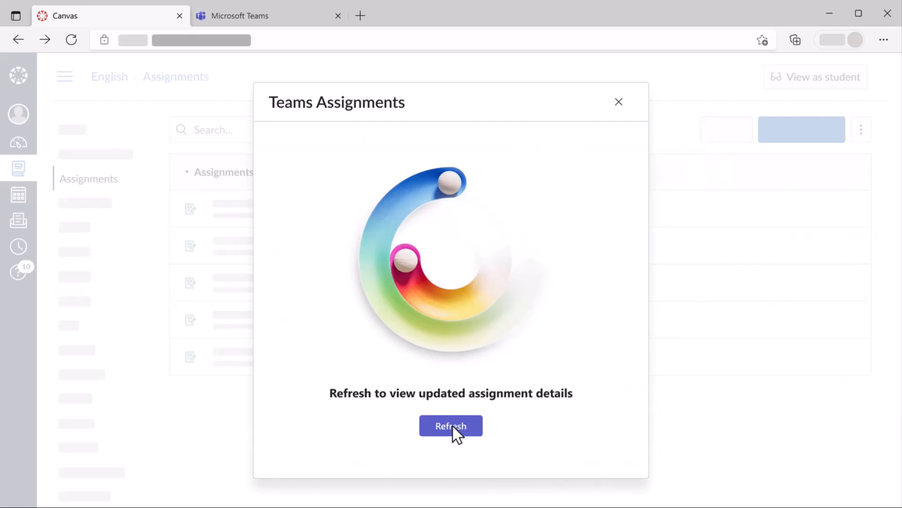
{"action": "left_click", "coordinate": [450, 425]}
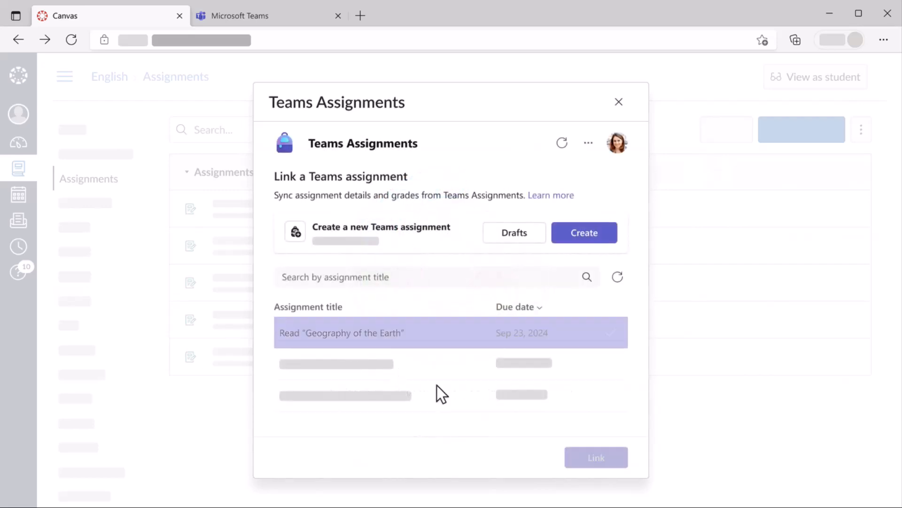
{"action": "left_click", "coordinate": [597, 457]}
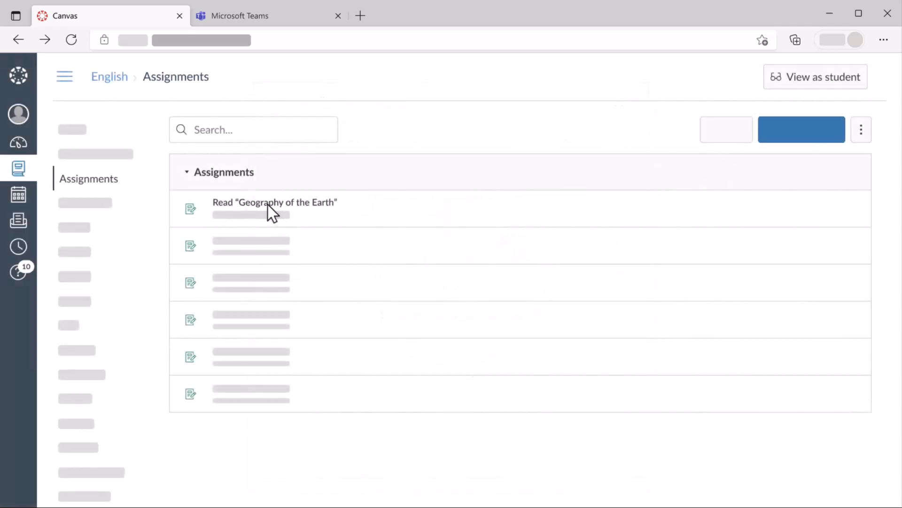
Step: Open the Geography of the Earth assignment in Teams from Canvas and reload its details
{"action": "left_click", "coordinate": [275, 202]}
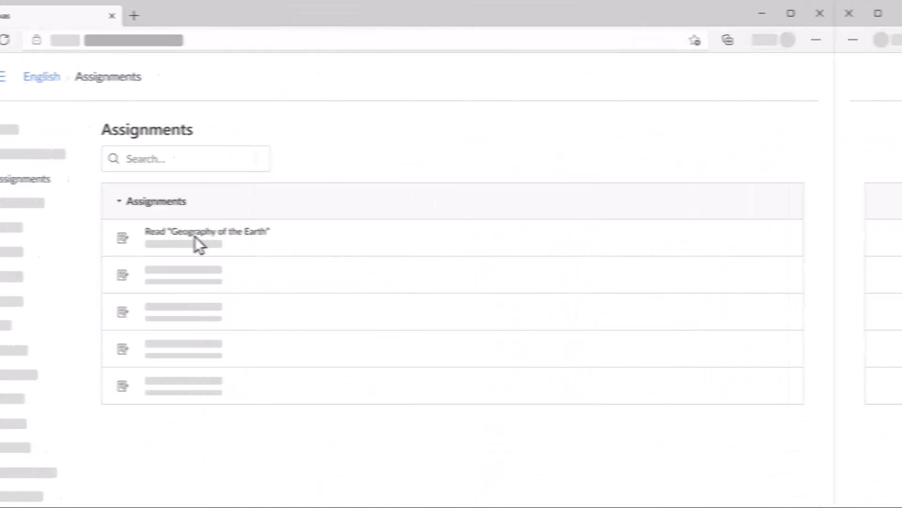
{"action": "left_click", "coordinate": [207, 231]}
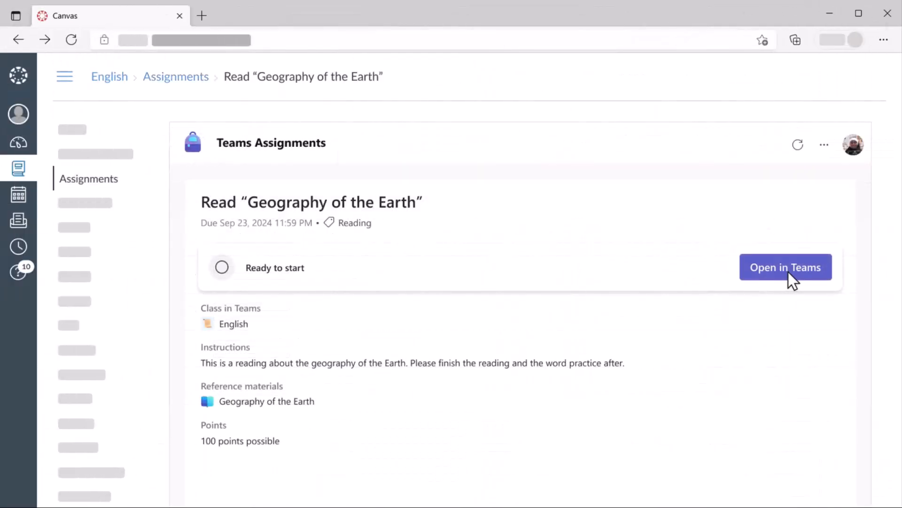
{"action": "left_click", "coordinate": [784, 266]}
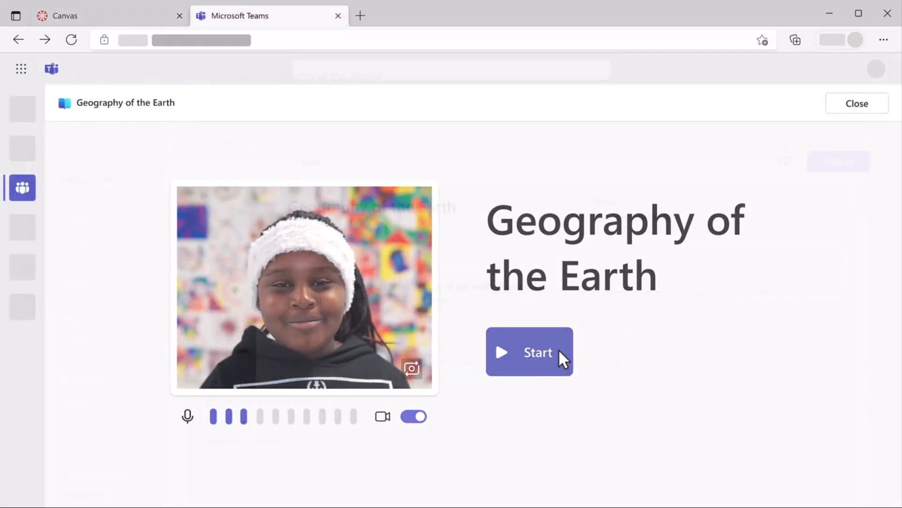
{"action": "left_click", "coordinate": [857, 103]}
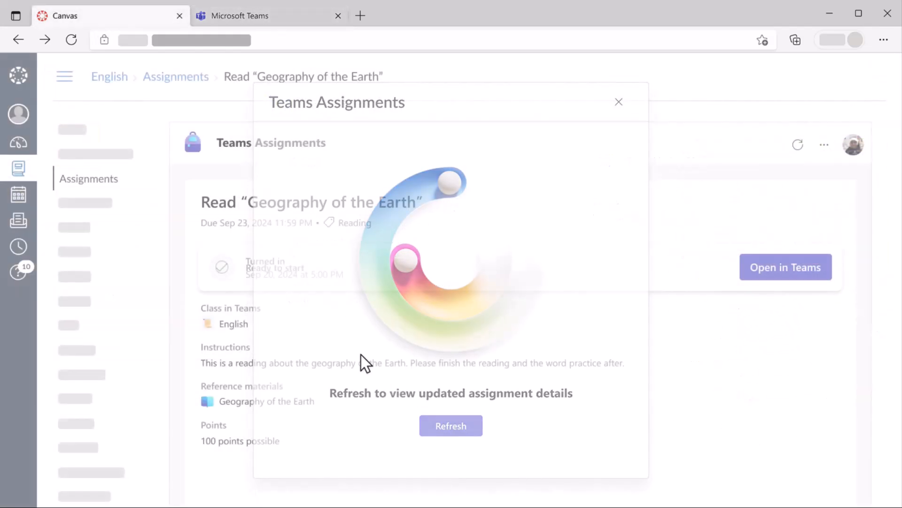
{"action": "left_click", "coordinate": [451, 425]}
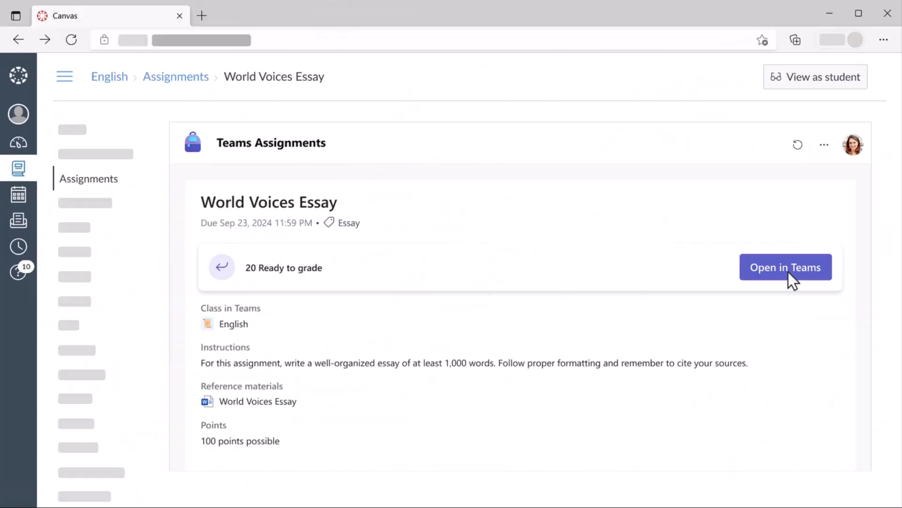
Step: Grade the World Voices Essay submission 100 points and return it to the student
{"action": "left_click", "coordinate": [785, 267]}
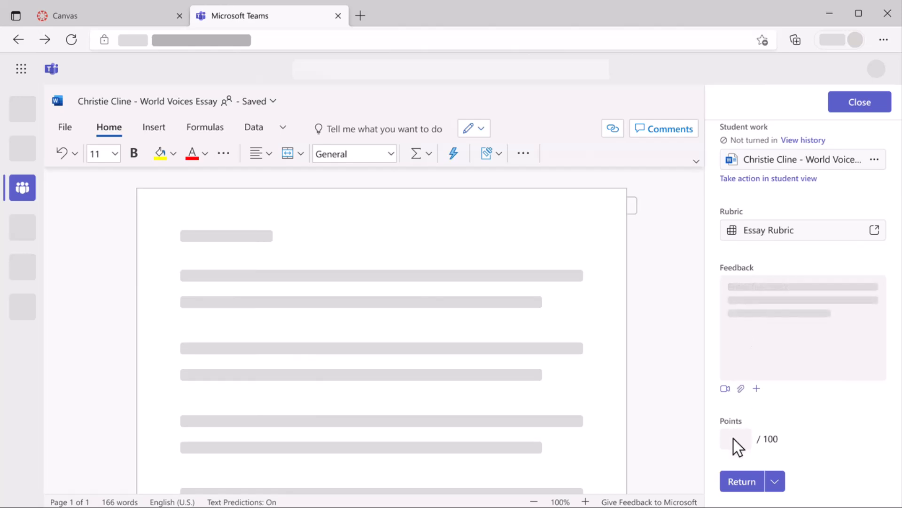
{"action": "type", "text": "100"}
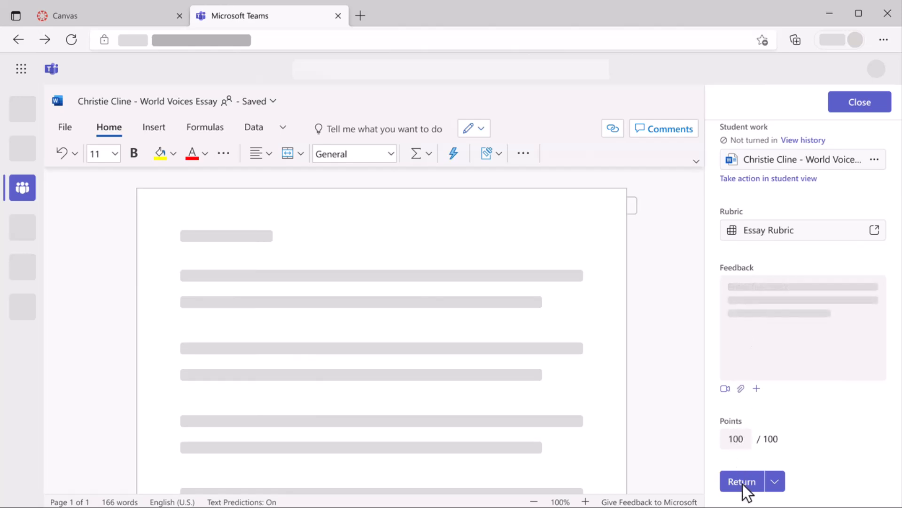
{"action": "left_click", "coordinate": [741, 481]}
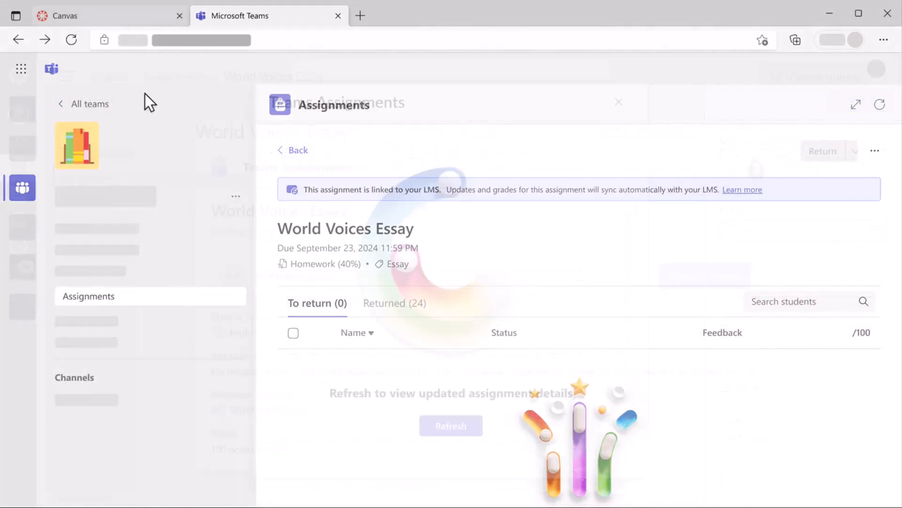